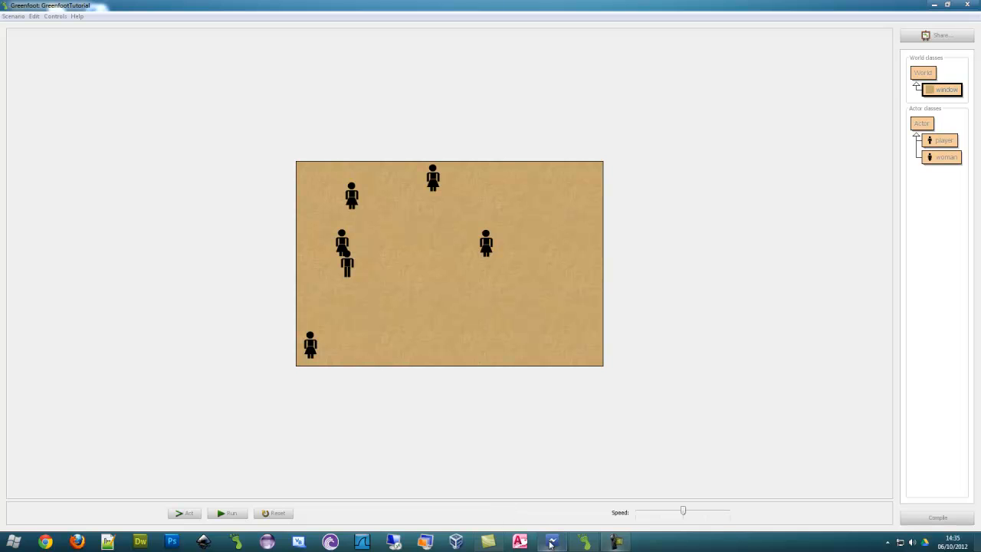
pyautogui.moveTo(640, 419)
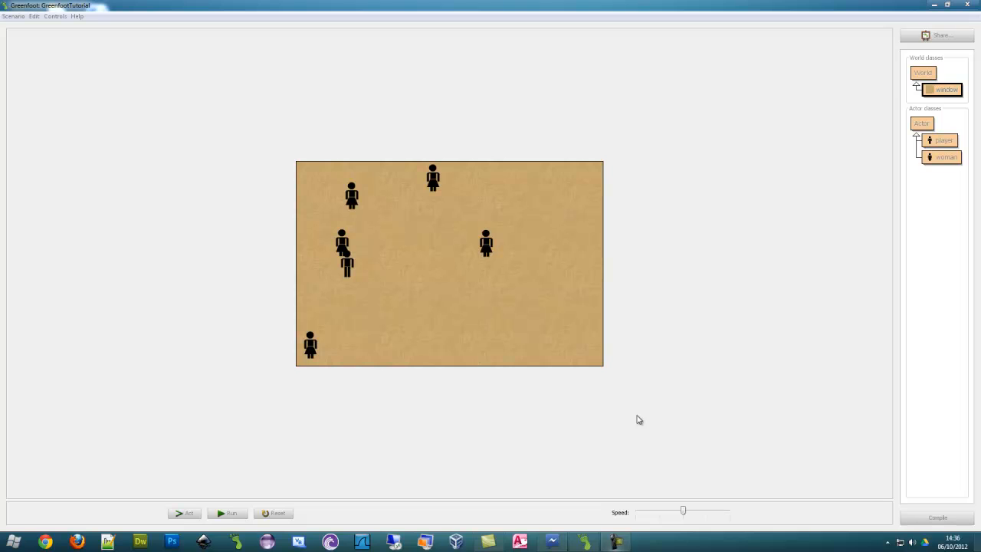
pyautogui.moveTo(399, 410)
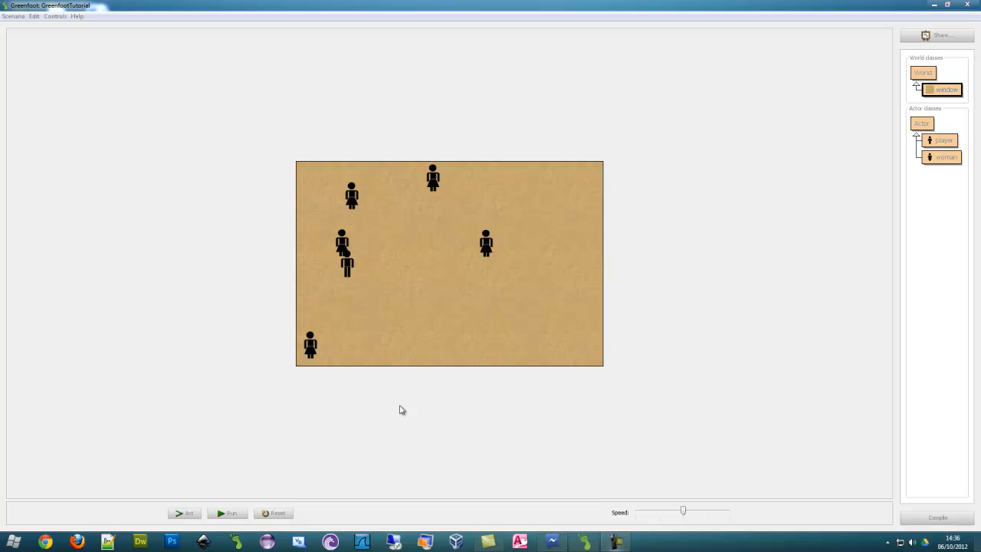
pyautogui.moveTo(512, 351)
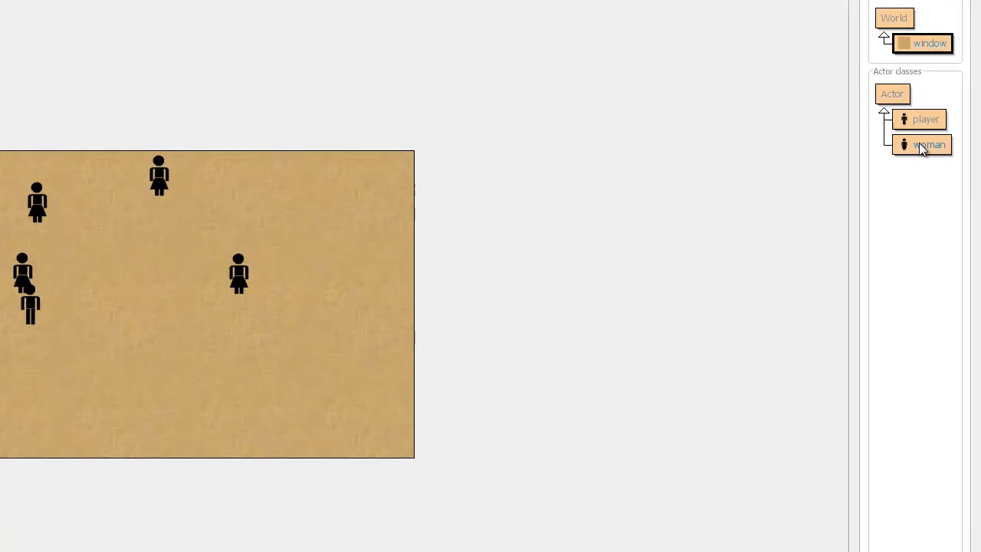
# Delete the random-women loop from the world class and remove the woman class.
pyautogui.doubleClick(929, 43)
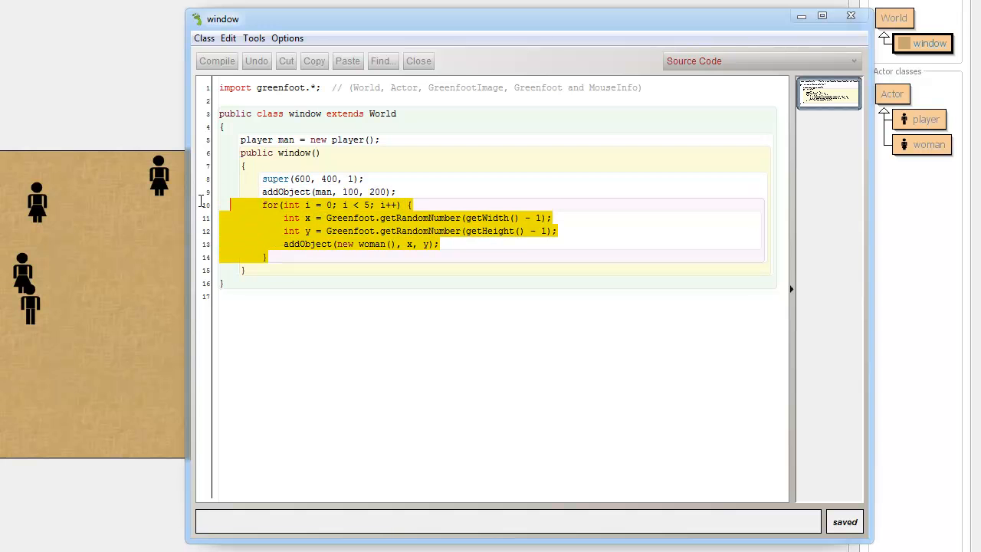
pyautogui.press('Delete')
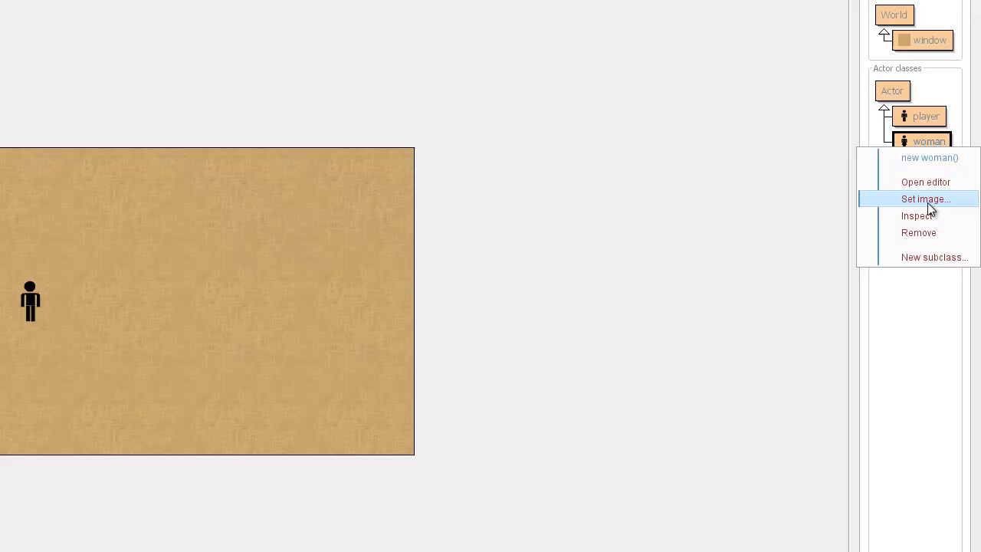
pyautogui.click(919, 232)
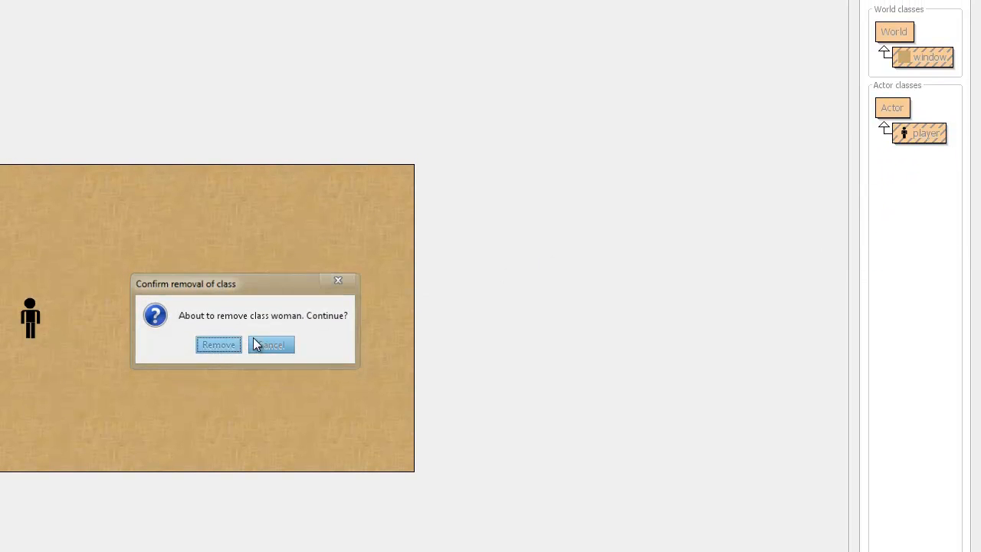
pyautogui.click(218, 343)
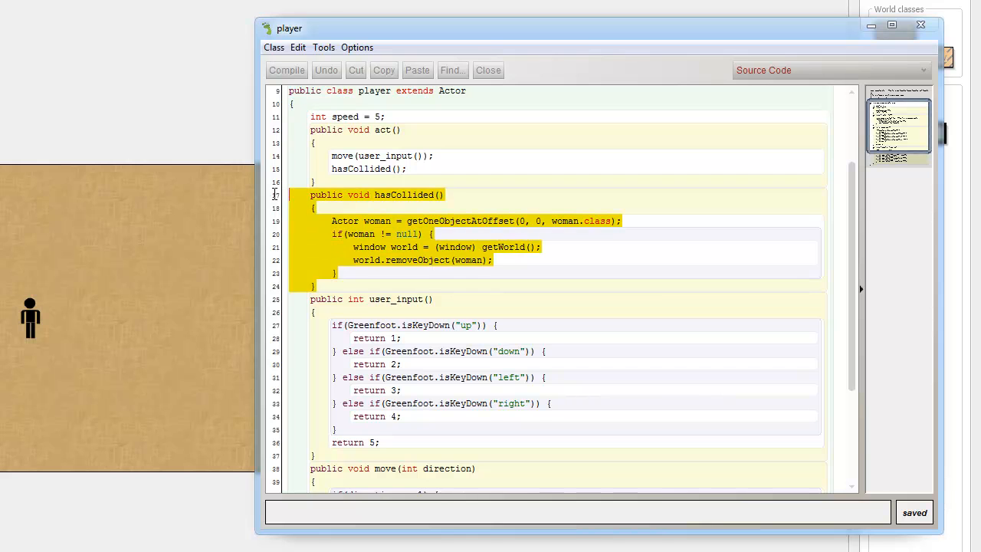
# Cut hasCollided and its call, drop up/down checks, renumber returns 1 and 2, remove else.
pyautogui.click(325, 70)
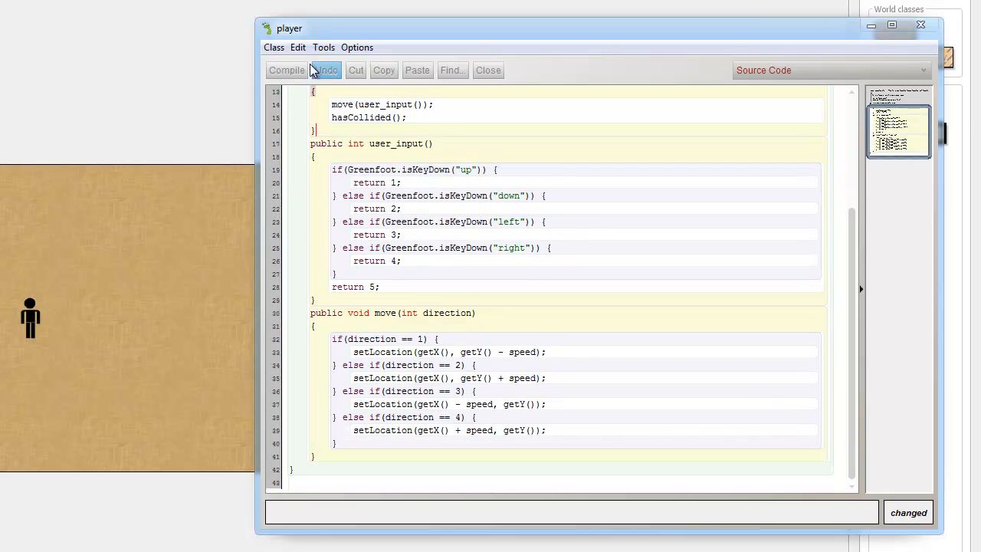
pyautogui.click(287, 70)
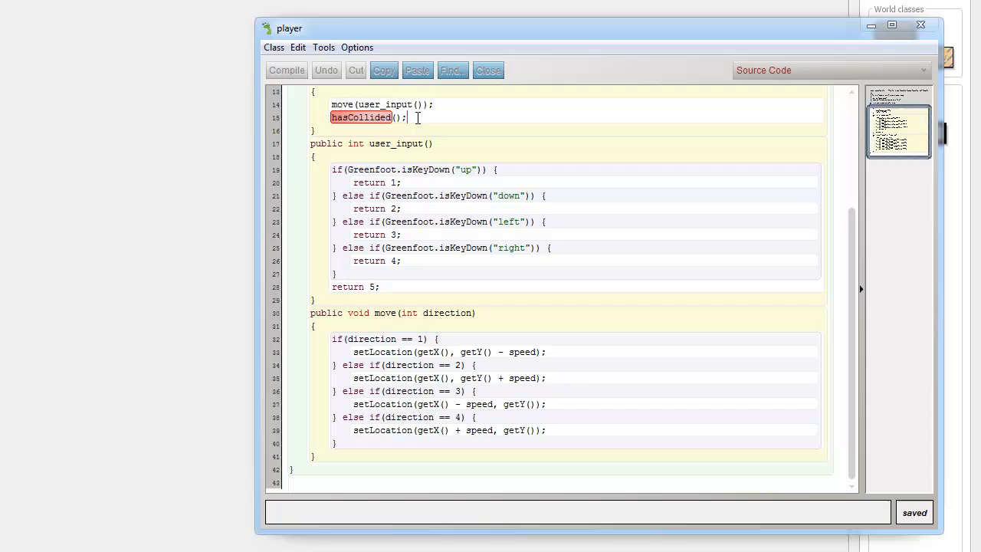
pyautogui.click(286, 70)
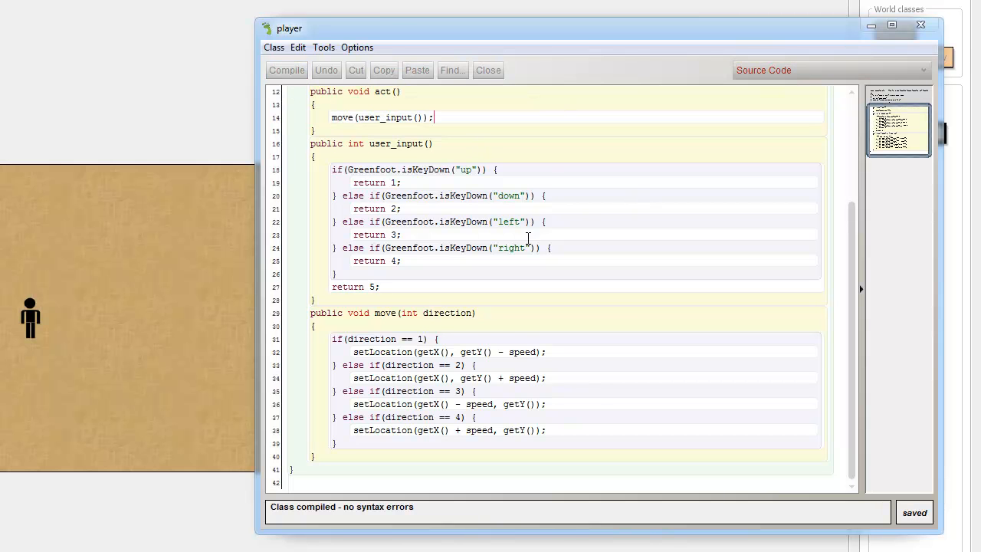
pyautogui.moveTo(409, 210)
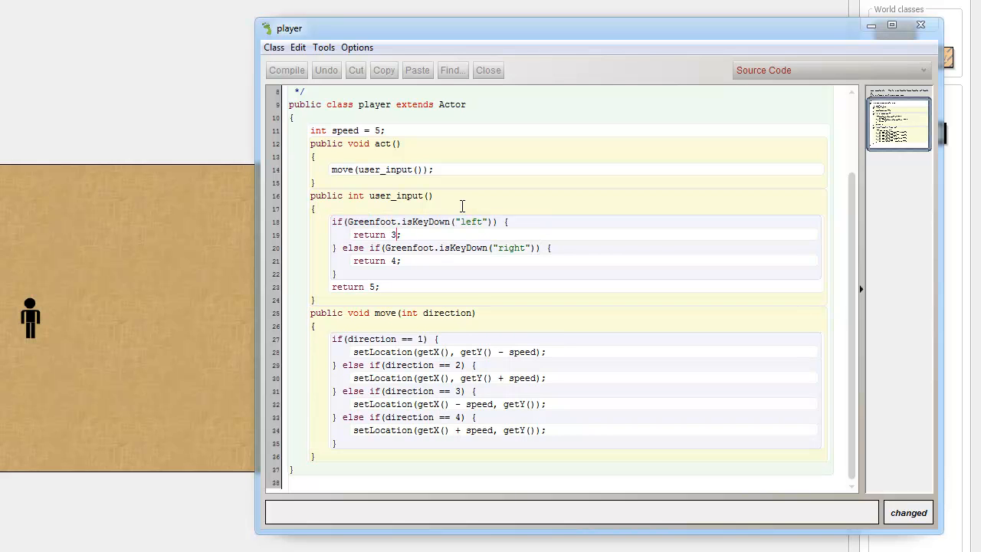
pyautogui.write('1')
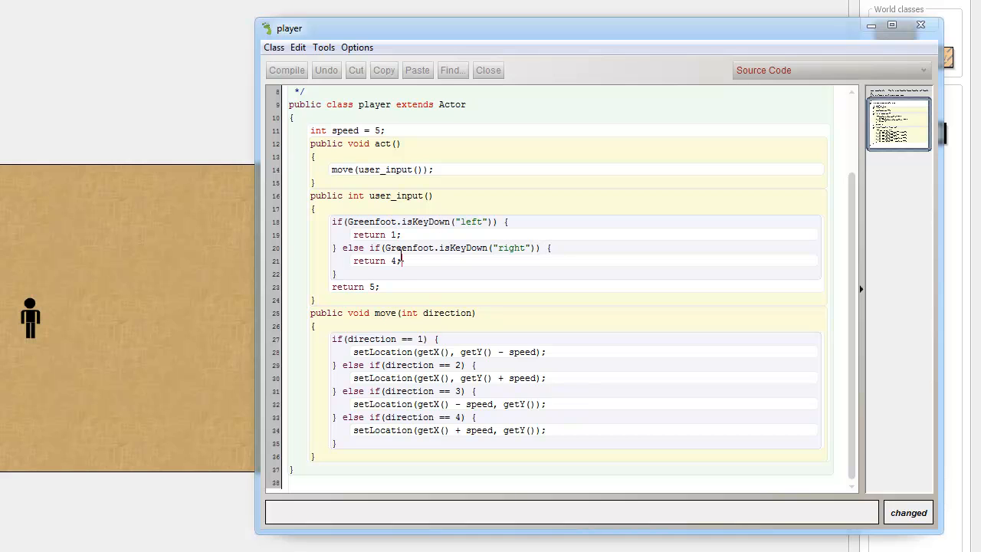
pyautogui.write('2')
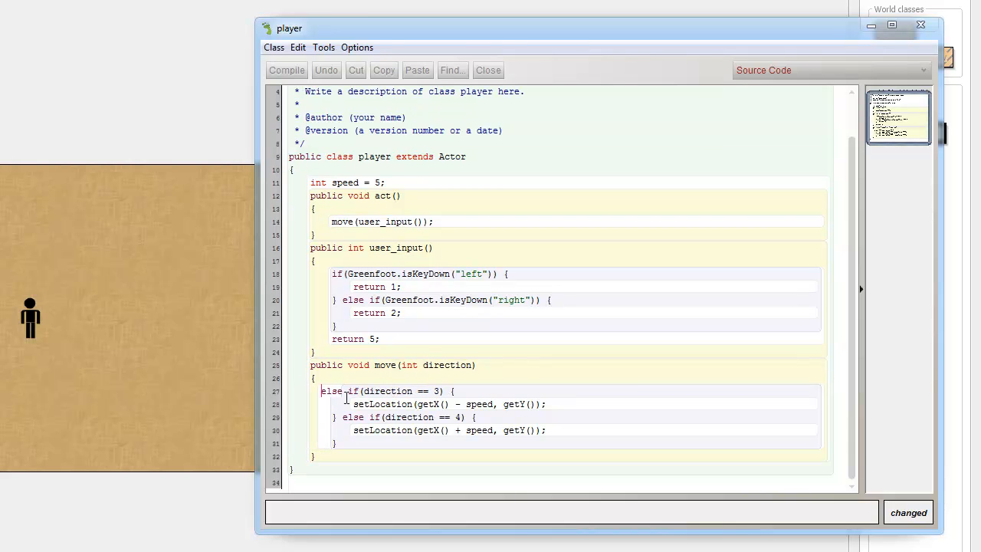
pyautogui.click(333, 391)
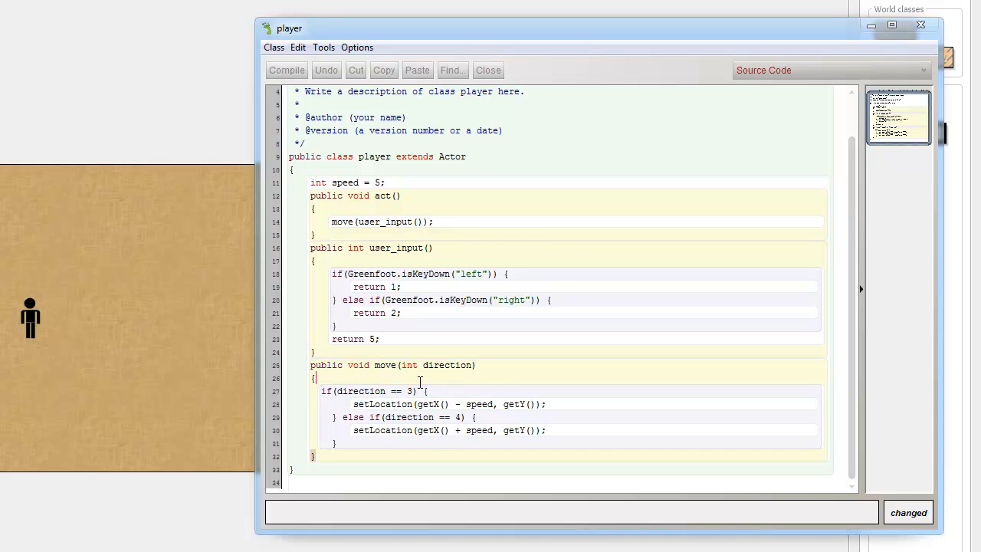
pyautogui.write('1')
pyautogui.click(556, 417)
pyautogui.write('2')
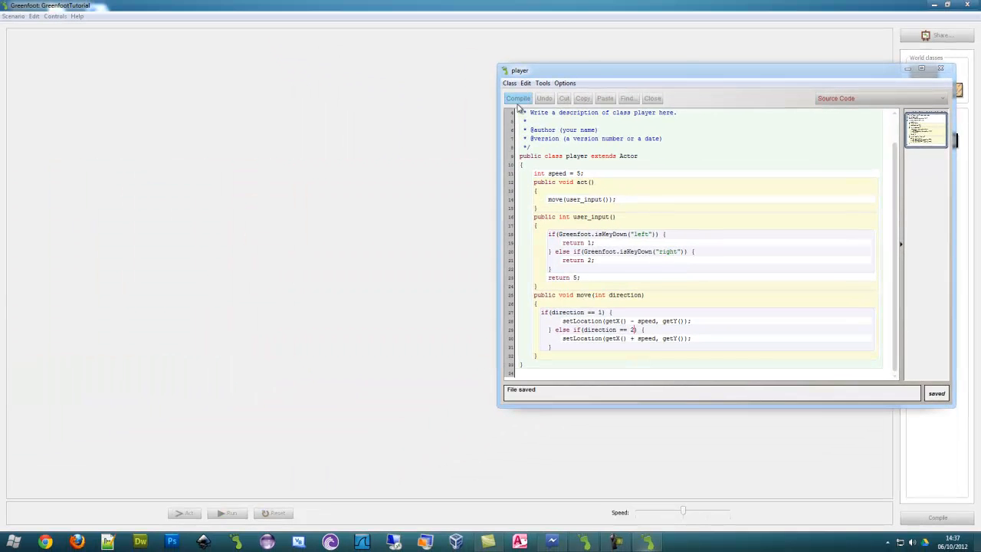
# Compile the player class and declare 'int fallingSpeed = 0;'.
pyautogui.click(518, 98)
pyautogui.write('int')
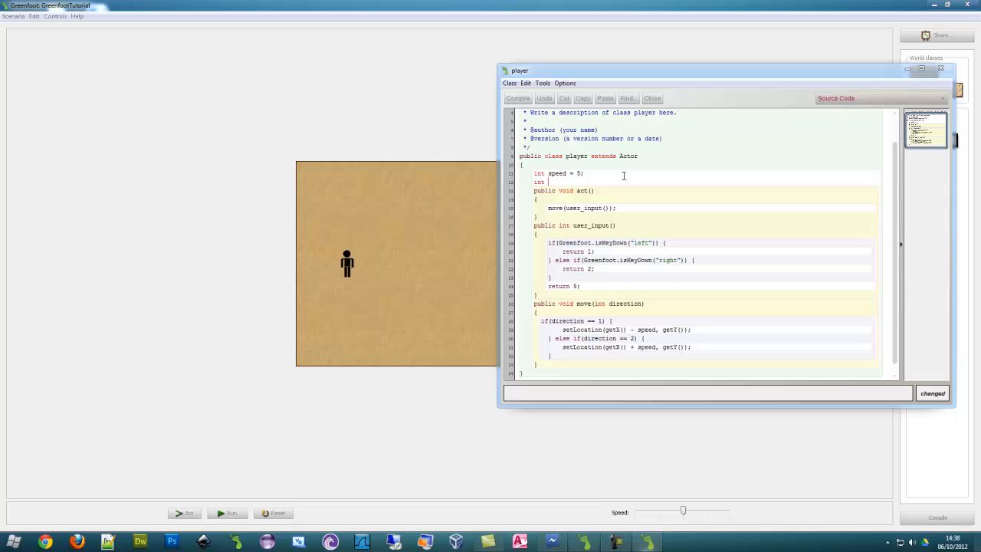
pyautogui.write('fallingSpeed =')
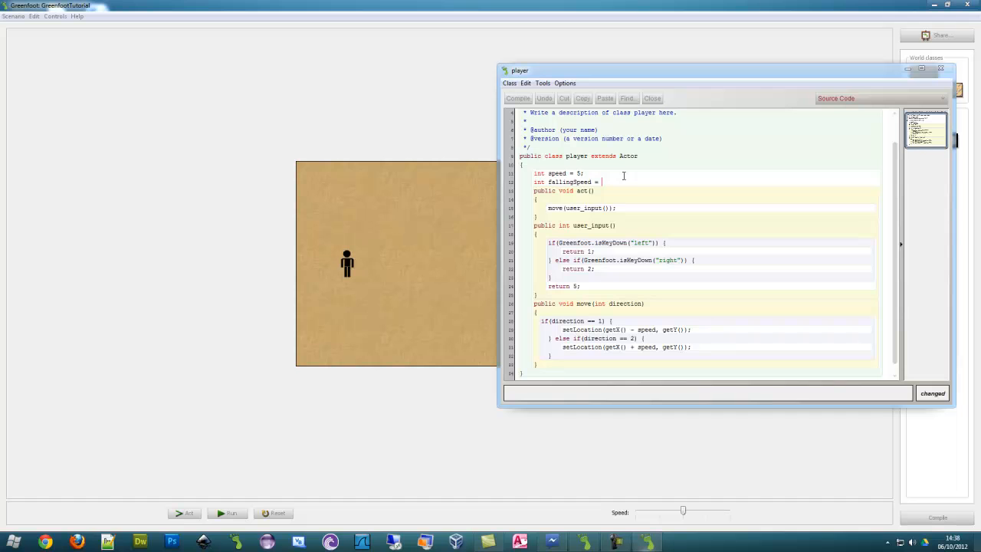
pyautogui.write('0;')
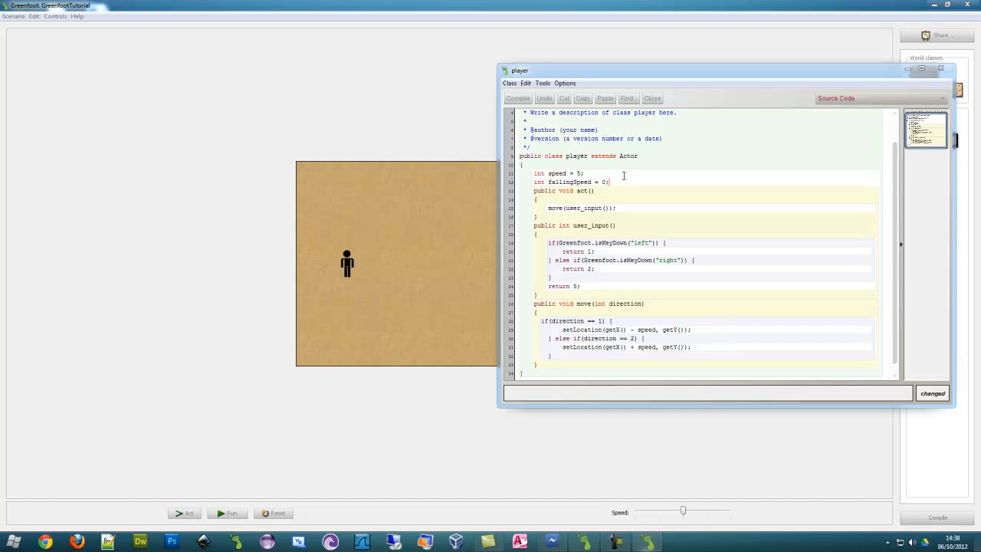
pyautogui.scroll(-3)
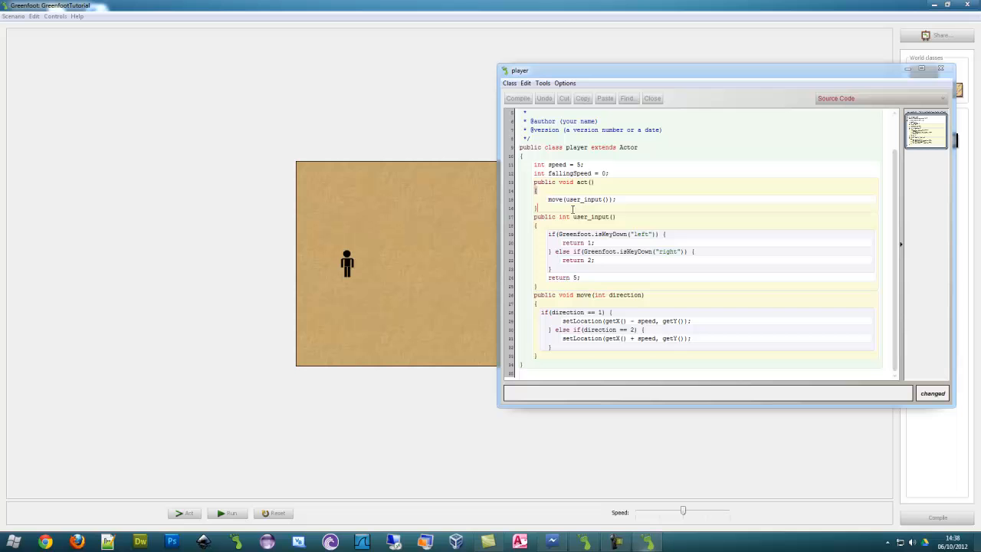
pyautogui.moveTo(604, 259)
pyautogui.write('public void fall()')
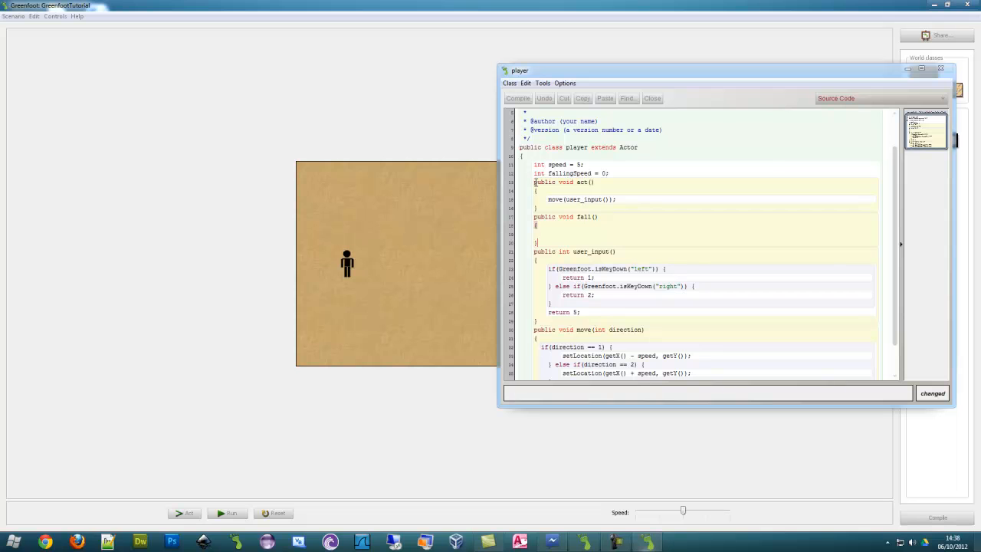
pyautogui.moveTo(643, 188)
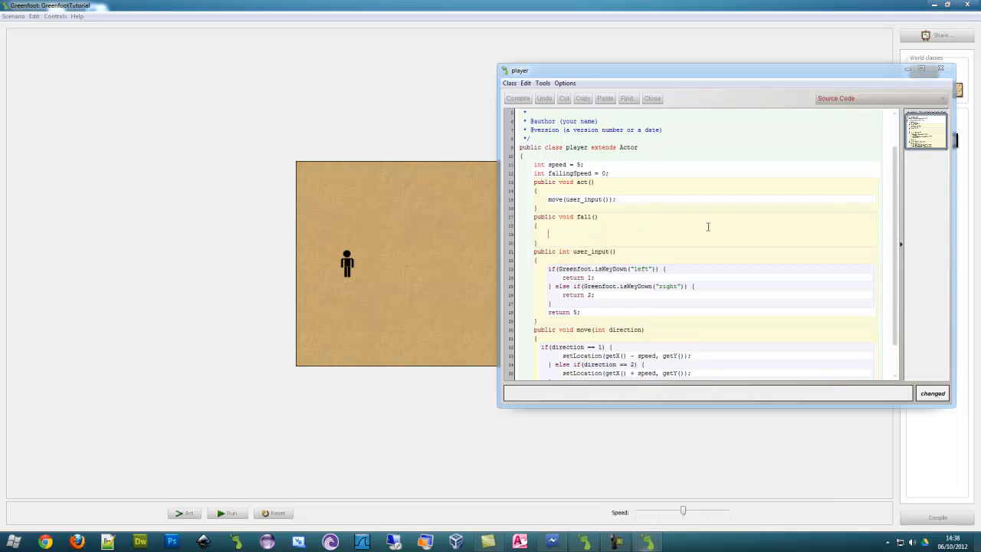
# Add a fall() method calling setLocation(getX(), getY() + fallingSpeed).
pyautogui.write('setLocatio')
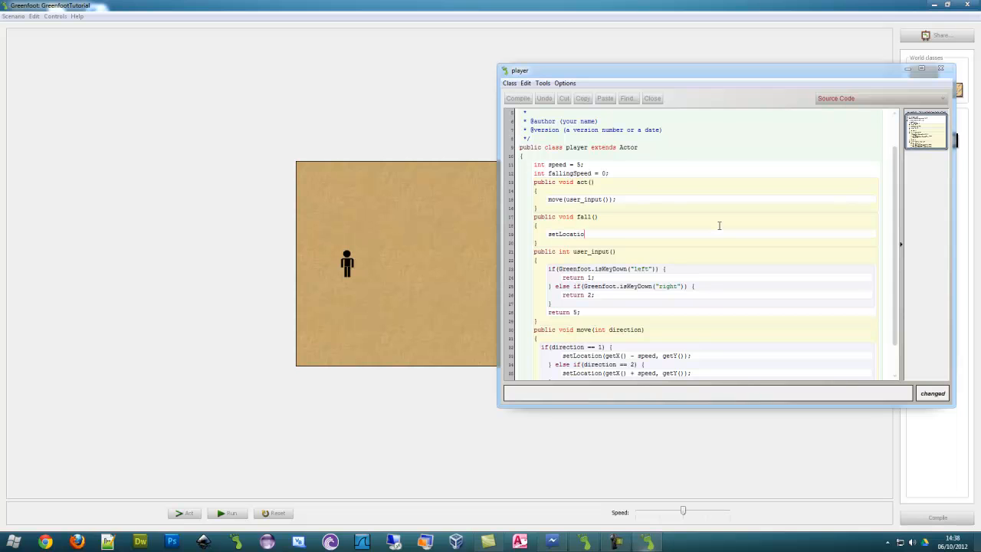
pyautogui.write('n(getX(),')
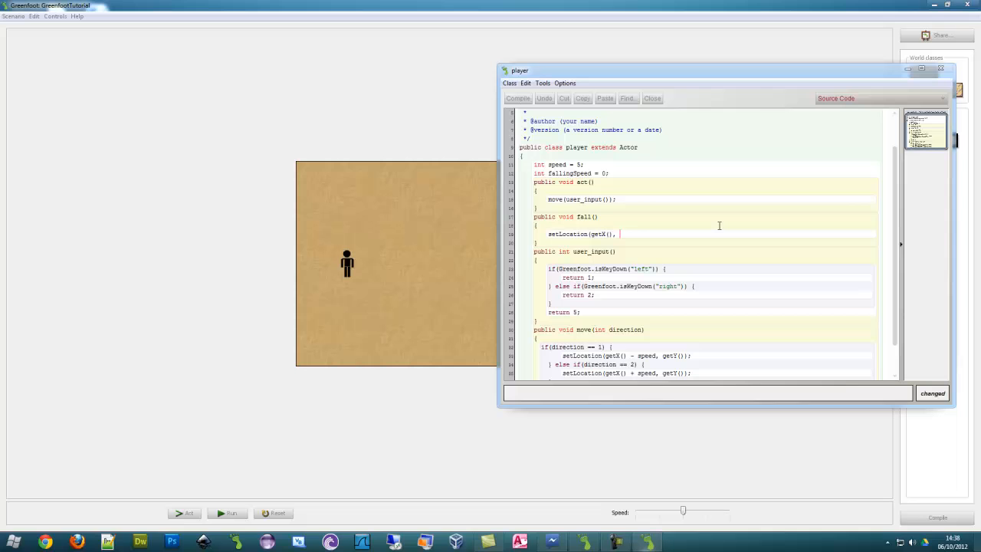
pyautogui.write('getY() + falling')
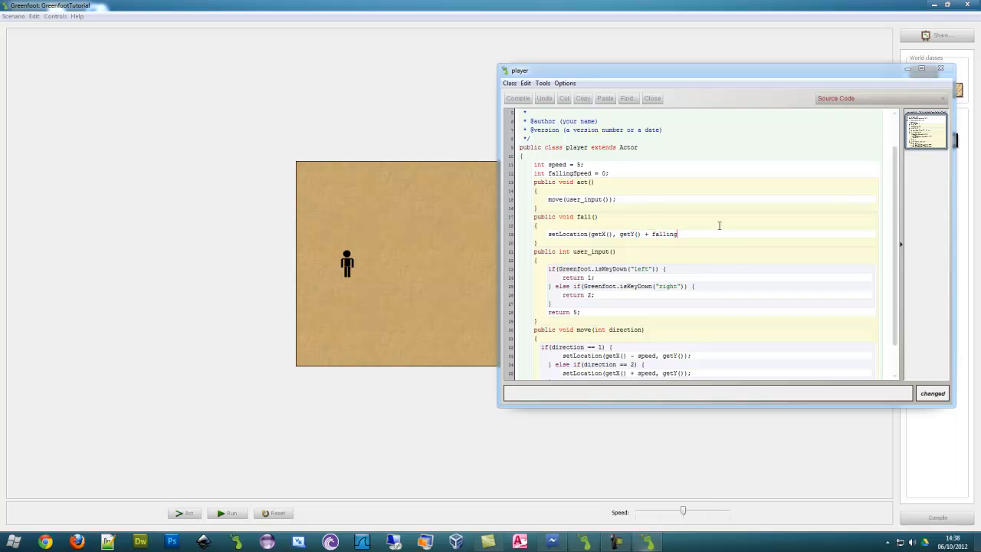
pyautogui.write('Speed)')
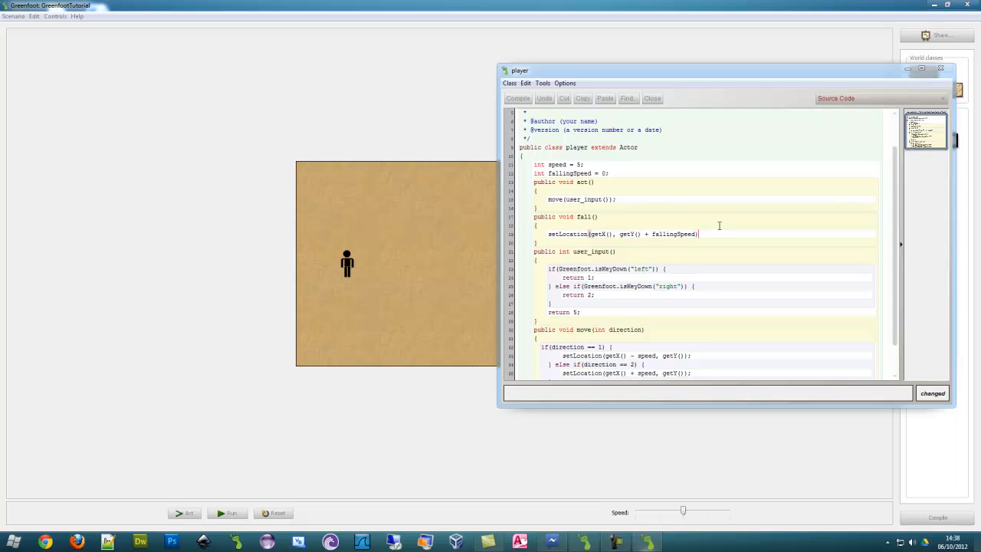
pyautogui.write(';')
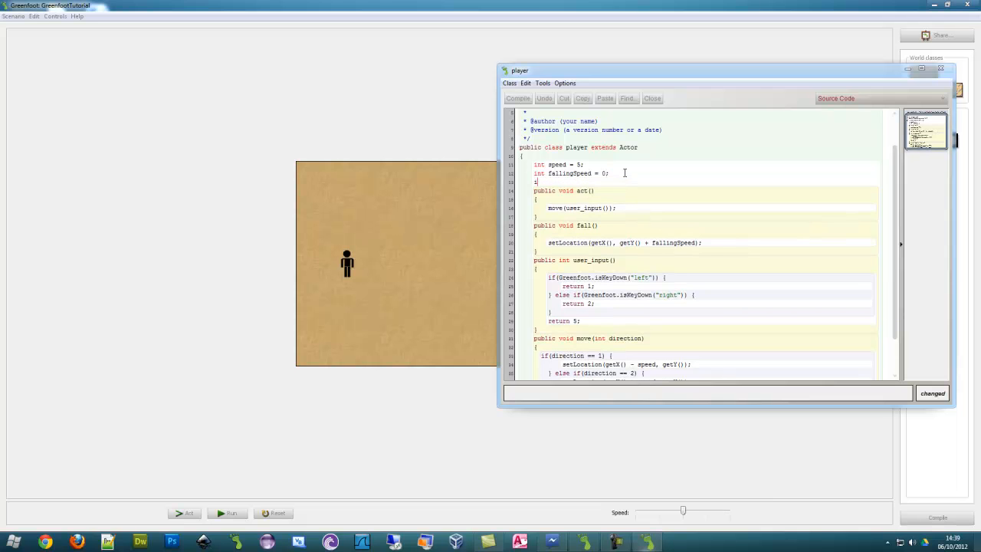
# Declare a gravity variable and make fall() add gravity to fallingSpeed.
pyautogui.write('int gravity = 1;')
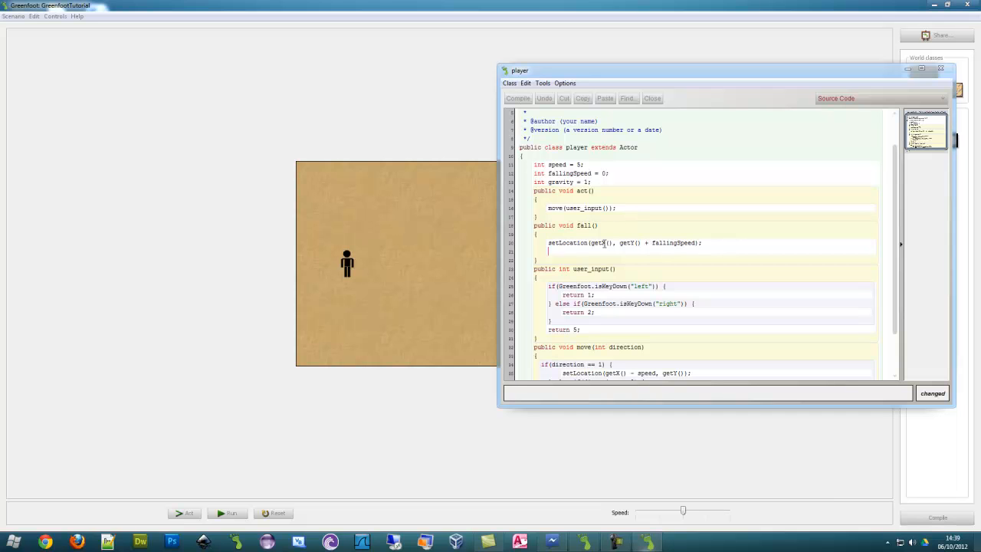
pyautogui.write('falling')
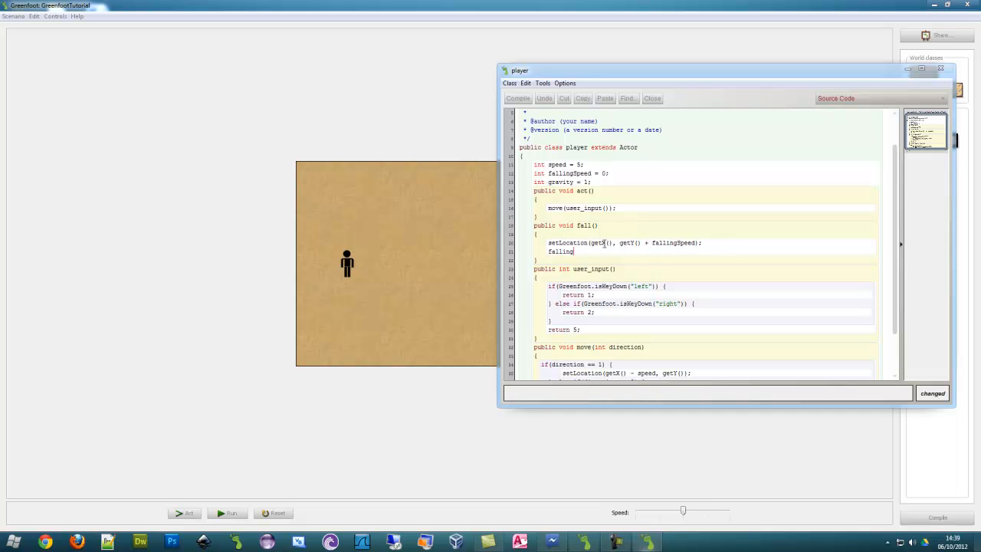
pyautogui.write('Sp')
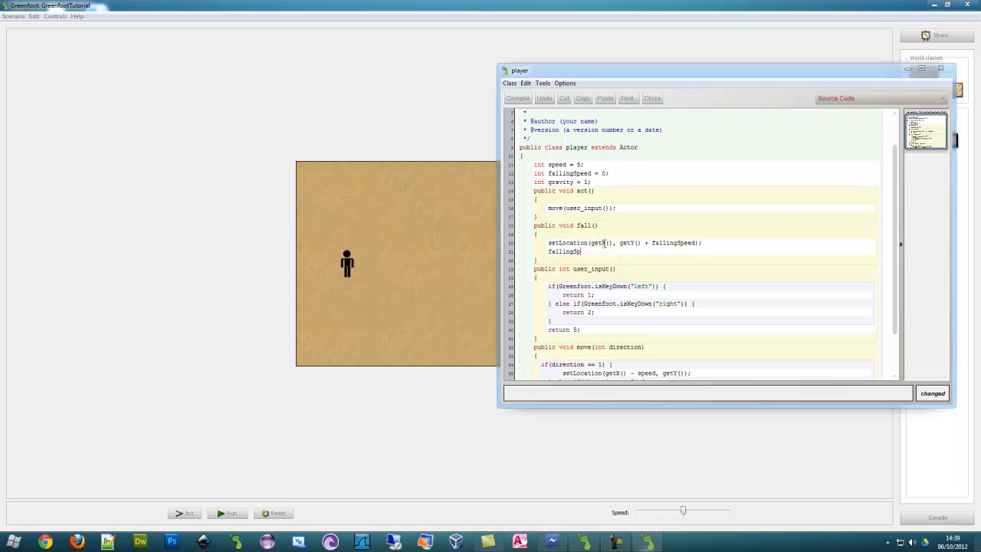
pyautogui.write('= fallingS')
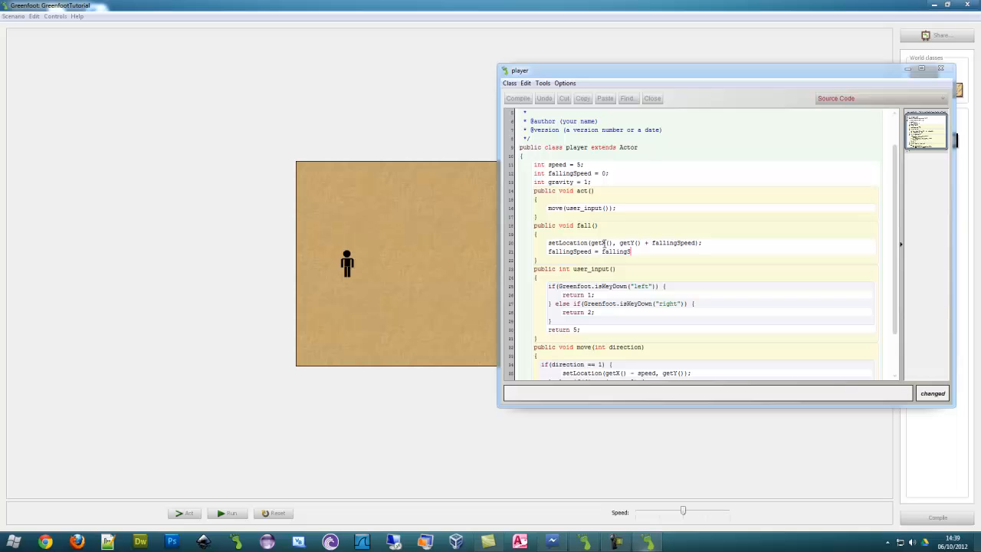
pyautogui.write('peed +')
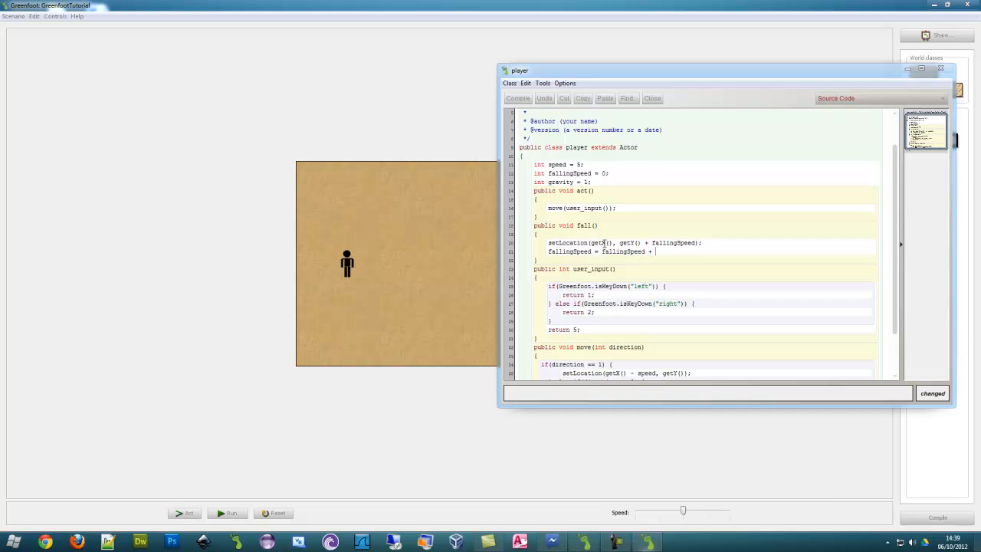
pyautogui.write('gravity;')
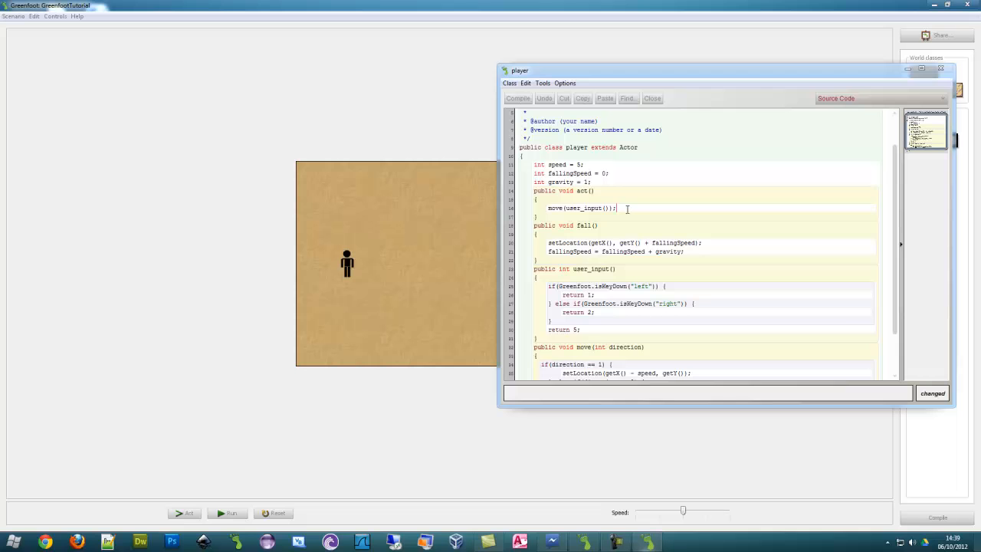
# Call fall() in act, compile without errors, and close the player editor.
pyautogui.write('fall()')
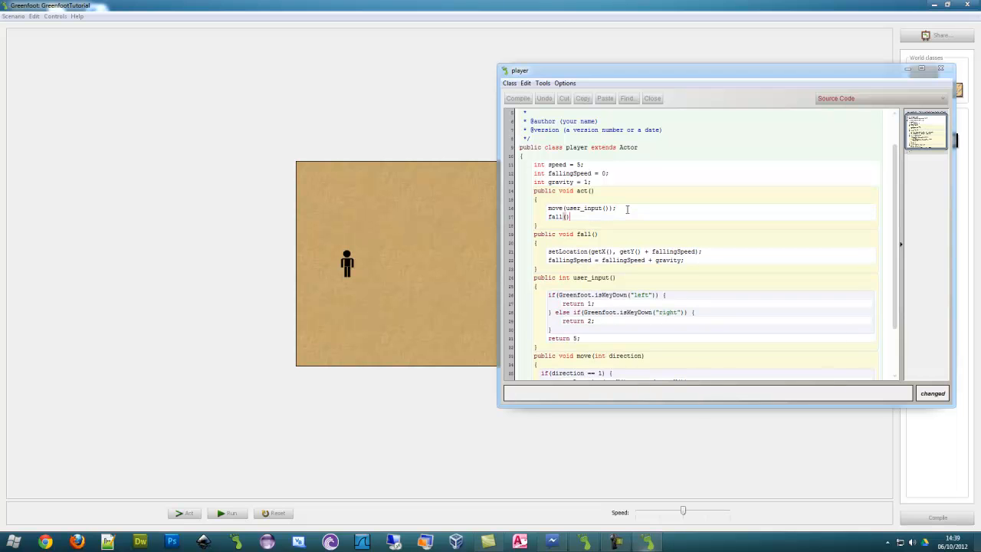
pyautogui.click(518, 98)
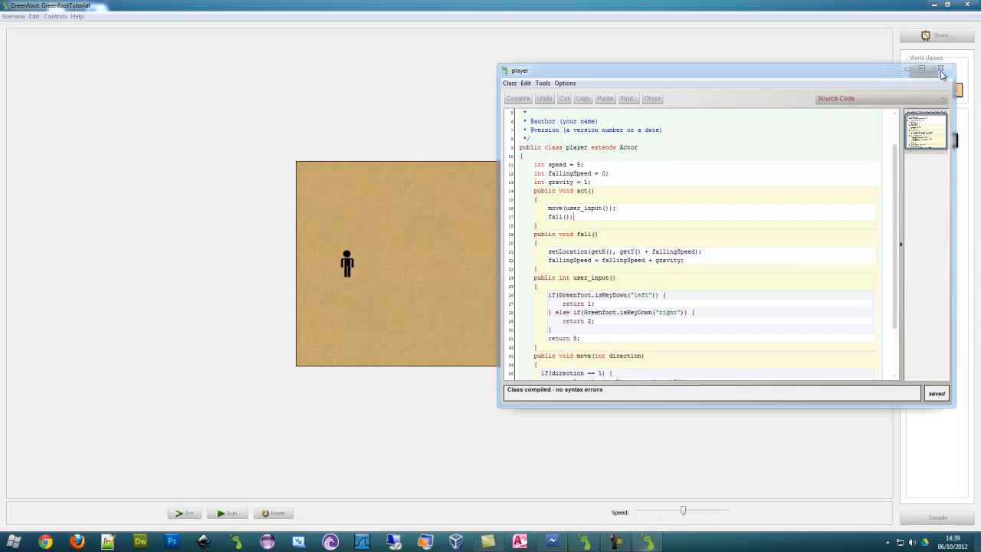
pyautogui.click(228, 513)
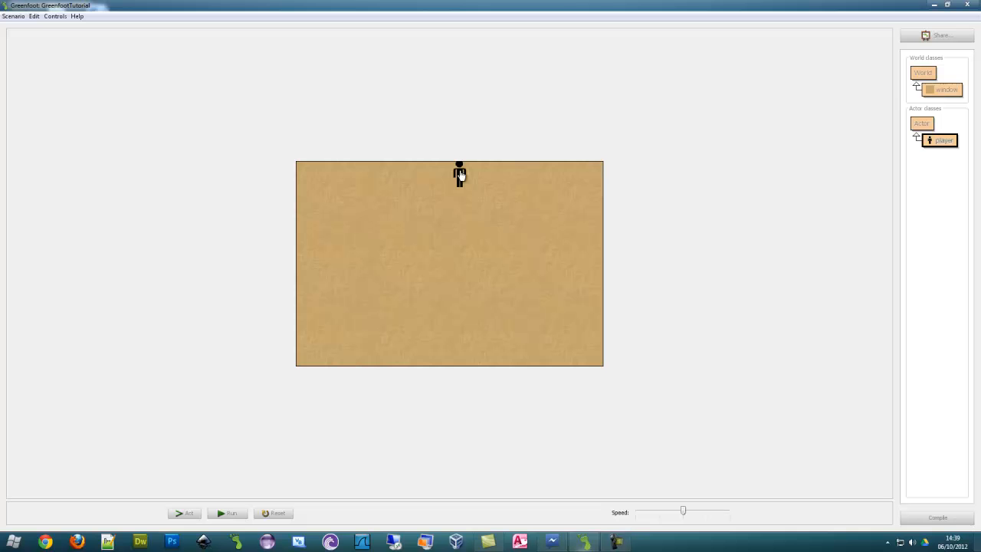
# Run the scenario to test falling, reset the world, and reopen the player code.
pyautogui.click(227, 513)
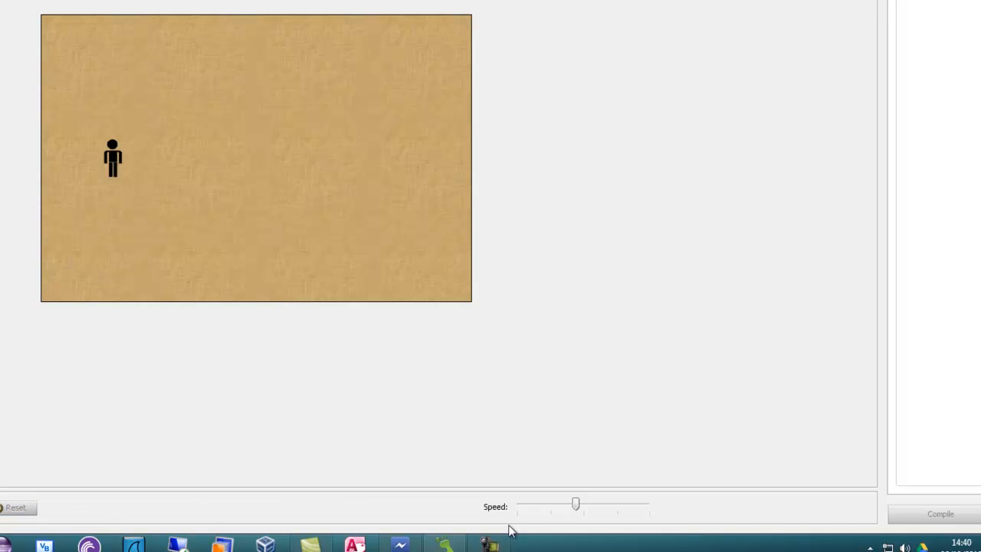
pyautogui.moveTo(576, 504); pyautogui.dragTo(580, 504)
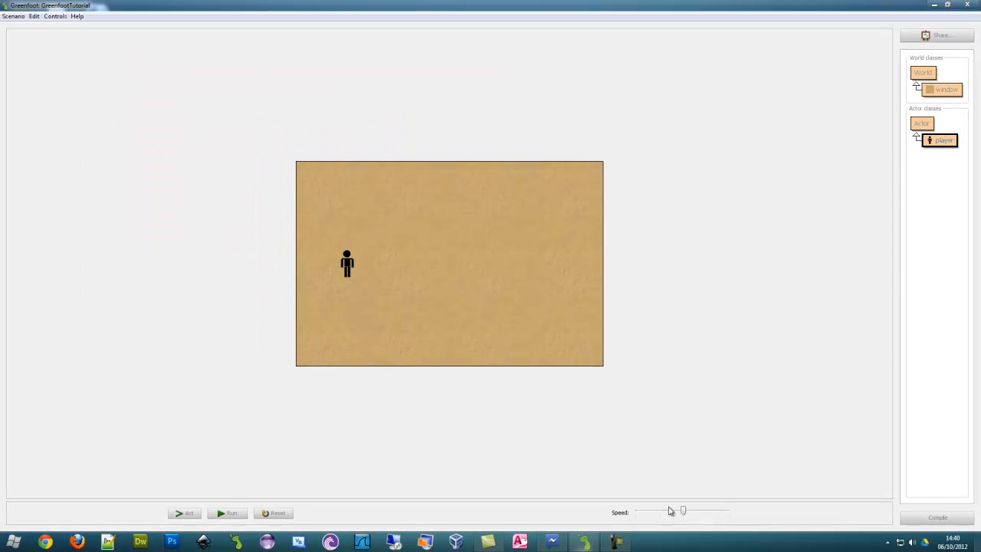
pyautogui.doubleClick(942, 140)
pyautogui.write('public boolean')
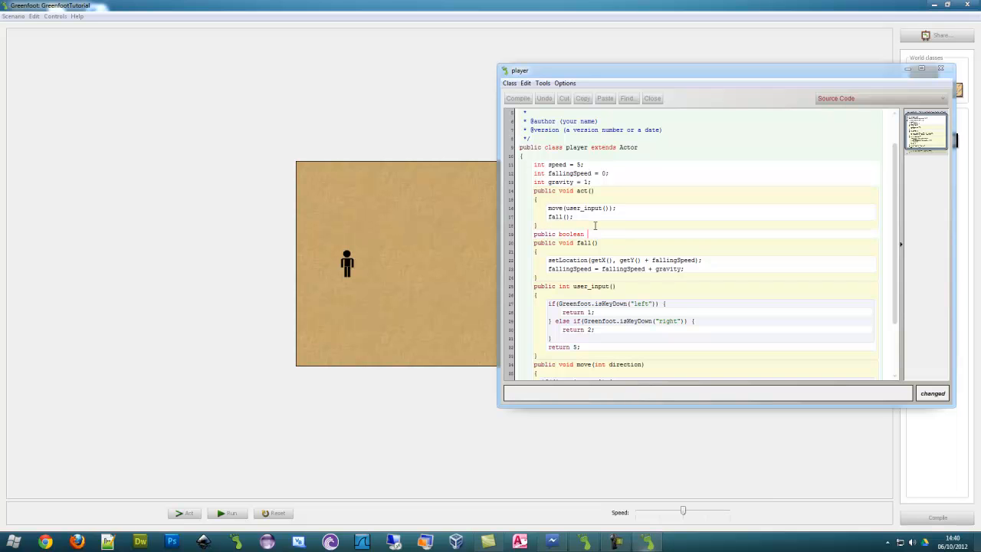
# Write 'public boolean isOnGround()' with a partial 'if(getY() + (getHeight() / 2) >=' condition.
pyautogui.write('isOnGround(')
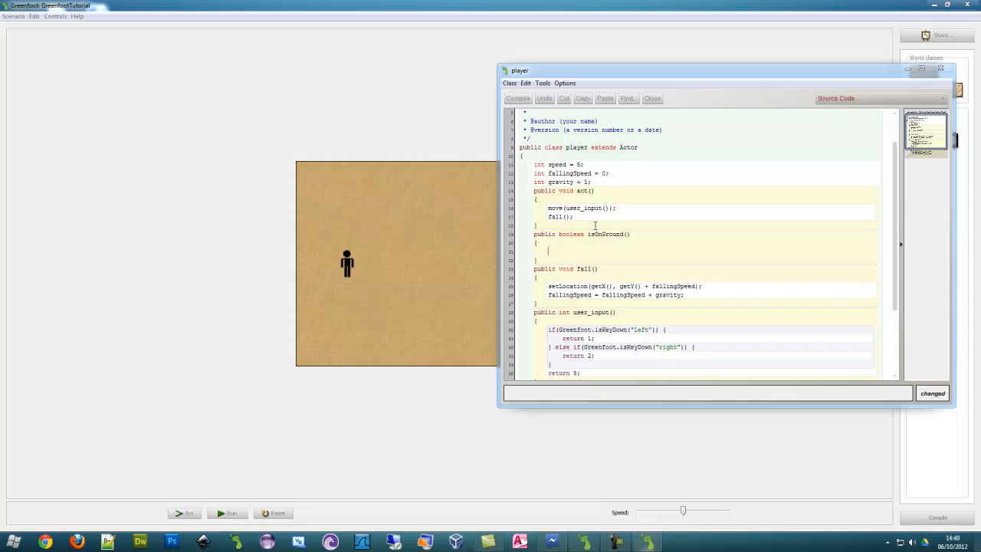
pyautogui.write('if(')
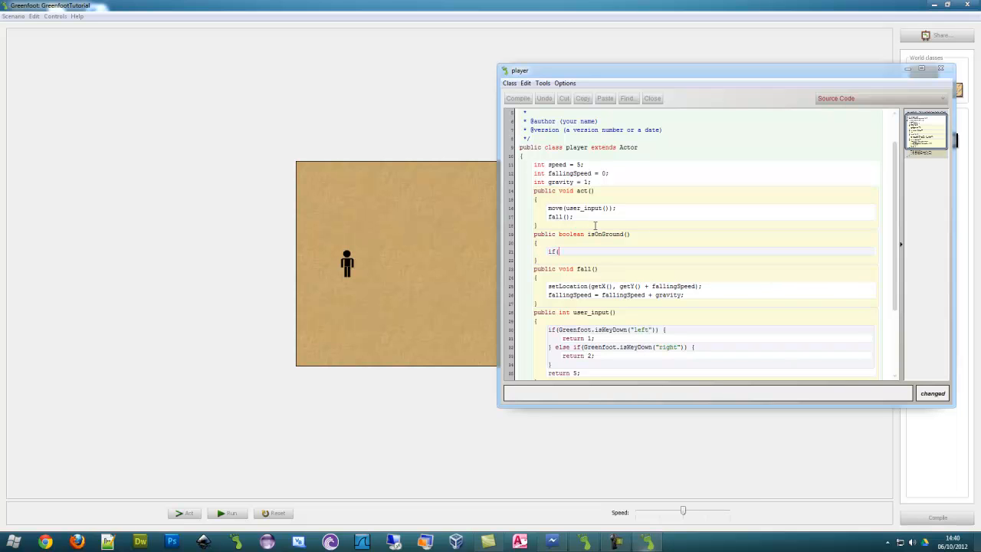
pyautogui.write('getY()')
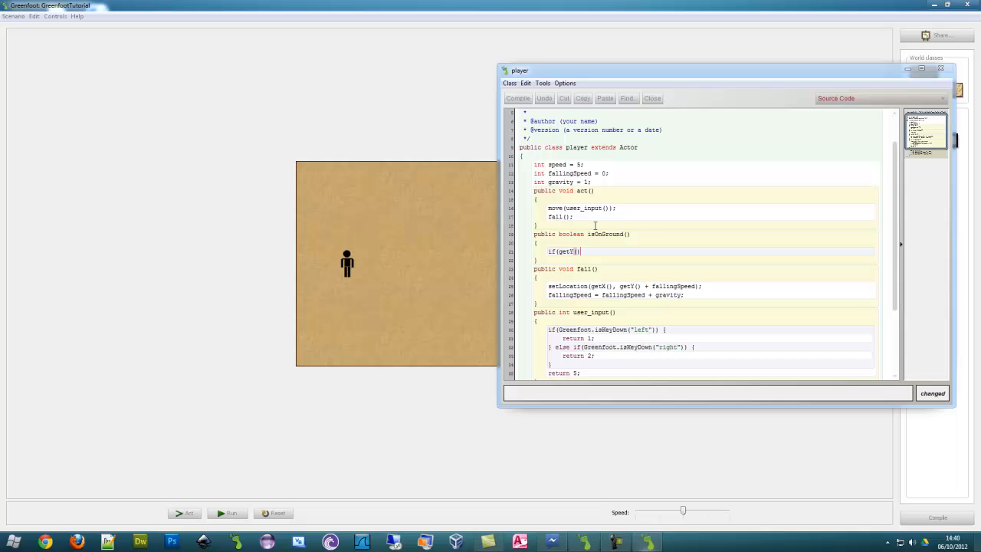
pyautogui.write('+')
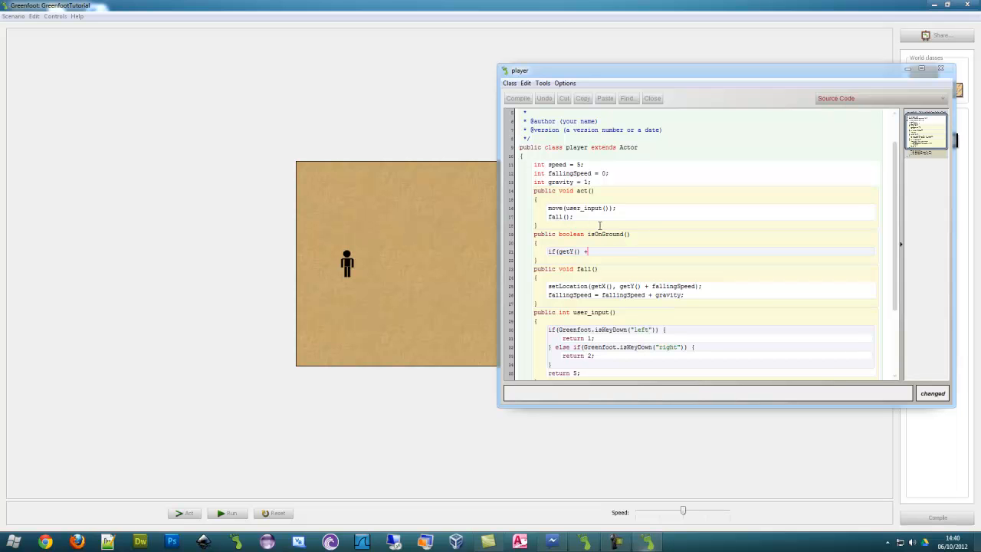
pyautogui.write('get')
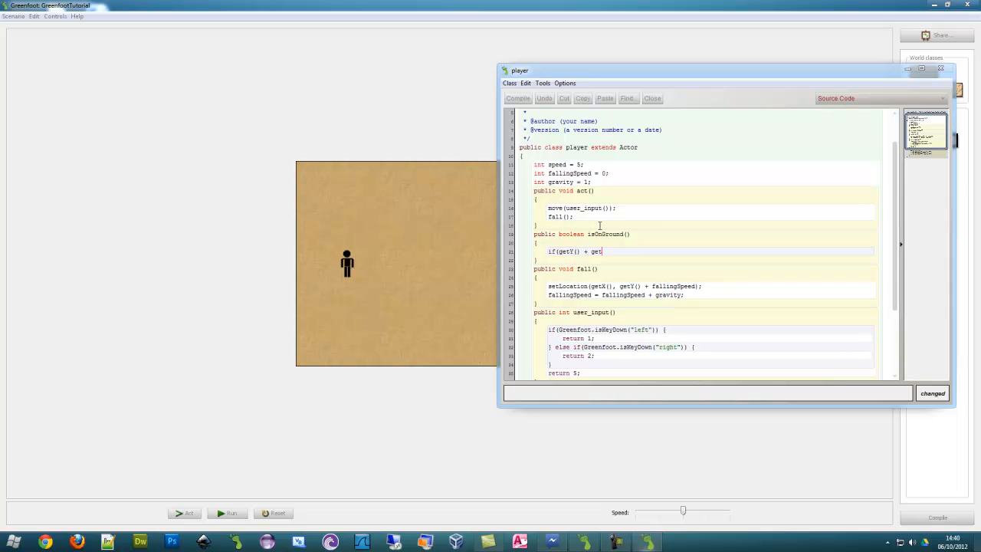
pyautogui.write('Height')
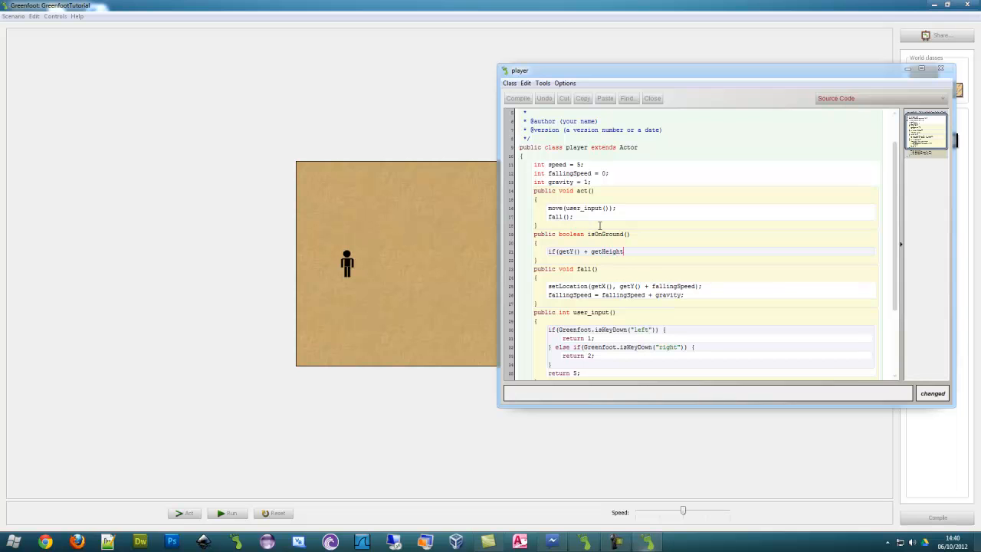
pyautogui.moveTo(347, 282)
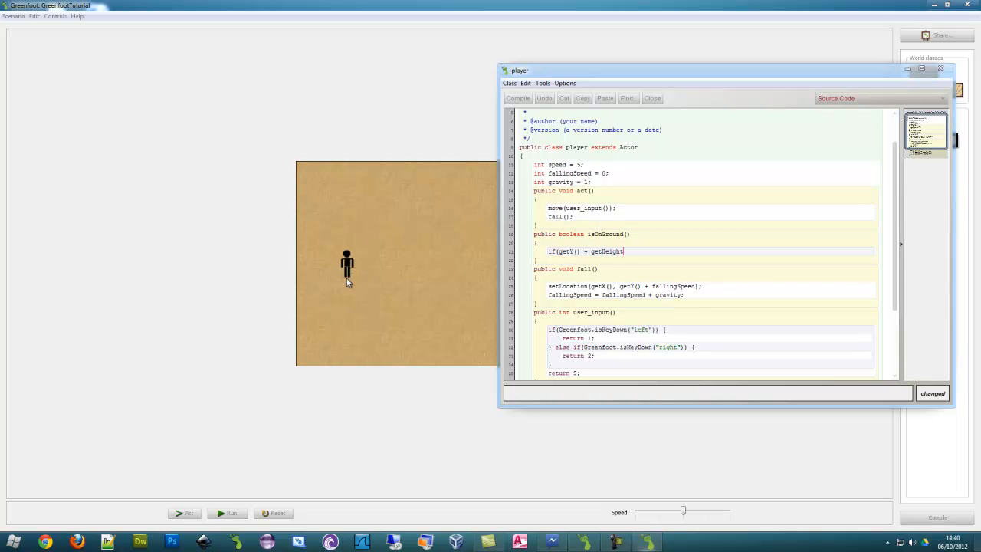
pyautogui.write('()')
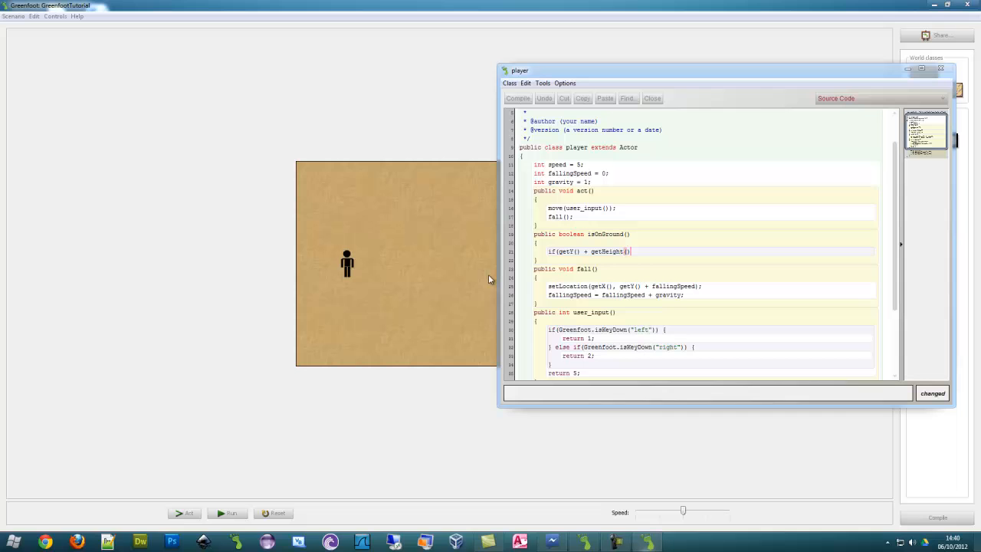
pyautogui.write('/2')
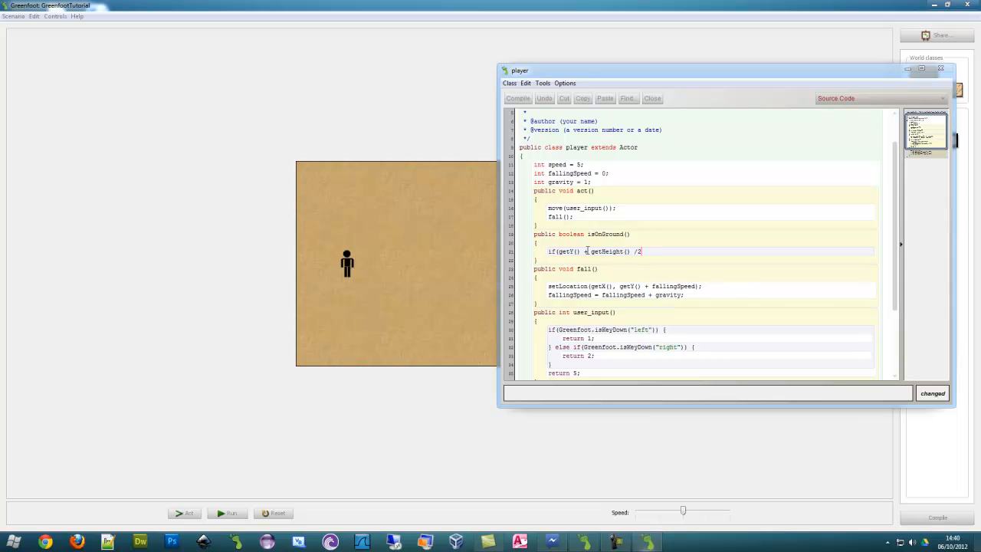
pyautogui.write('(')
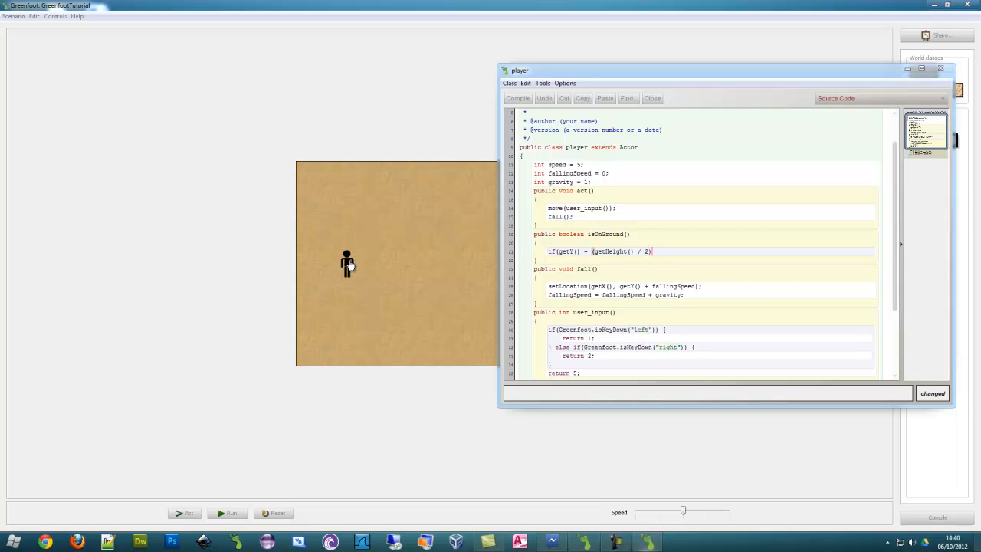
pyautogui.moveTo(480, 257)
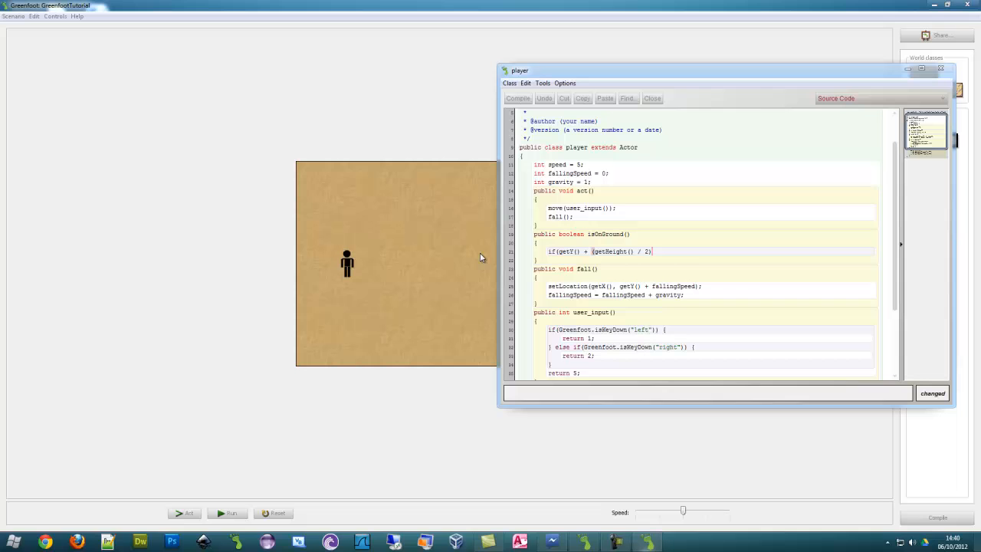
pyautogui.moveTo(348, 281)
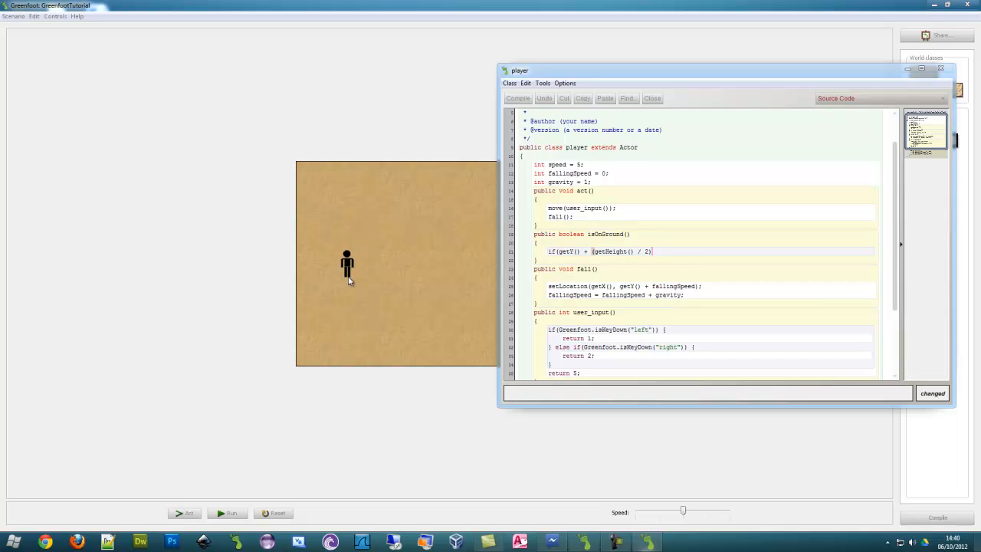
pyautogui.moveTo(350, 297)
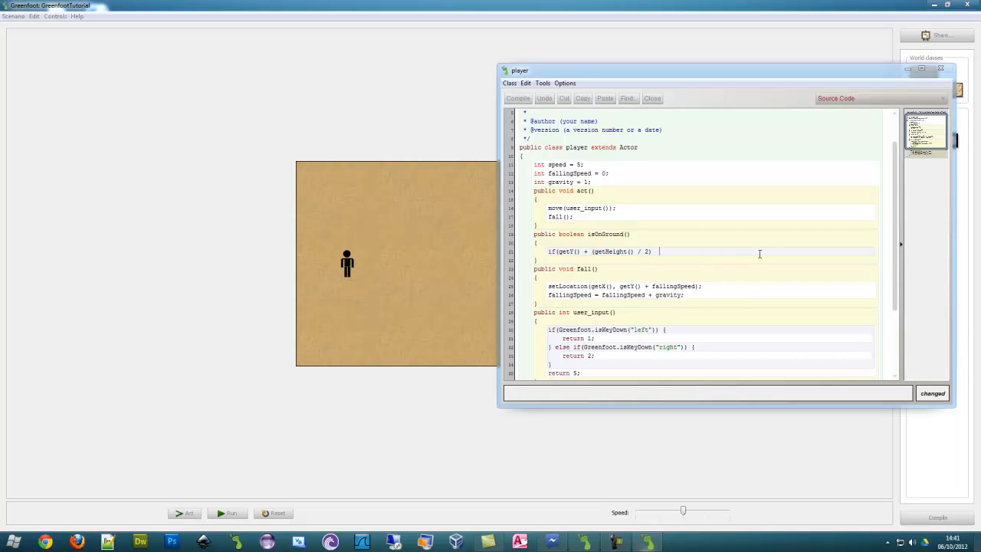
pyautogui.moveTo(806, 272)
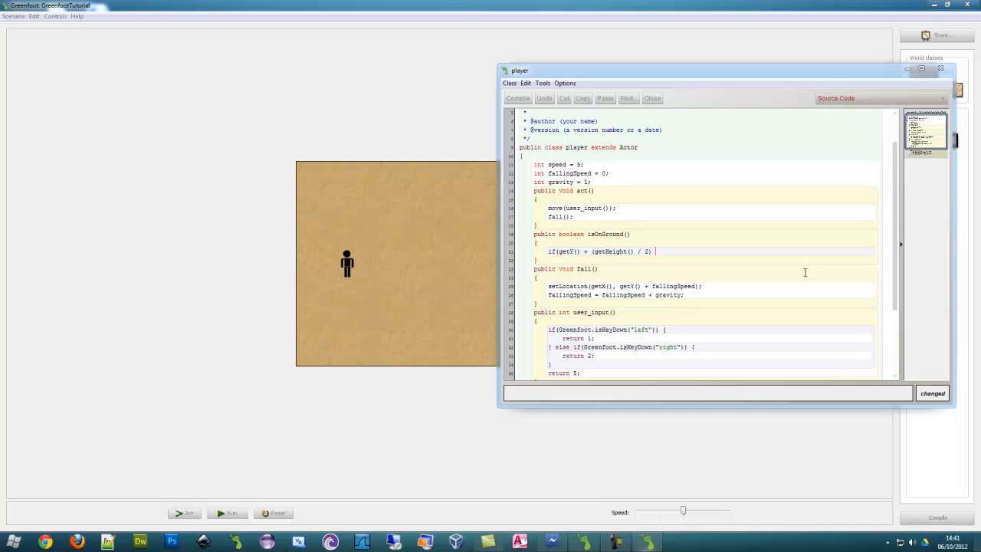
pyautogui.write('>=')
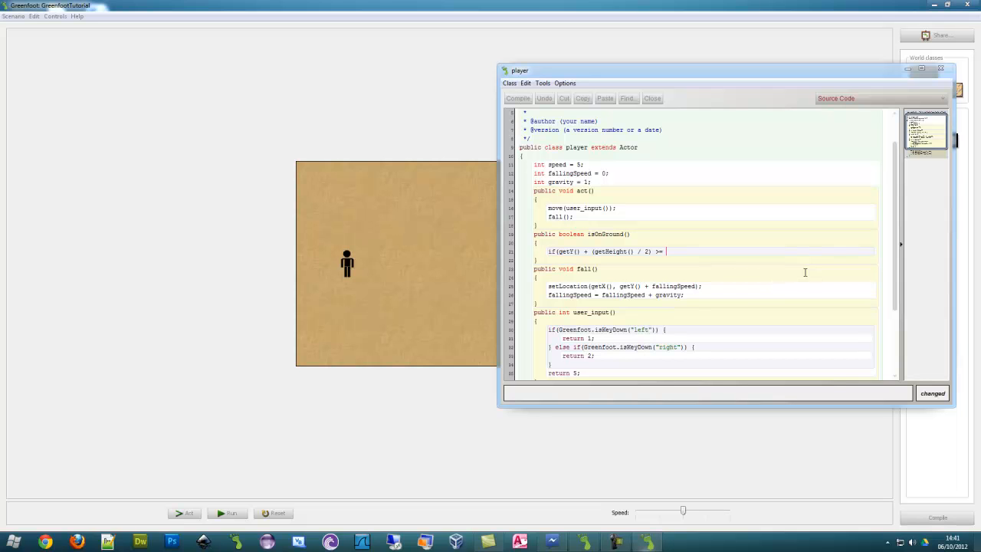
pyautogui.moveTo(668, 210)
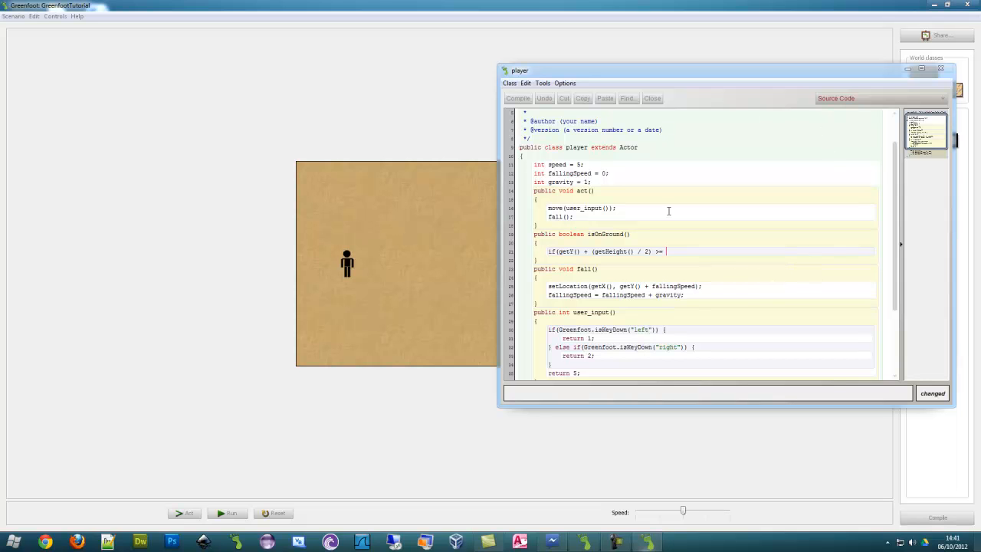
pyautogui.moveTo(587, 245)
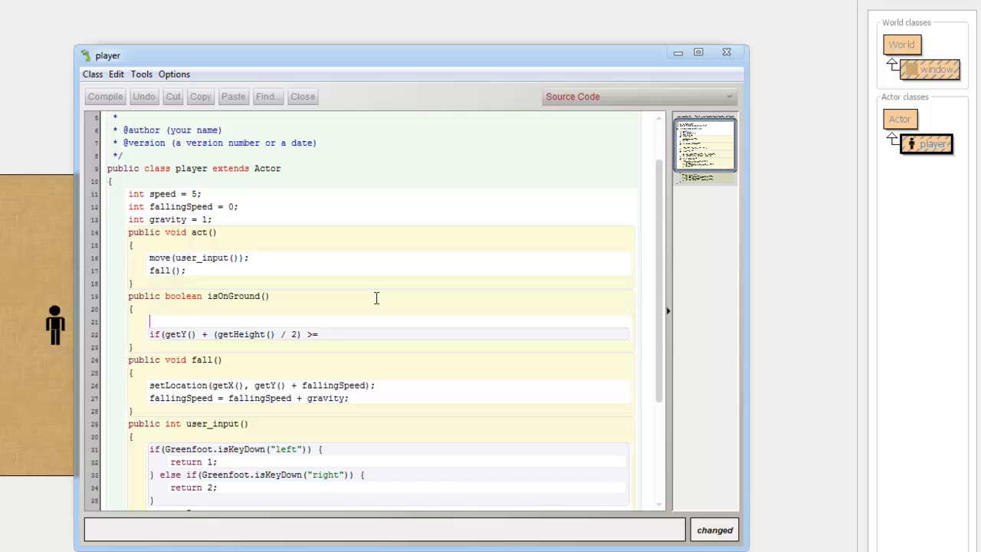
# Declare 'Window window = (Window) getWorld();' inside isOnGround.
pyautogui.write('window')
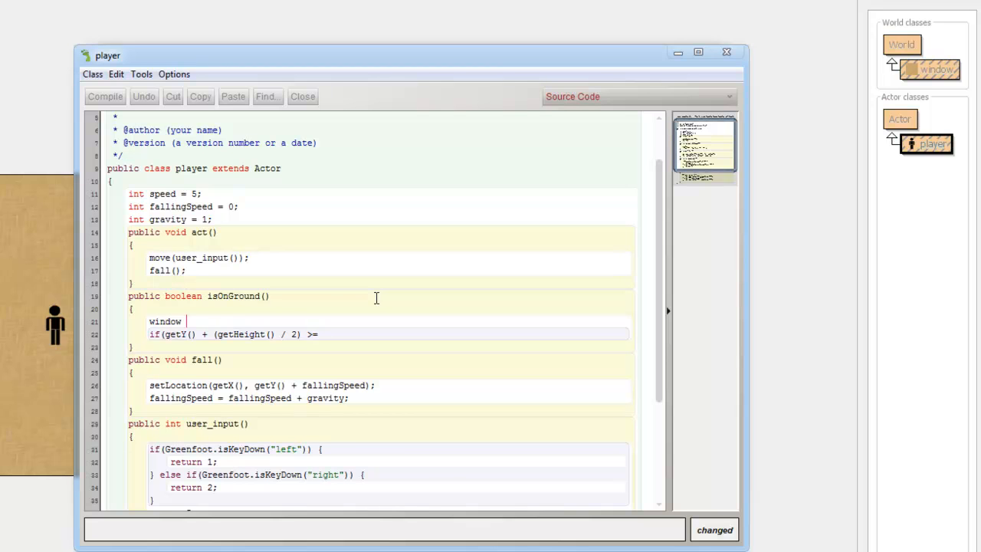
pyautogui.write('Window')
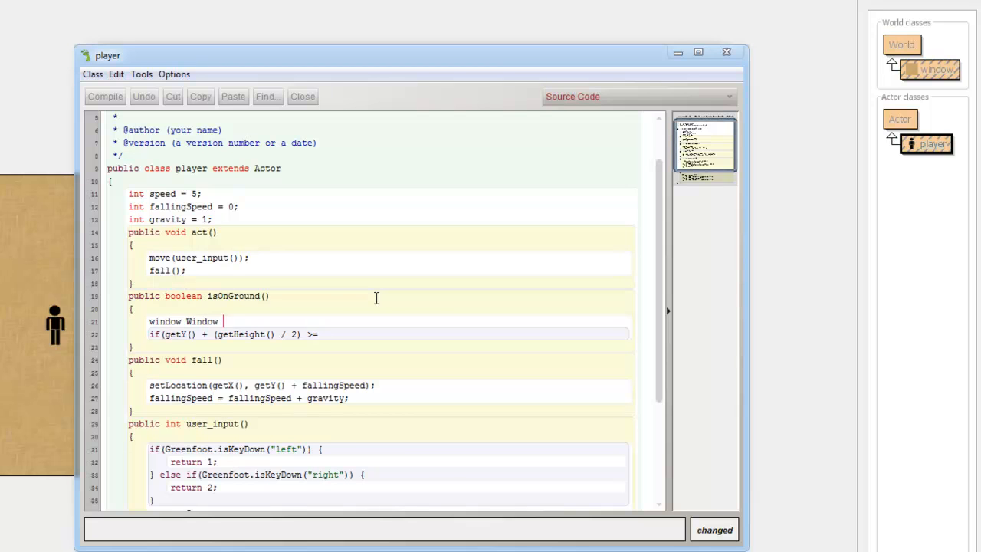
pyautogui.write('= (window')
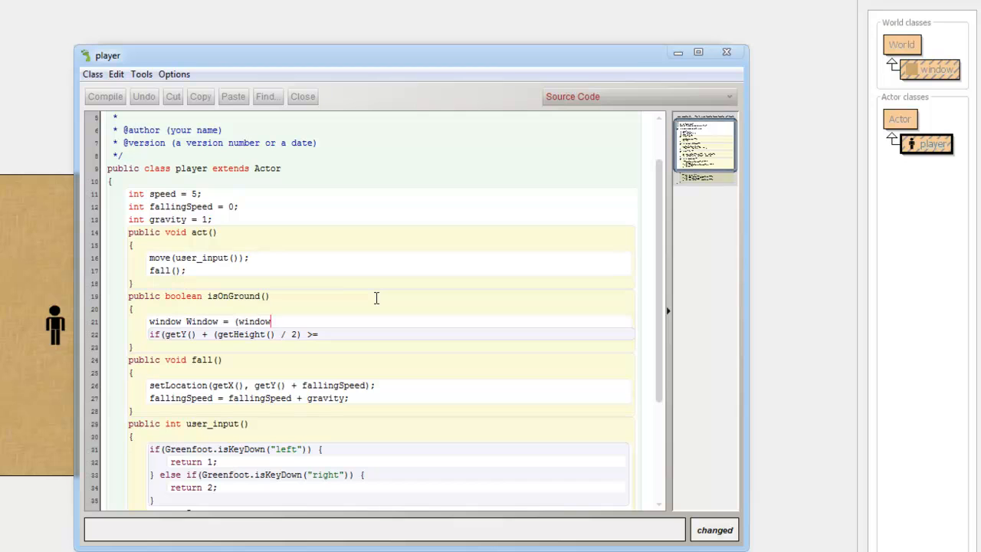
pyautogui.write('getWor')
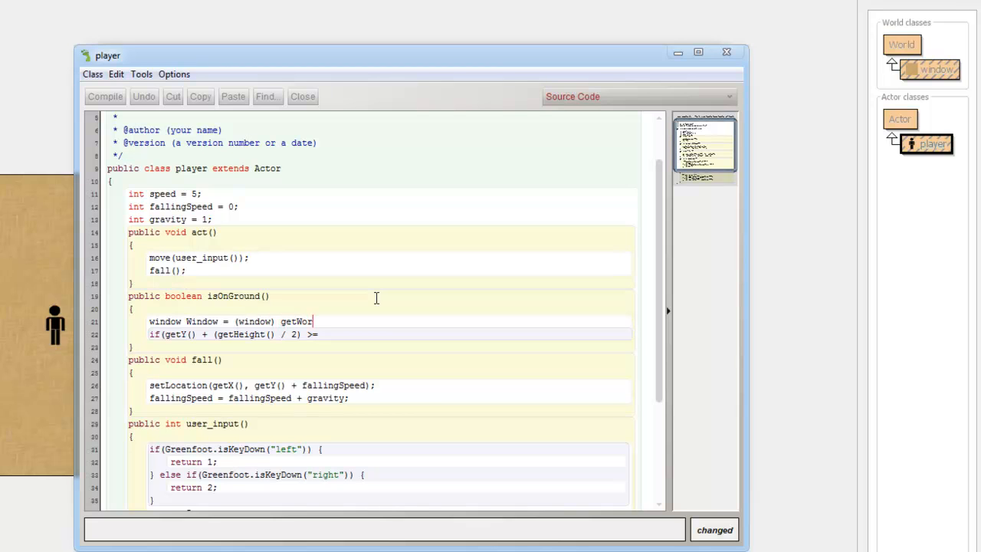
pyautogui.write('ld();')
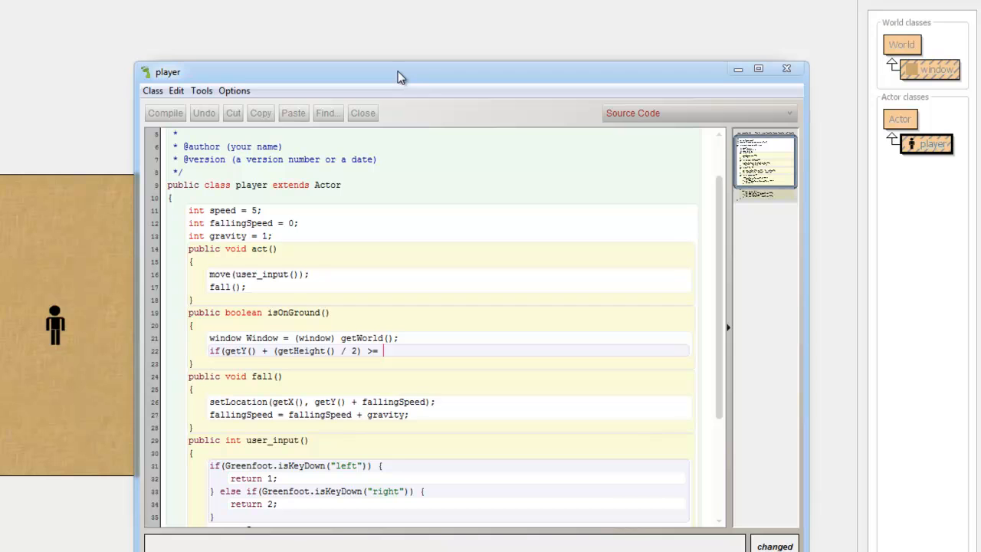
pyautogui.moveTo(433, 150)
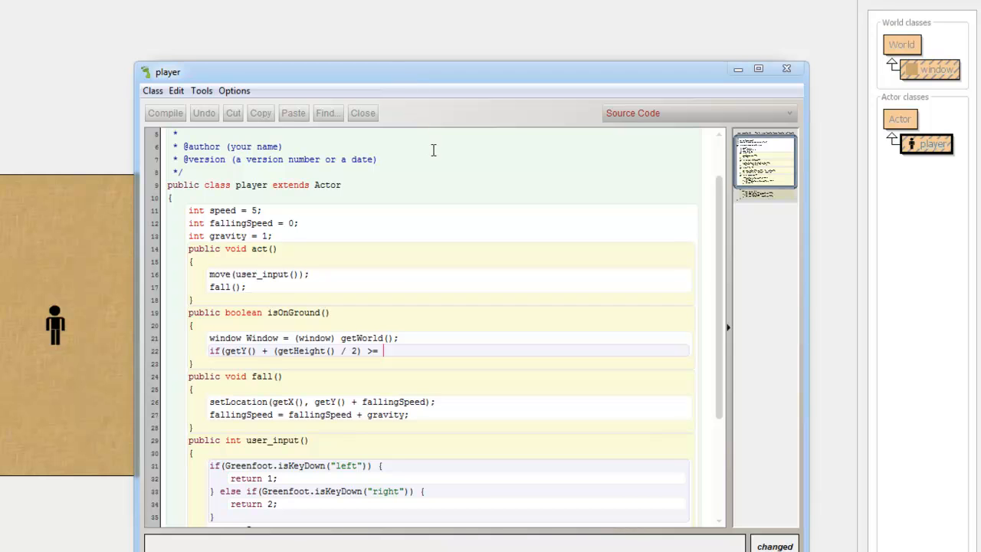
# Complete the condition with Window.getHeight() - 1 and select the getHeight call.
pyautogui.write('Wind')
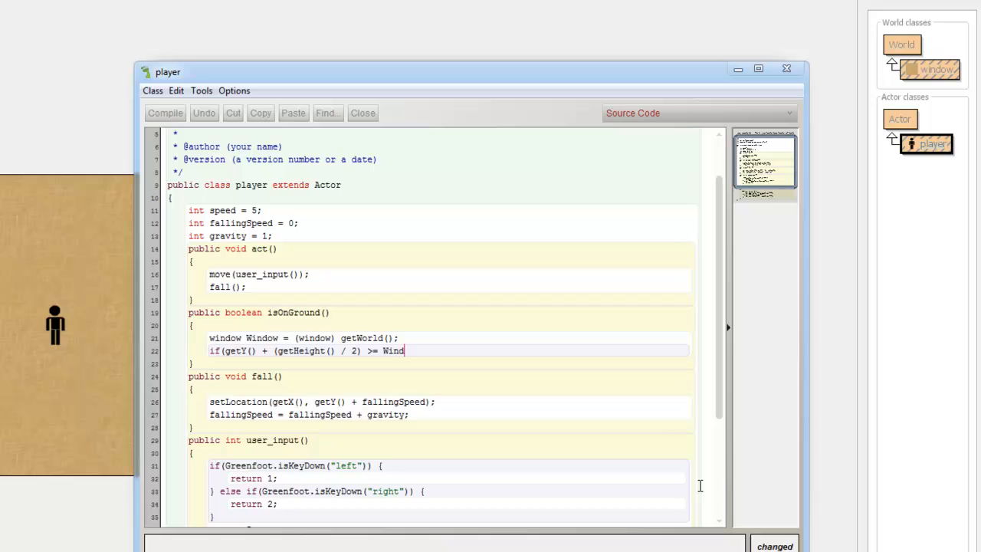
pyautogui.write('ow.getH')
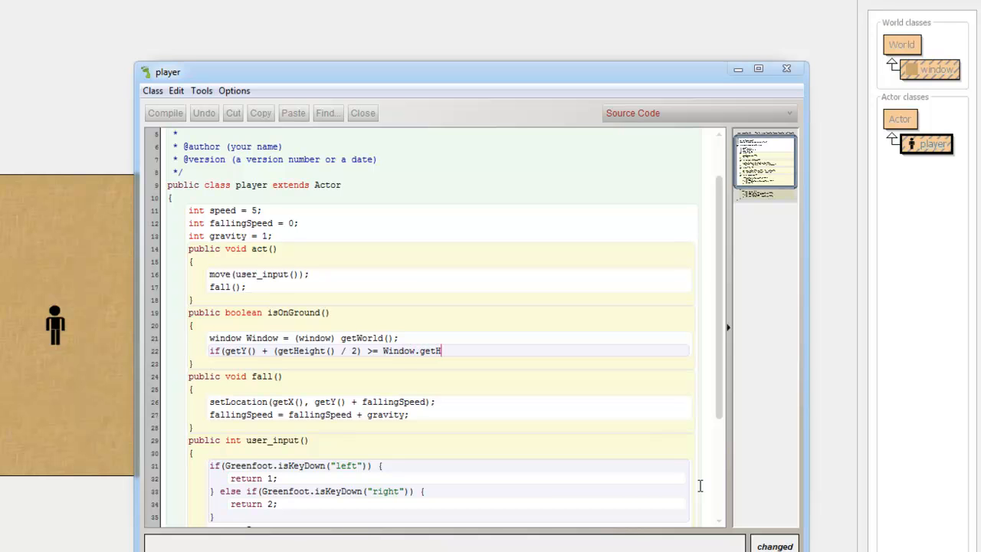
pyautogui.write('eight()')
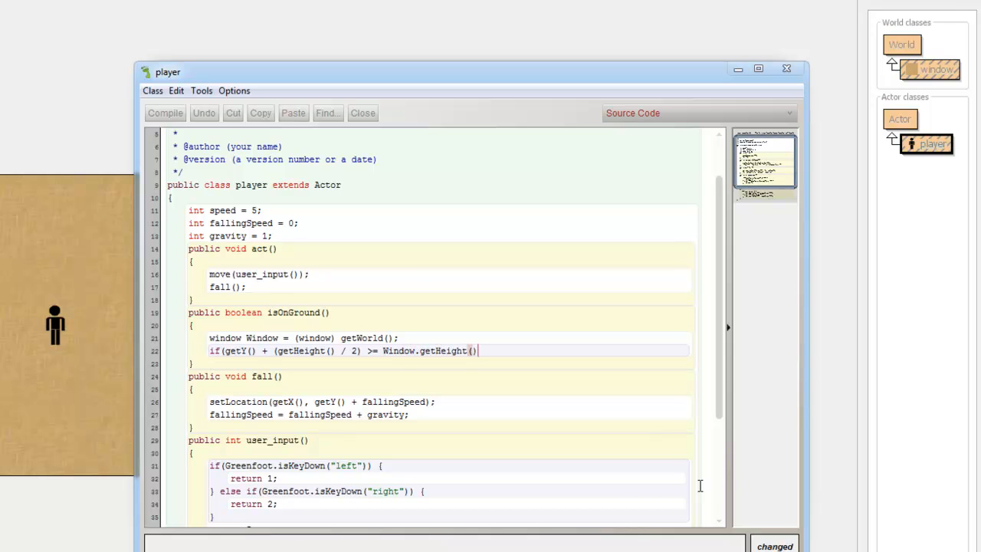
pyautogui.write('- 1')
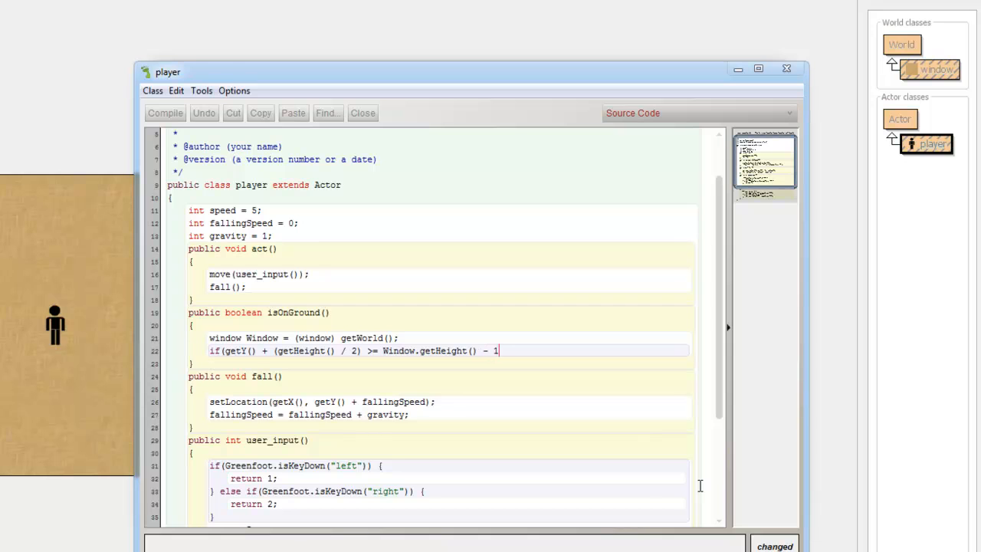
pyautogui.moveTo(572, 207)
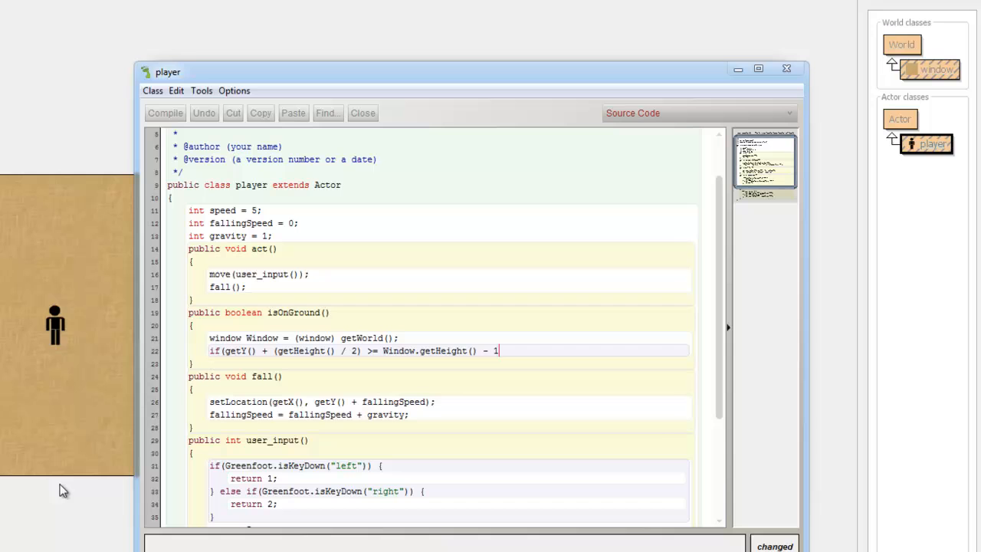
pyautogui.moveTo(76, 332)
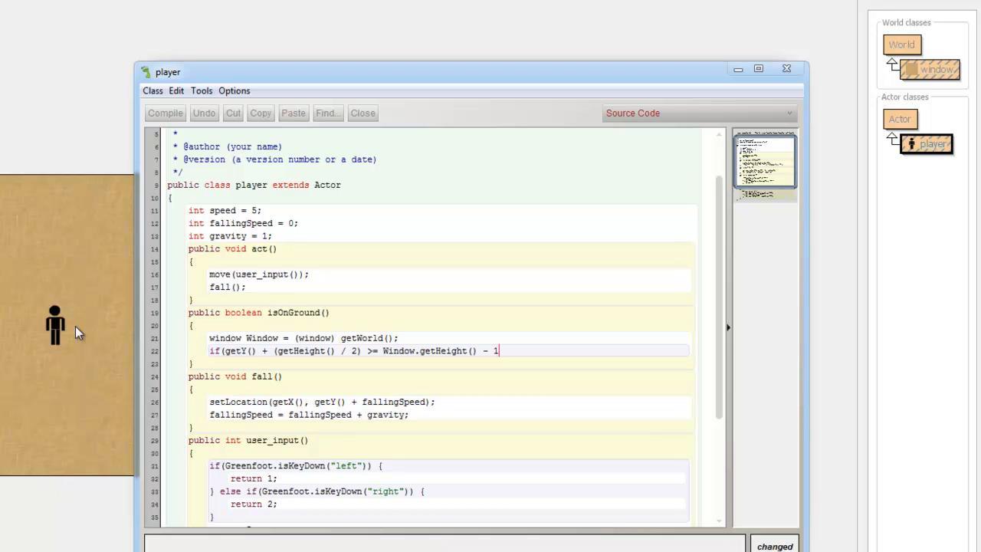
pyautogui.moveTo(420, 369)
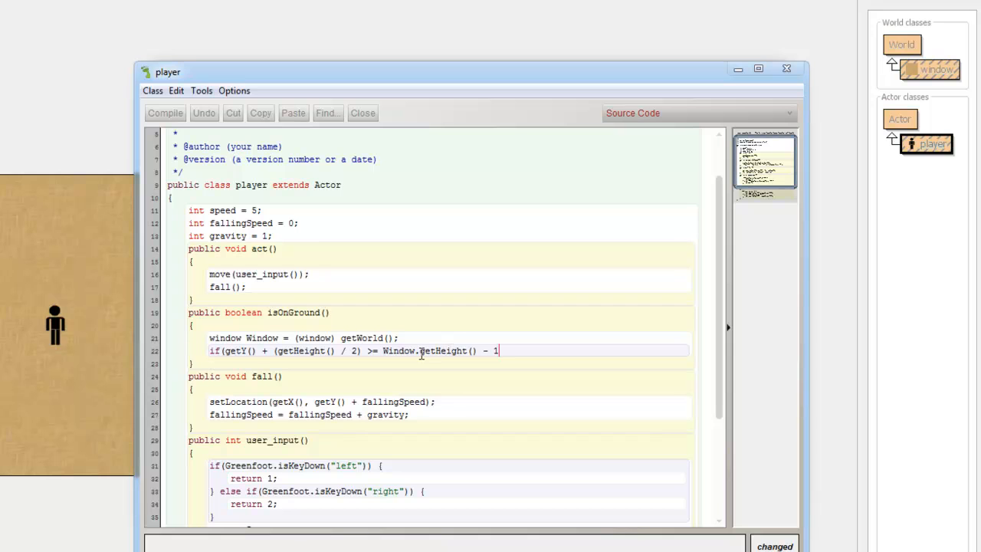
pyautogui.doubleClick(443, 350)
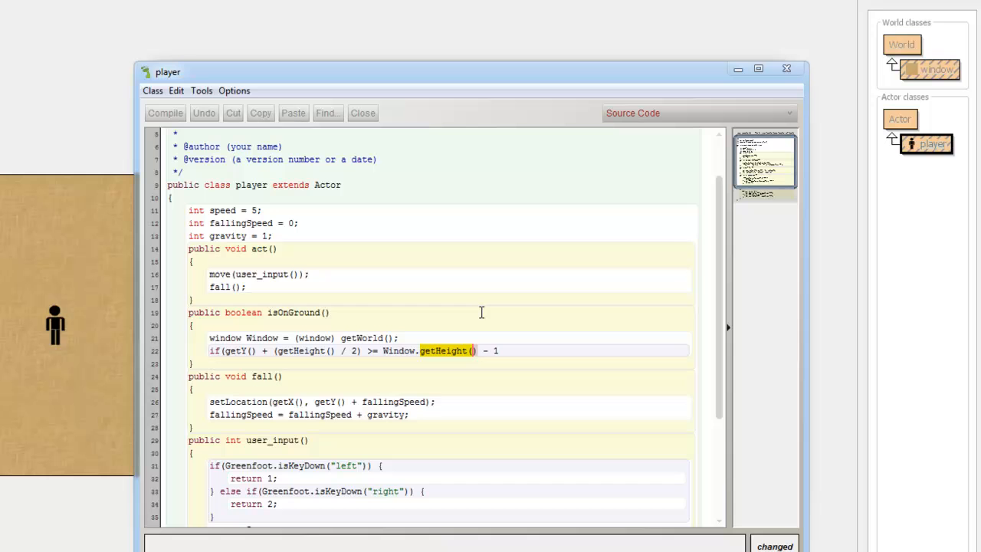
pyautogui.moveTo(87, 309)
pyautogui.write('(')
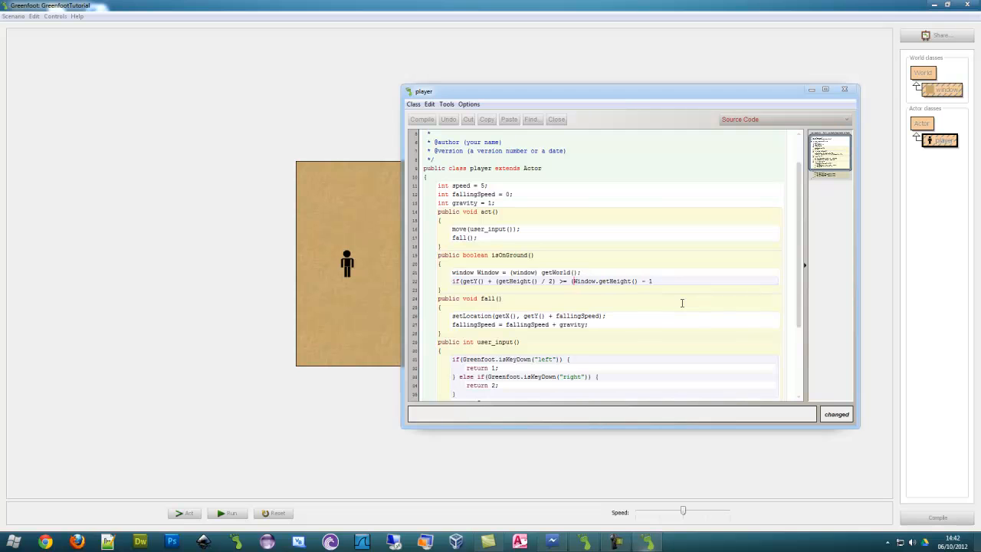
# Close the condition's parenthesis, return true inside the if and false after it.
pyautogui.click(656, 280)
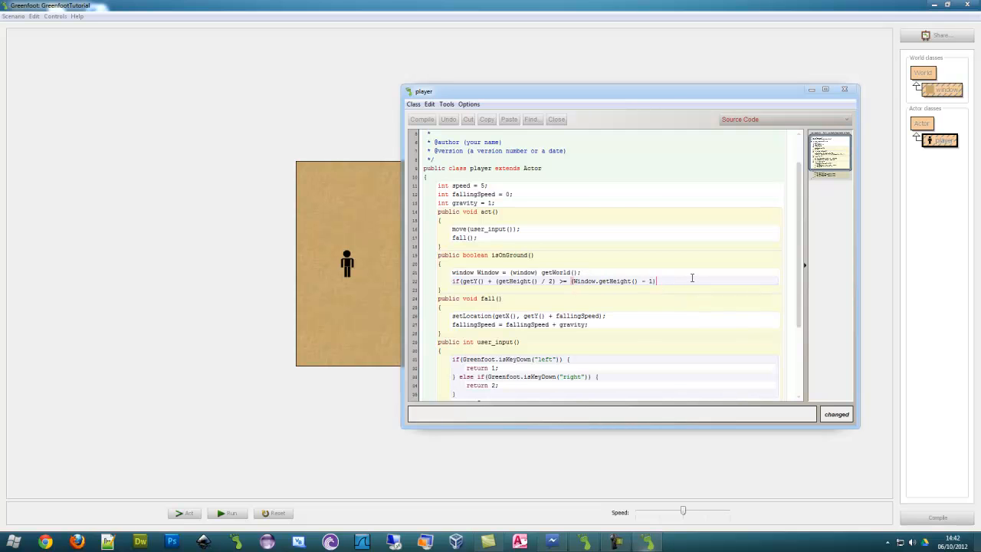
pyautogui.write(') {')
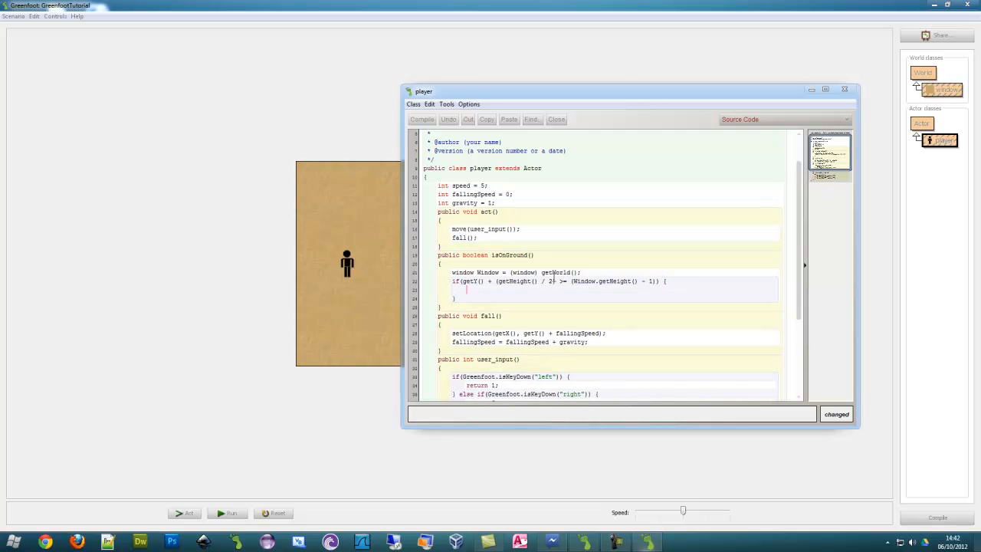
pyautogui.write('return true;')
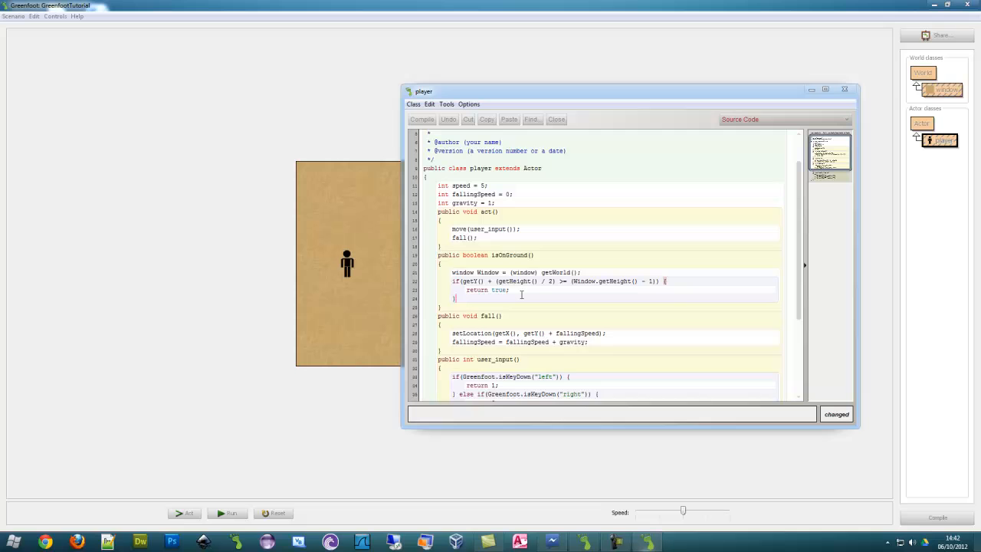
pyautogui.write('return false;')
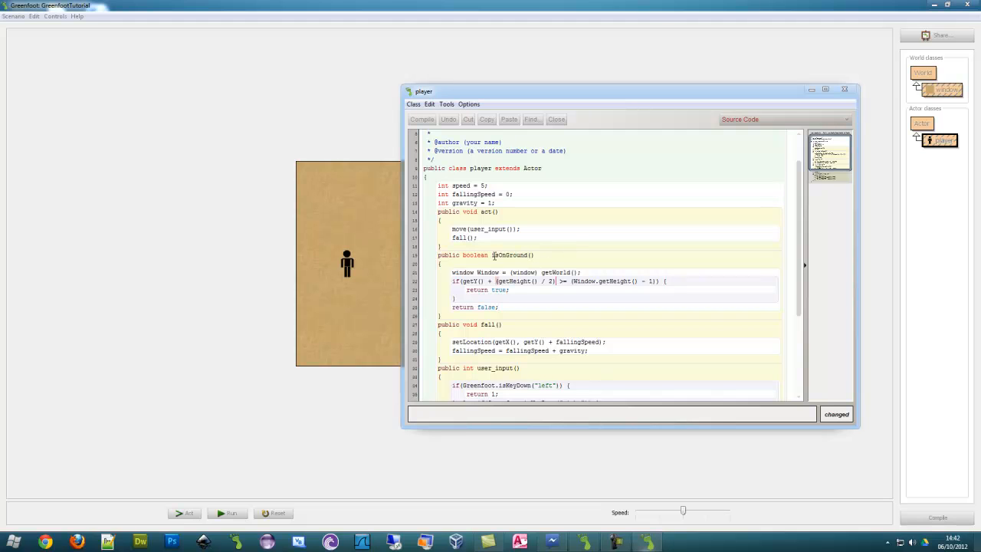
pyautogui.moveTo(599, 260)
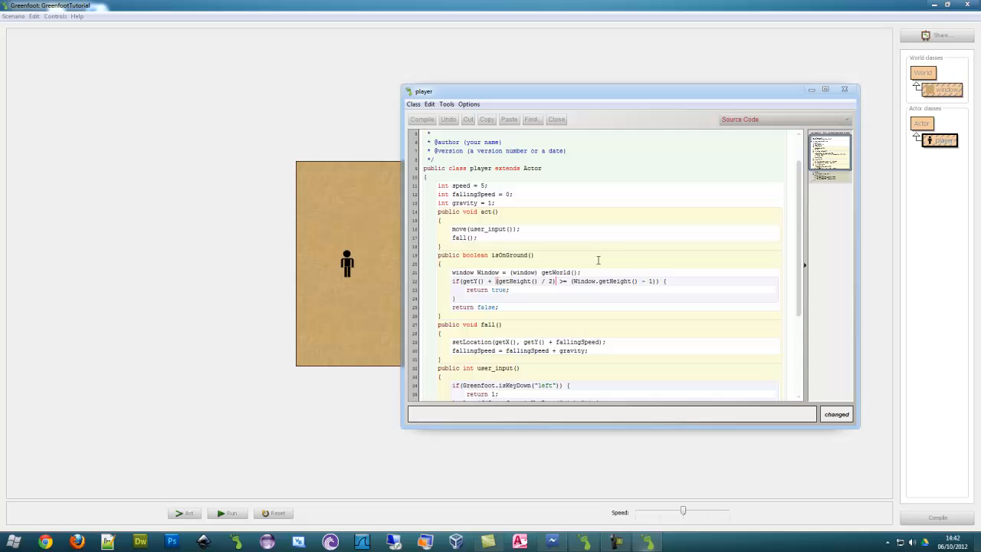
pyautogui.moveTo(579, 201)
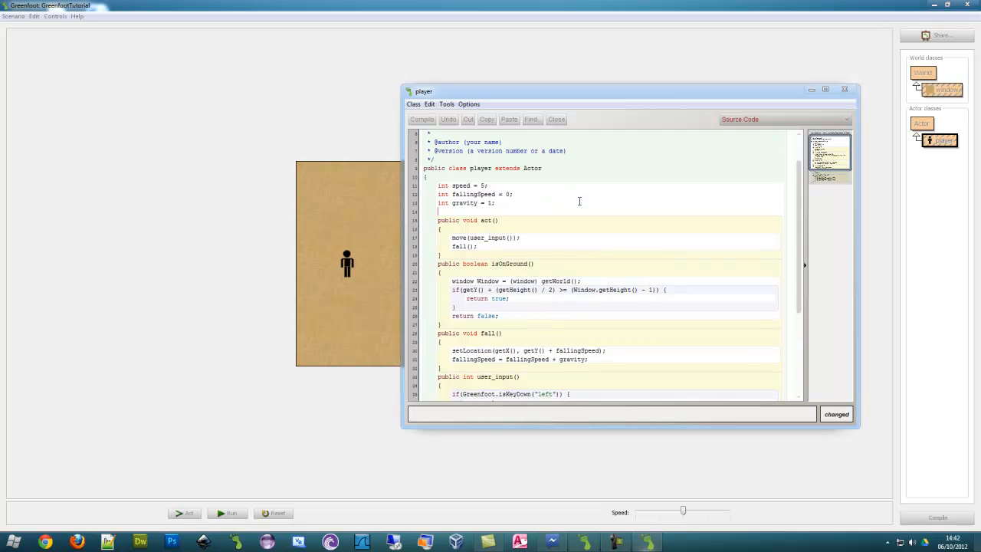
# Declare boolean canJump and set it true in act when isOnGround() holds.
pyautogui.write('boolea')
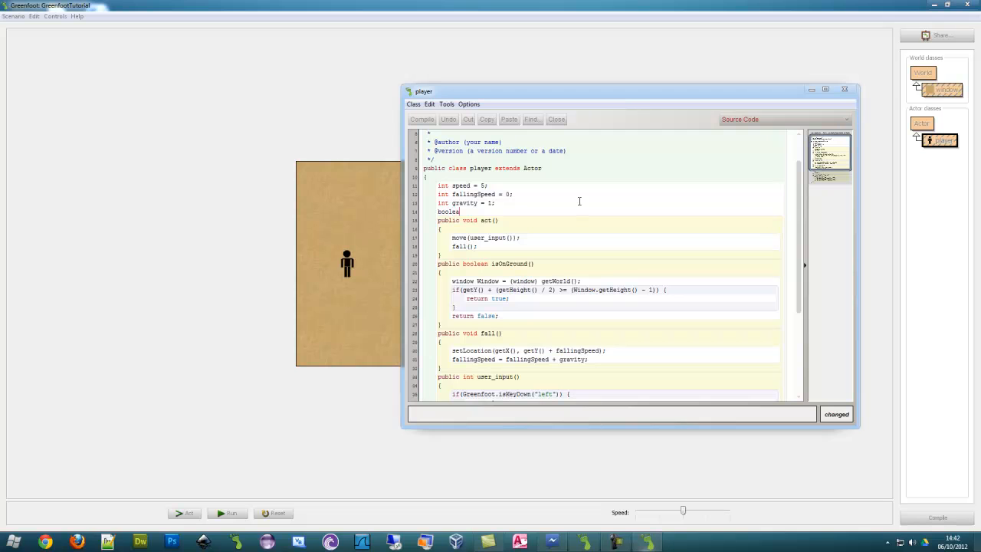
pyautogui.write('canJu')
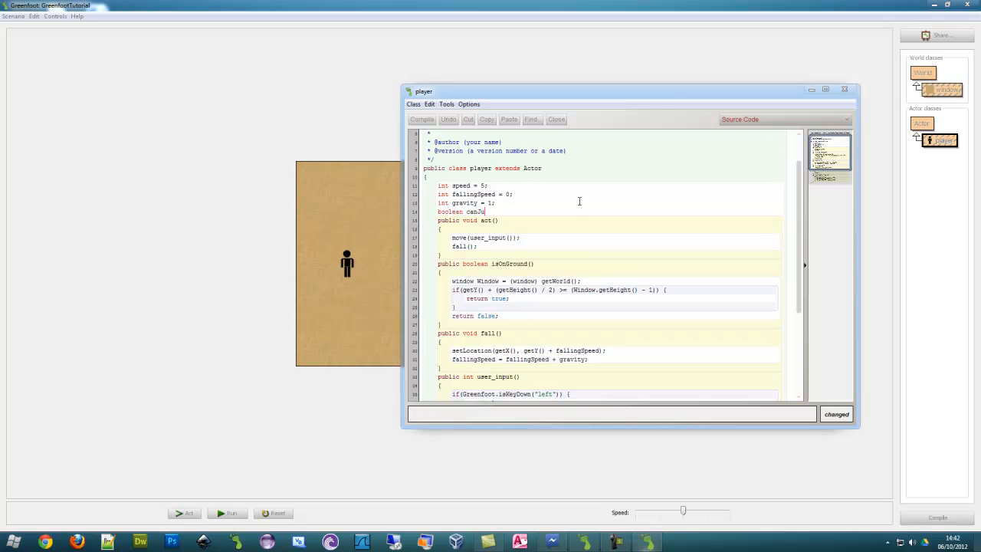
pyautogui.write('mp;')
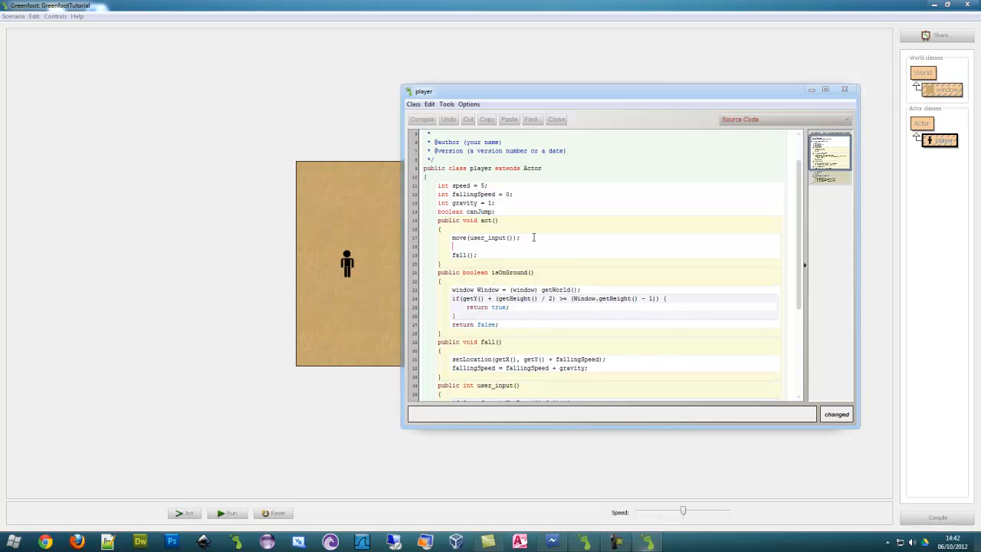
pyautogui.write('if(u')
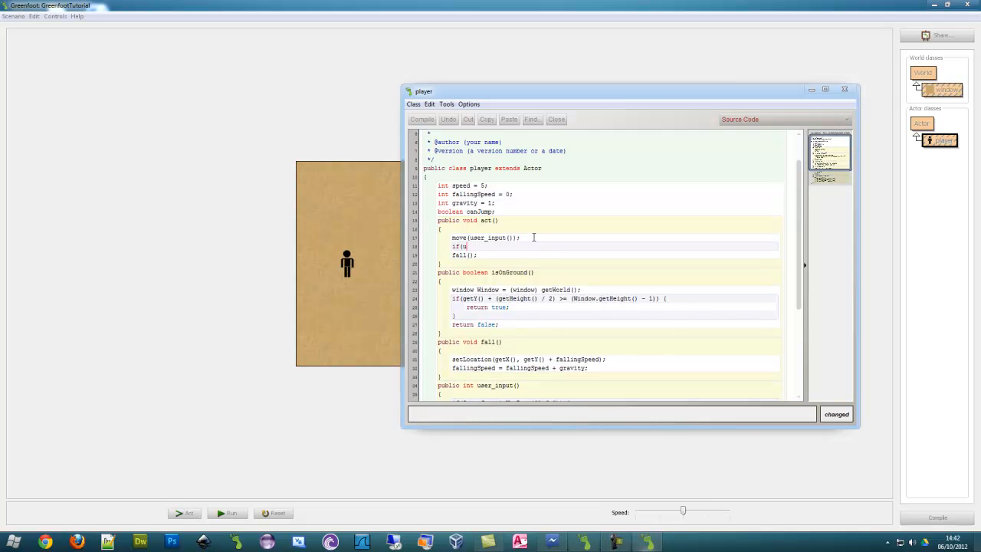
pyautogui.write('isOnGround()) {')
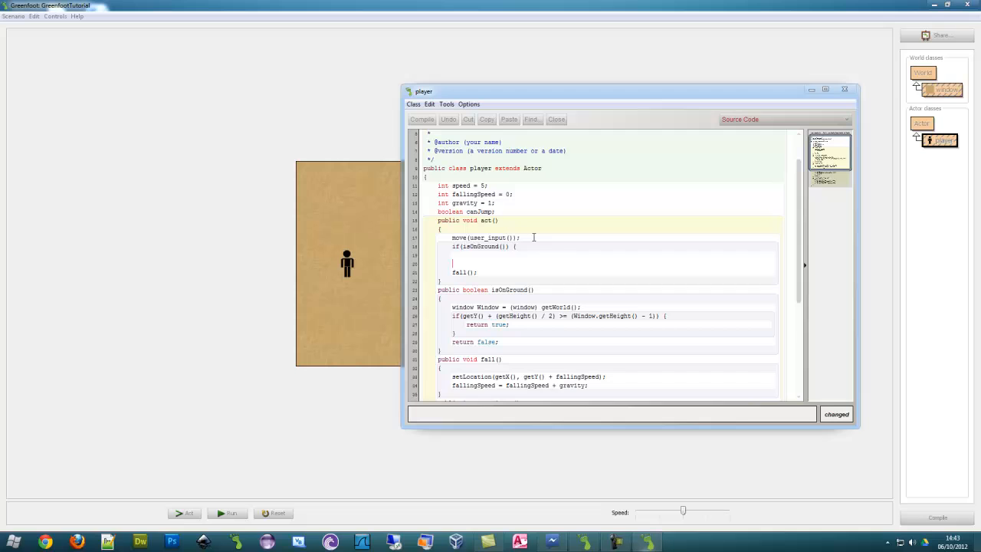
pyautogui.write('canJump')
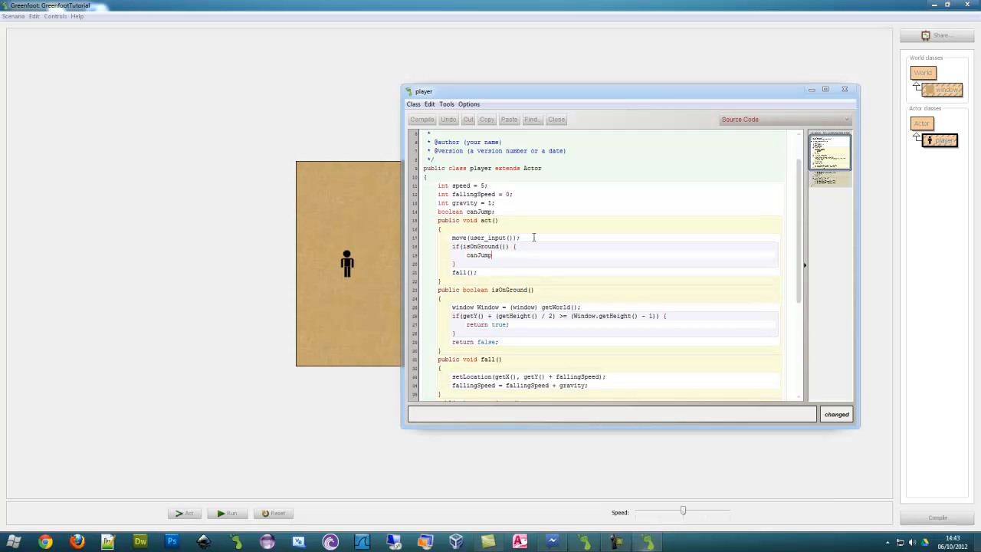
pyautogui.write('== true;')
pyautogui.click(613, 264)
pyautogui.write(' else {')
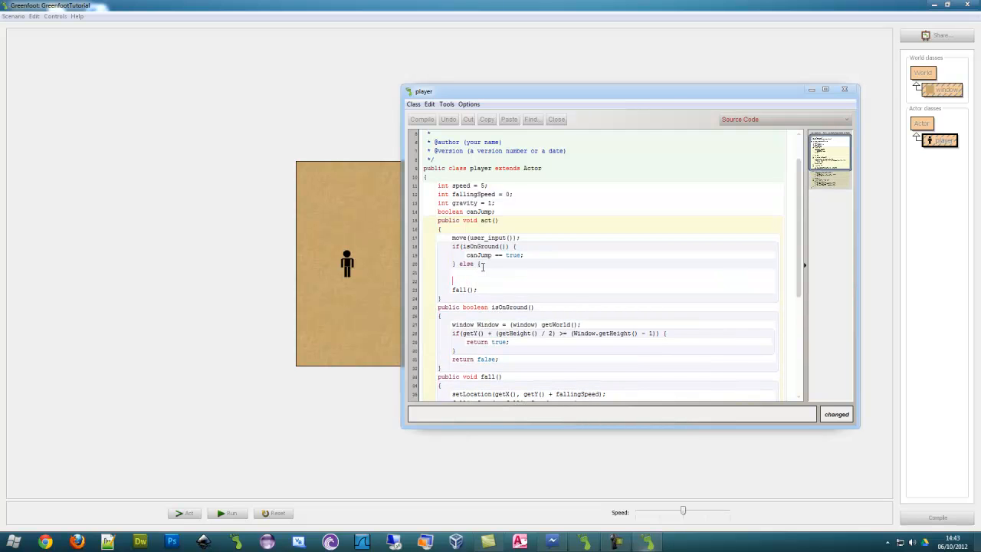
# Otherwise set canJump false and move the fall() call into that else branch.
pyautogui.write('canJump')
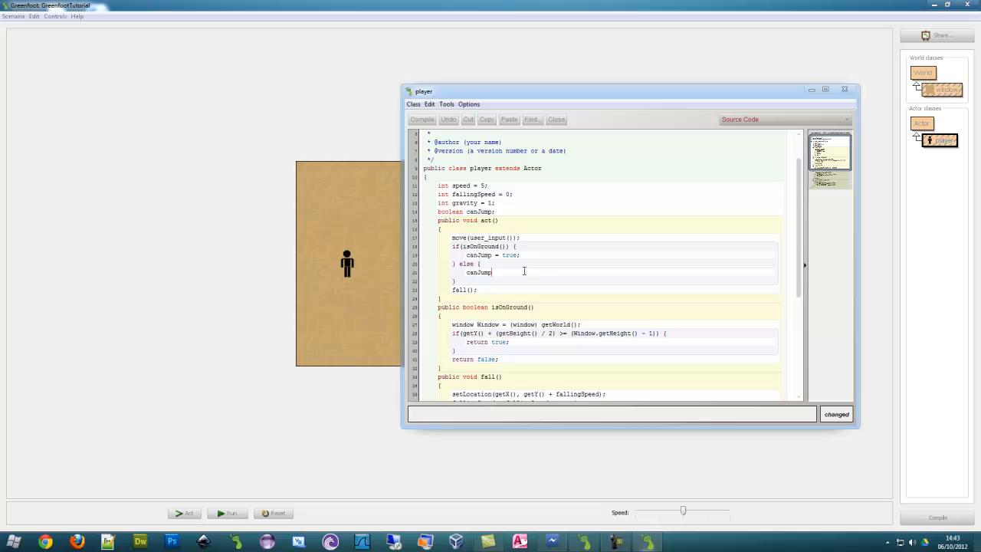
pyautogui.write('= false;')
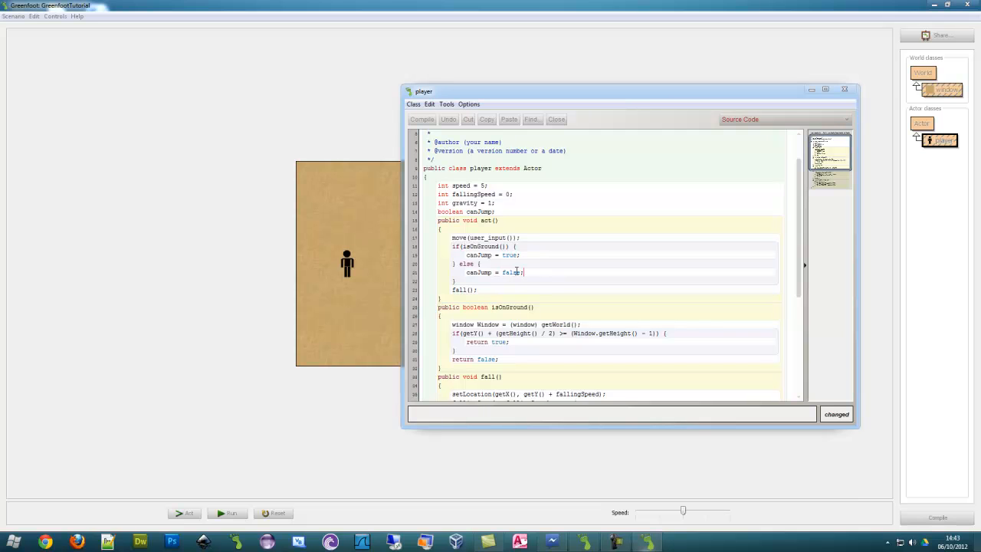
pyautogui.doubleClick(462, 290)
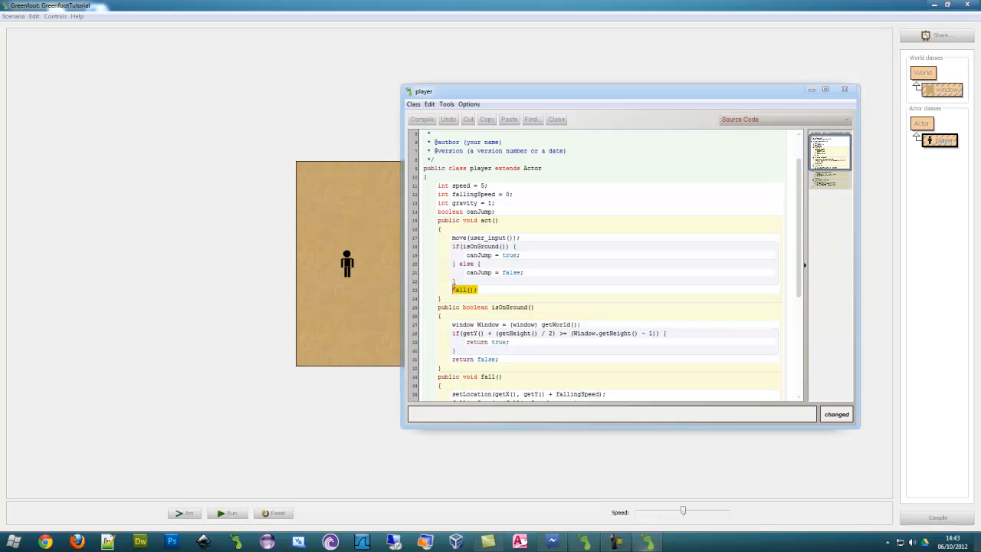
pyautogui.press('Delete')
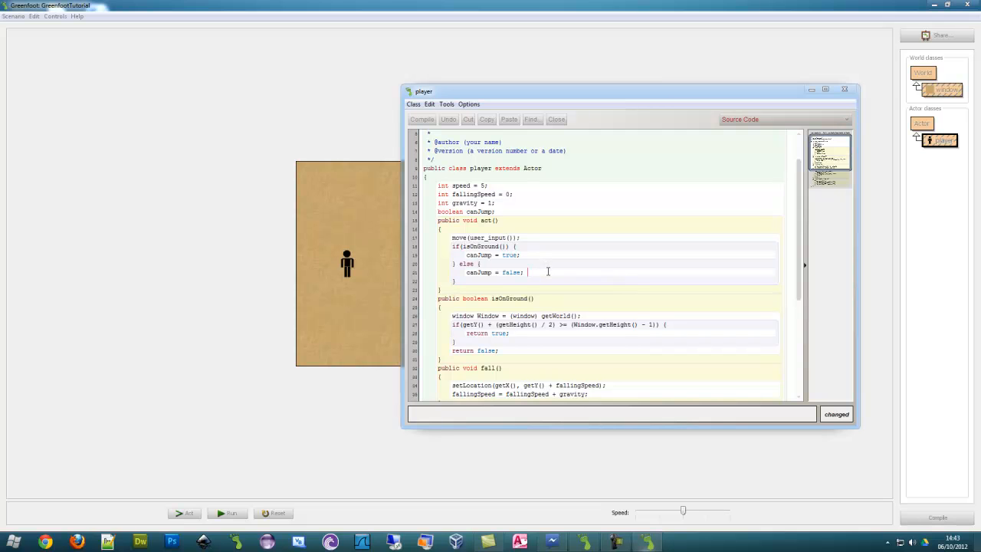
pyautogui.write('fall();')
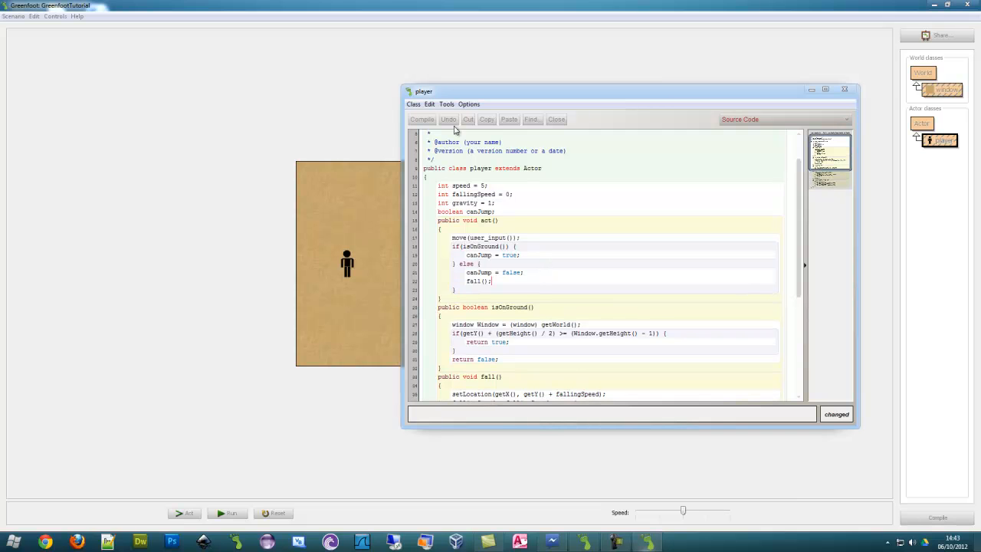
# Replace getHeight() with getImage().getHeight() and recompile until no syntax errors.
pyautogui.click(421, 119)
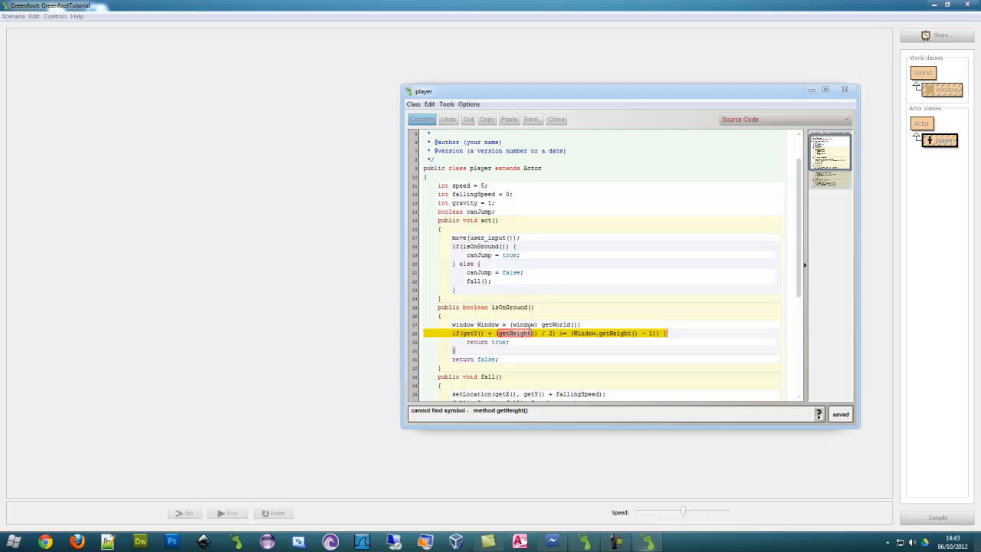
pyautogui.click(421, 119)
pyautogui.write('getImage().')
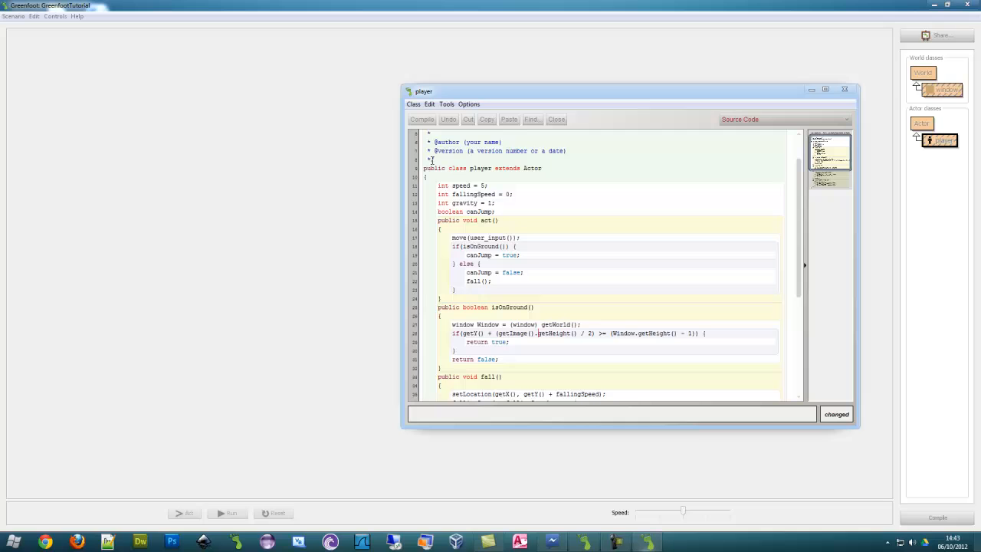
pyautogui.click(422, 119)
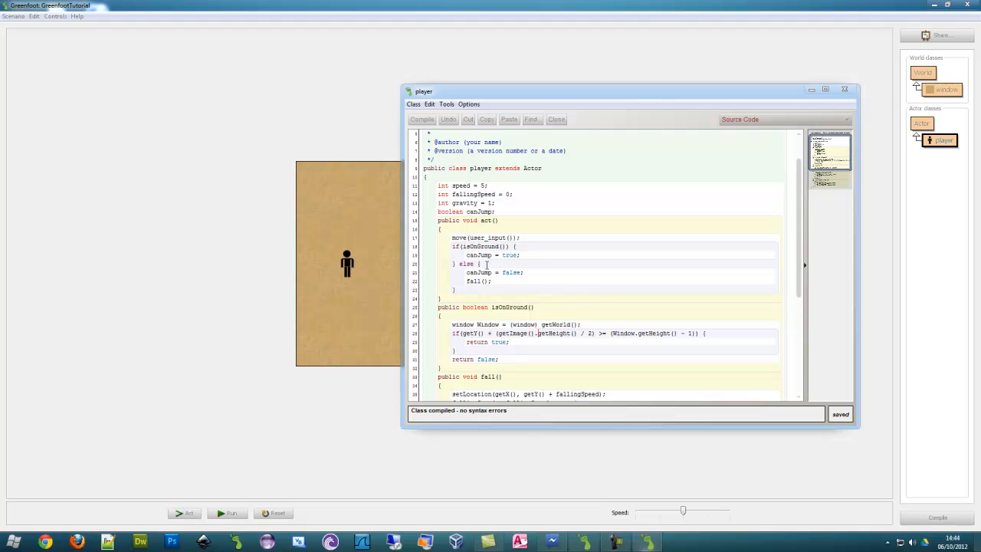
pyautogui.moveTo(525, 261)
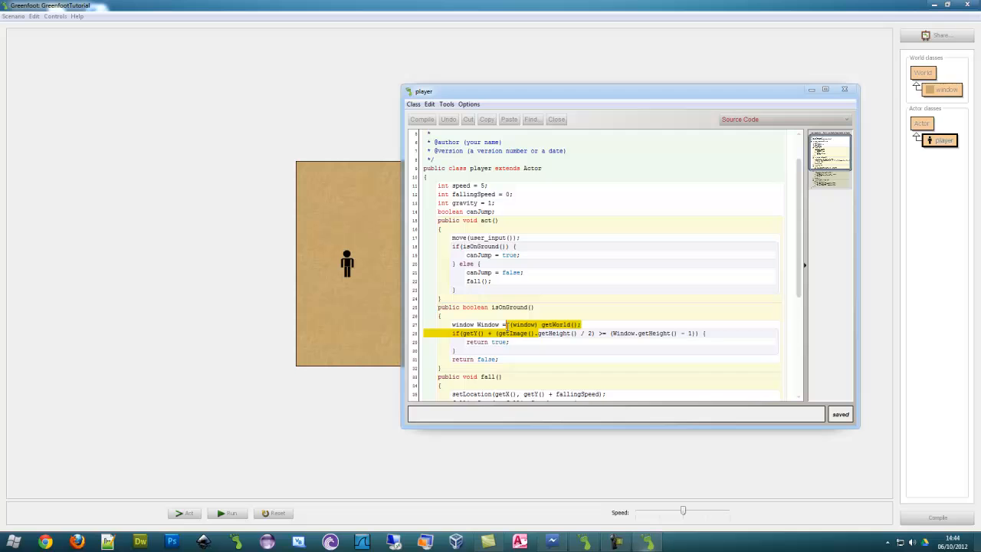
# Run the scenario to watch the player fall and stop, reset, and reopen the player class code.
pyautogui.click(532, 292)
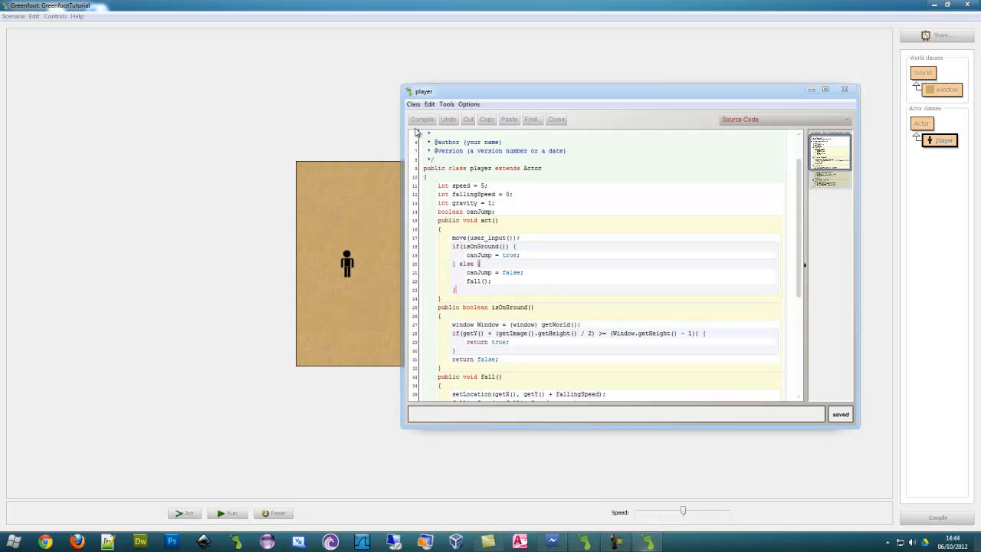
pyautogui.click(228, 513)
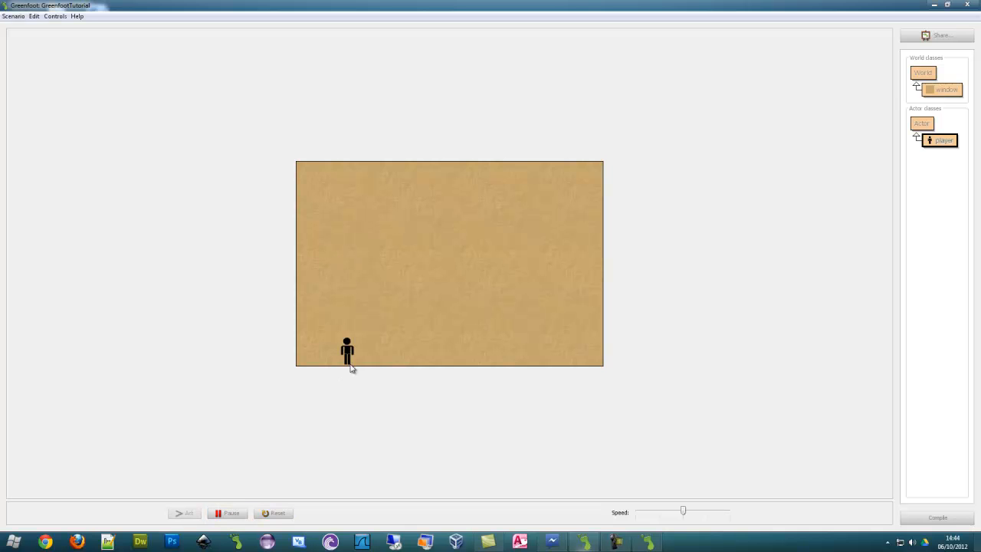
pyautogui.click(227, 513)
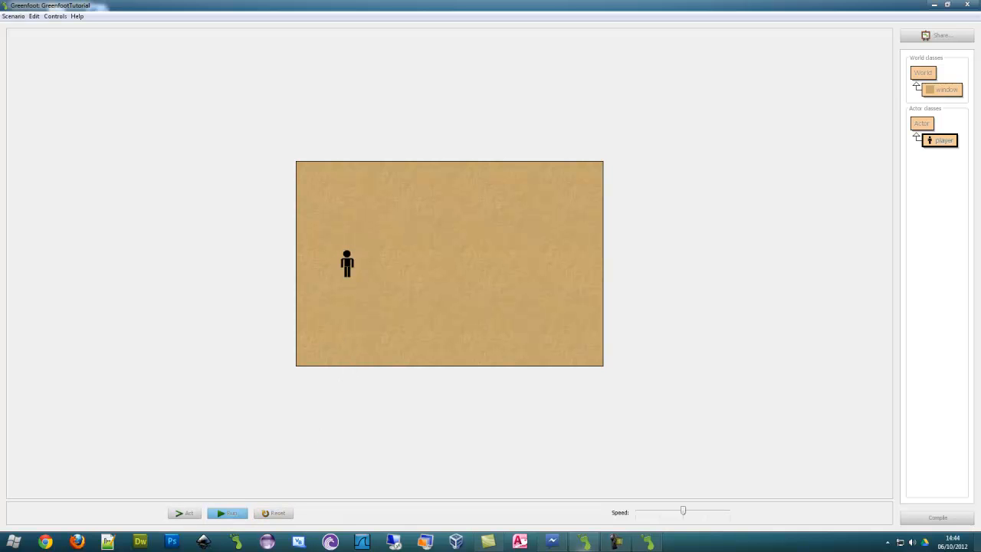
pyautogui.doubleClick(942, 140)
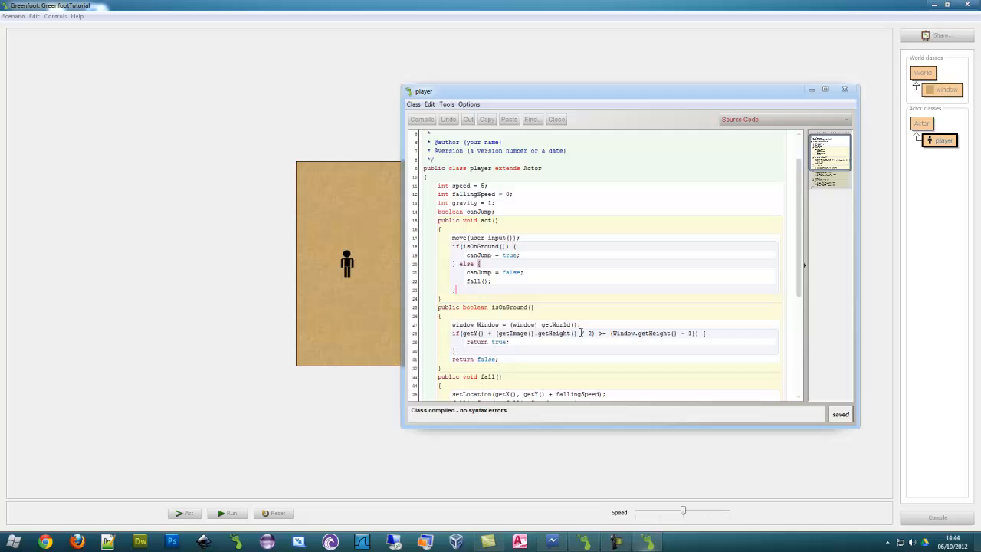
pyautogui.moveTo(540, 254)
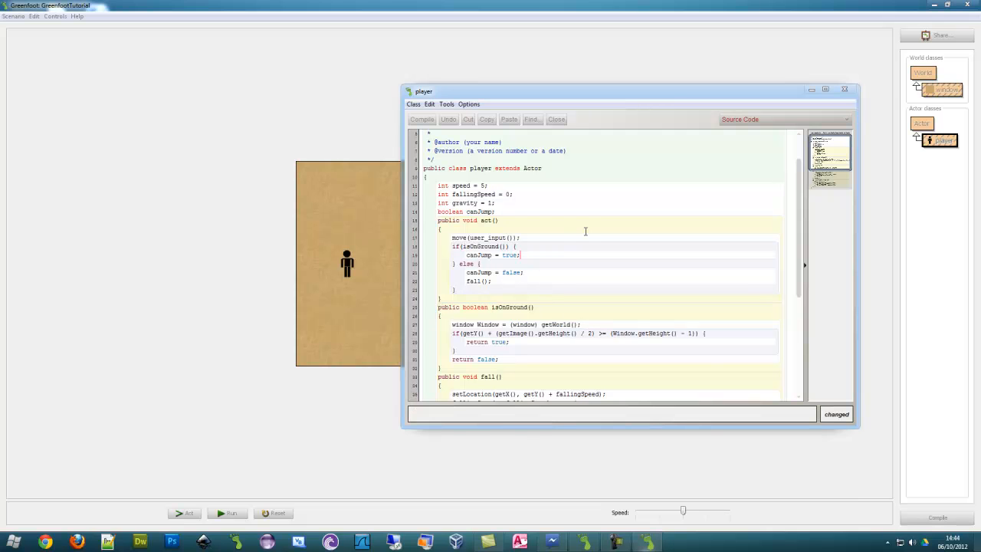
# Add else if(Greenfoot.isKeyDown("space")) returning 3 to user_input after the right-key branch.
pyautogui.scroll(-3)
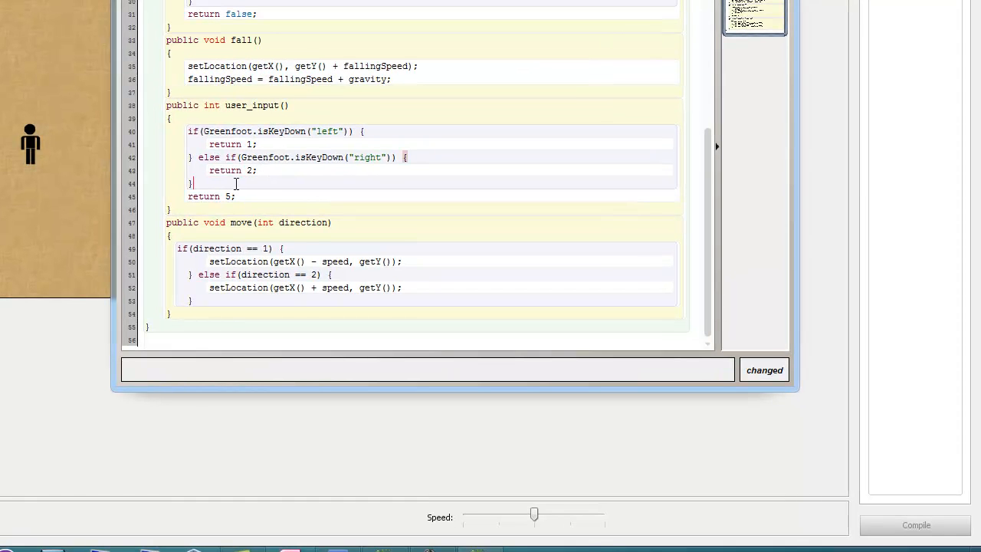
pyautogui.write('el')
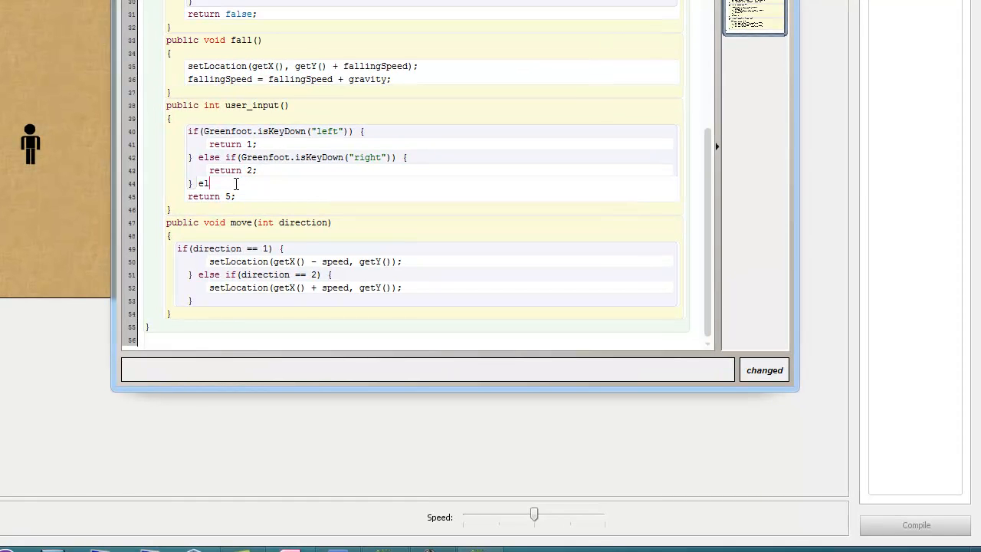
pyautogui.write('se if')
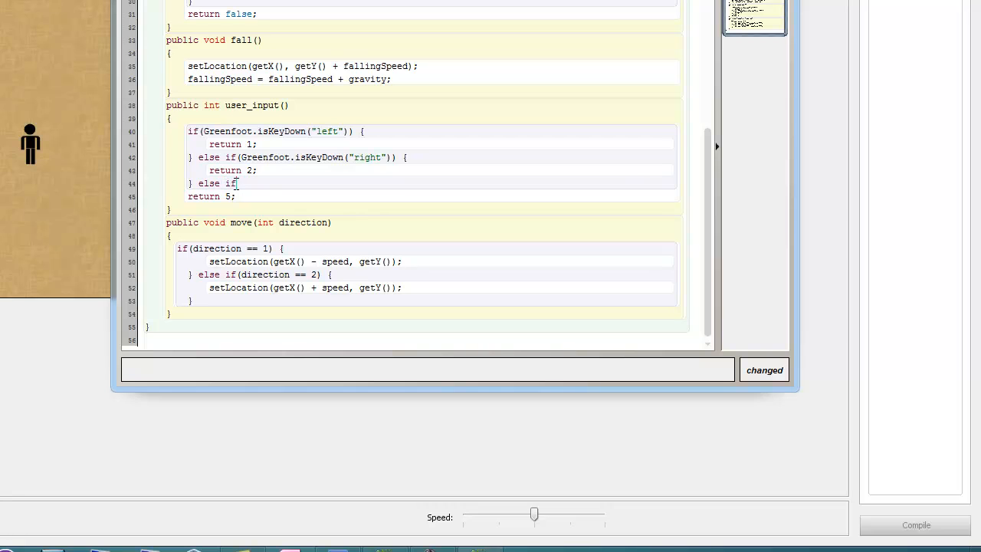
pyautogui.write('(Green')
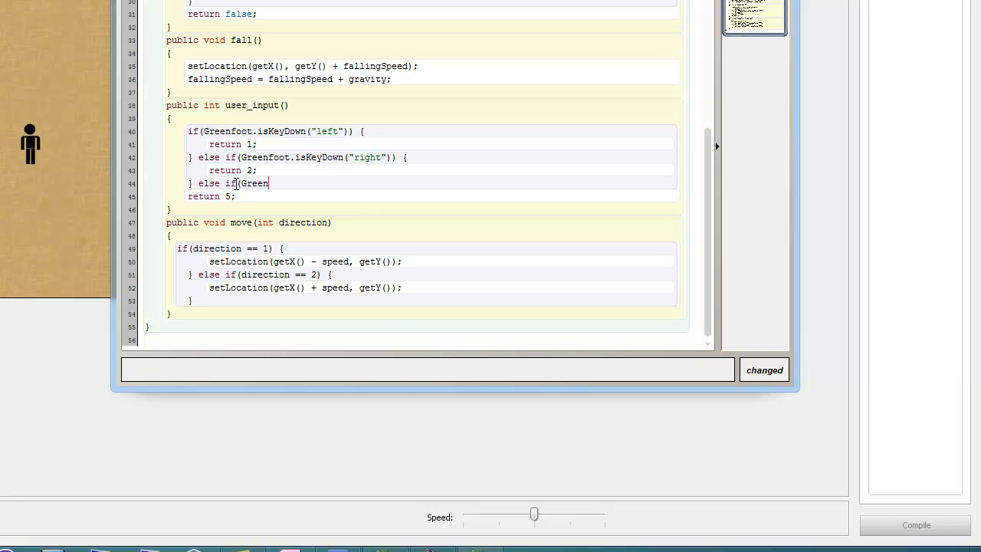
pyautogui.write('foot.')
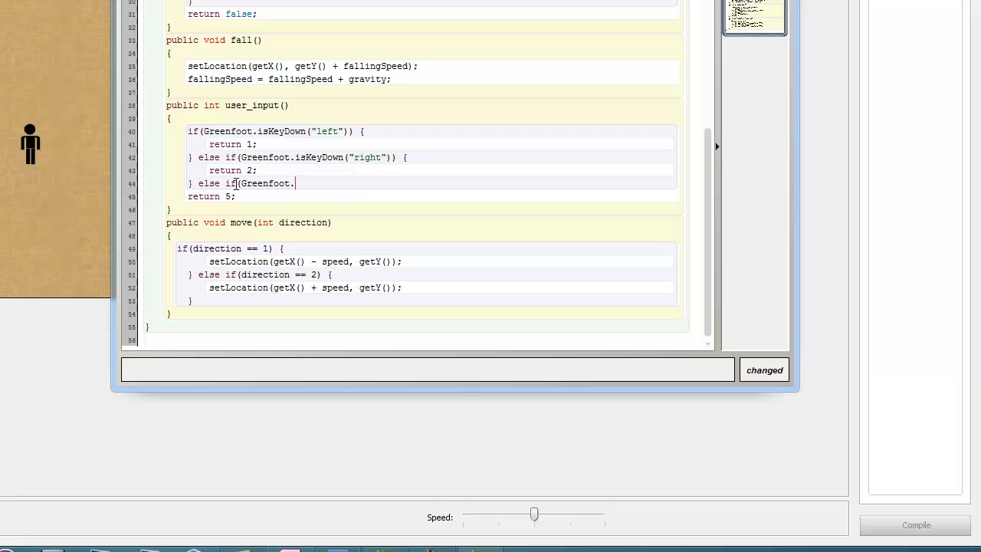
pyautogui.write('isKeyDown')
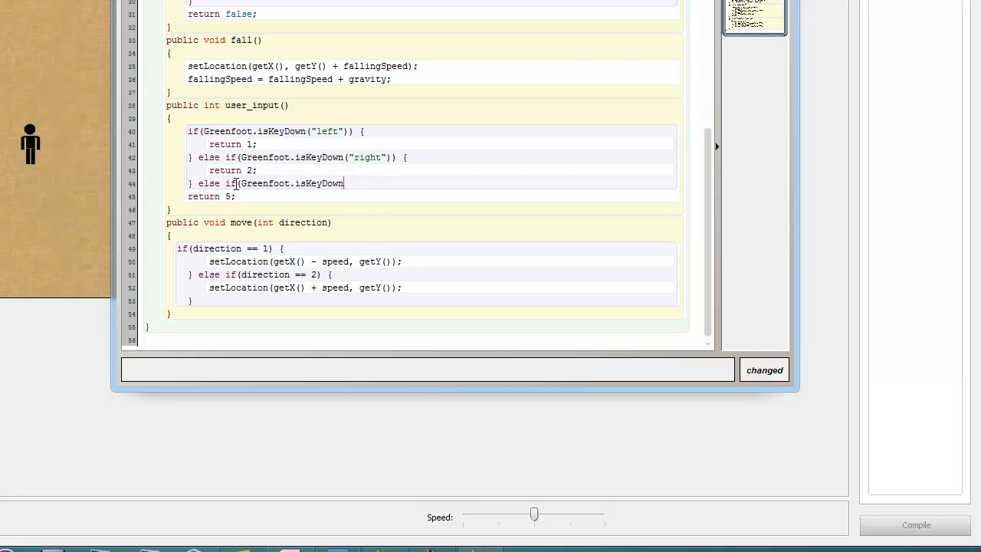
pyautogui.write('"spa')
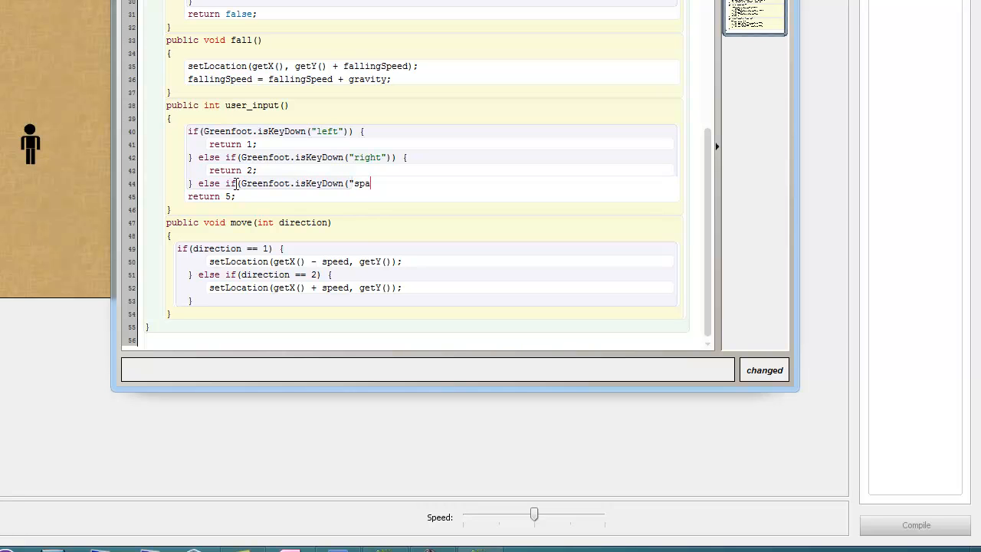
pyautogui.write('ce"')
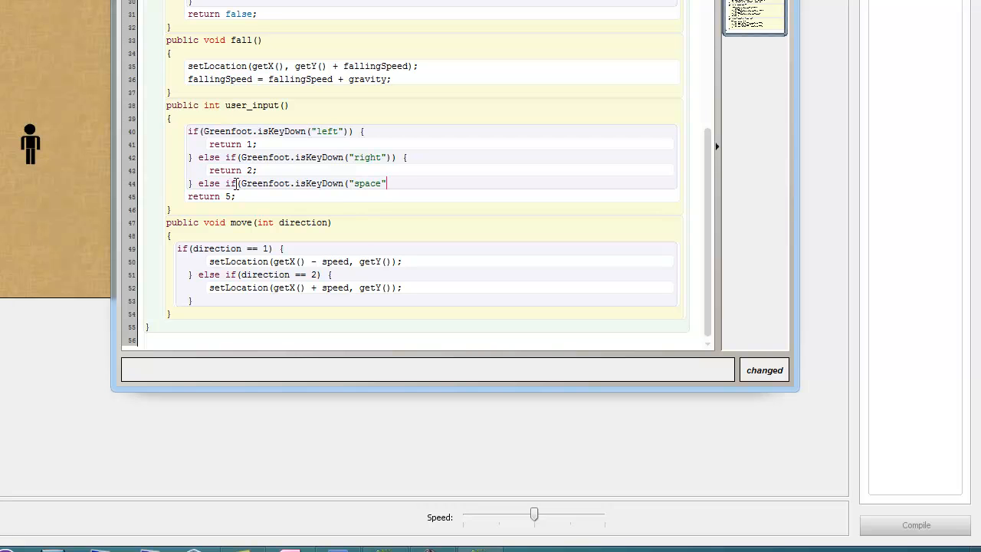
pyautogui.press('enter')
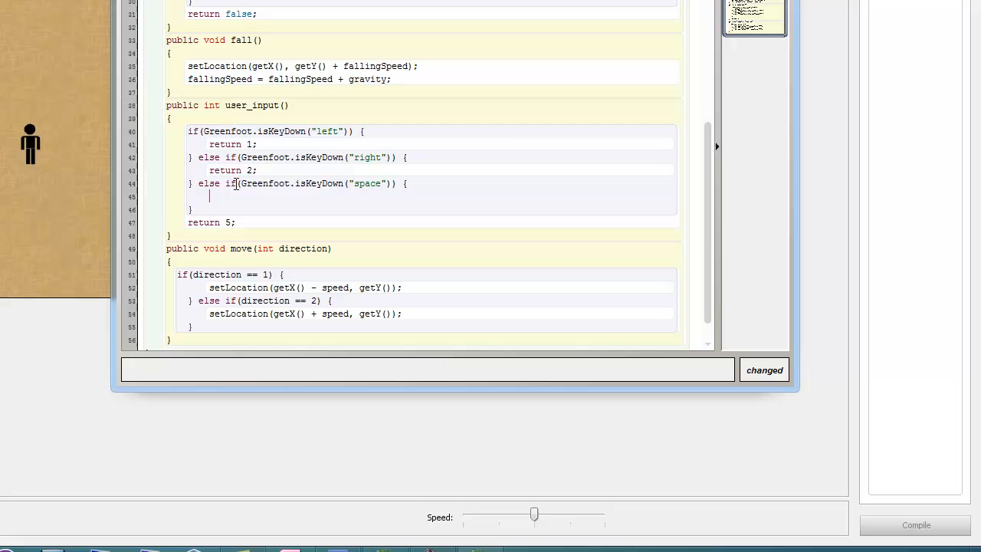
pyautogui.write('return 3')
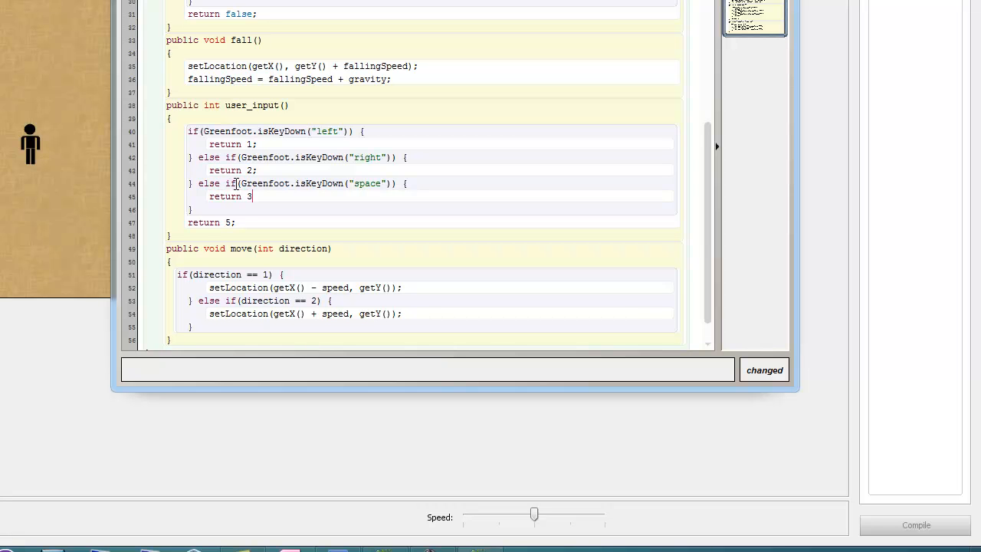
pyautogui.scroll(3)
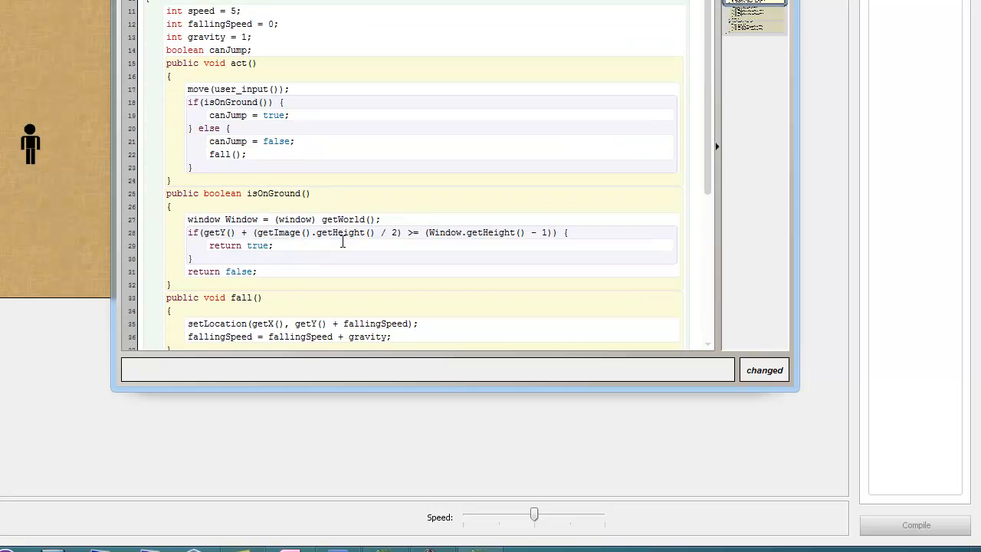
pyautogui.scroll(-3)
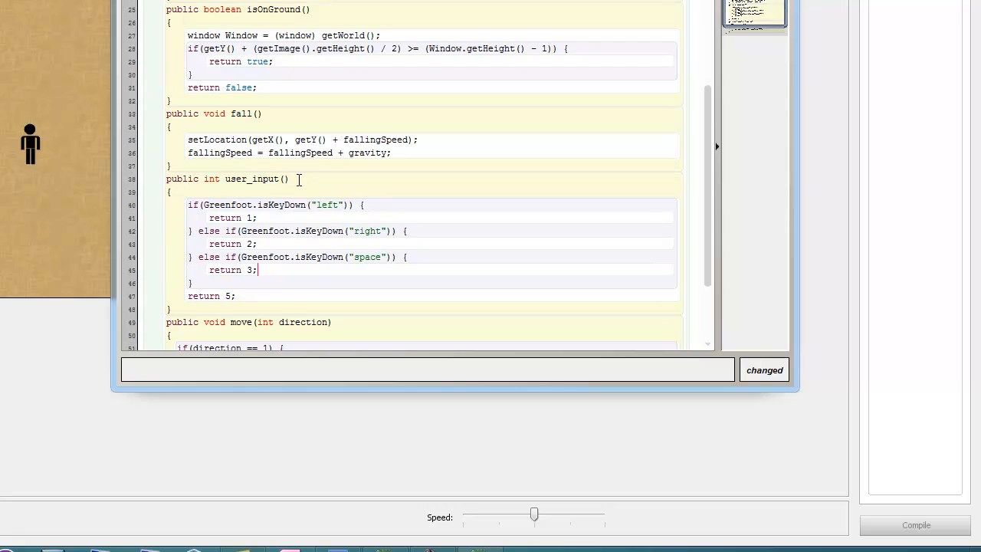
pyautogui.scroll(-3)
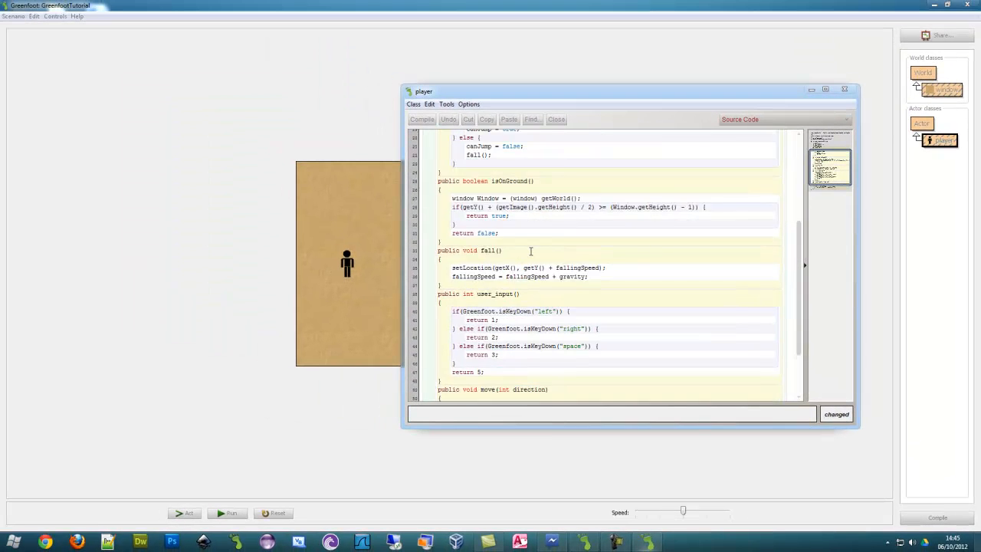
pyautogui.scroll(3)
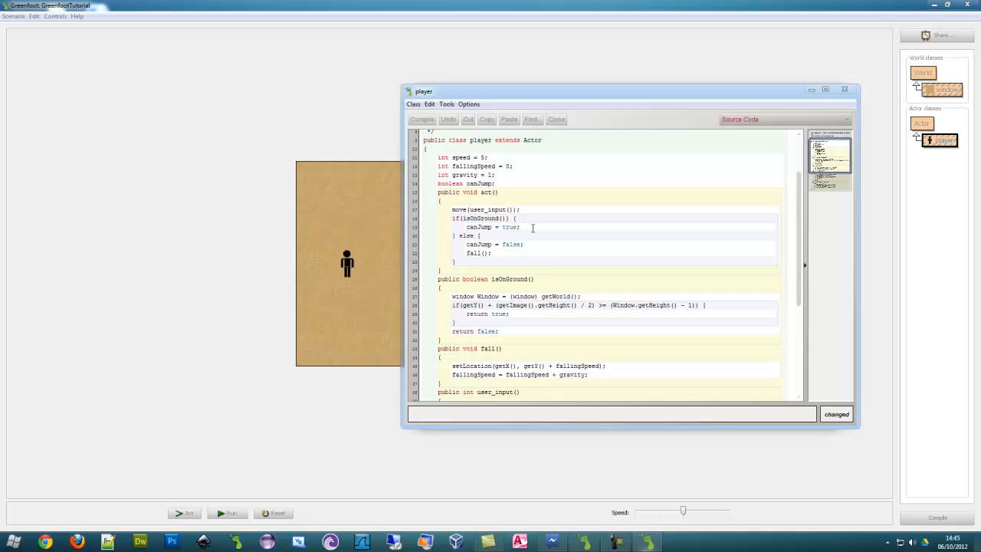
pyautogui.moveTo(529, 232)
pyautogui.write('if')
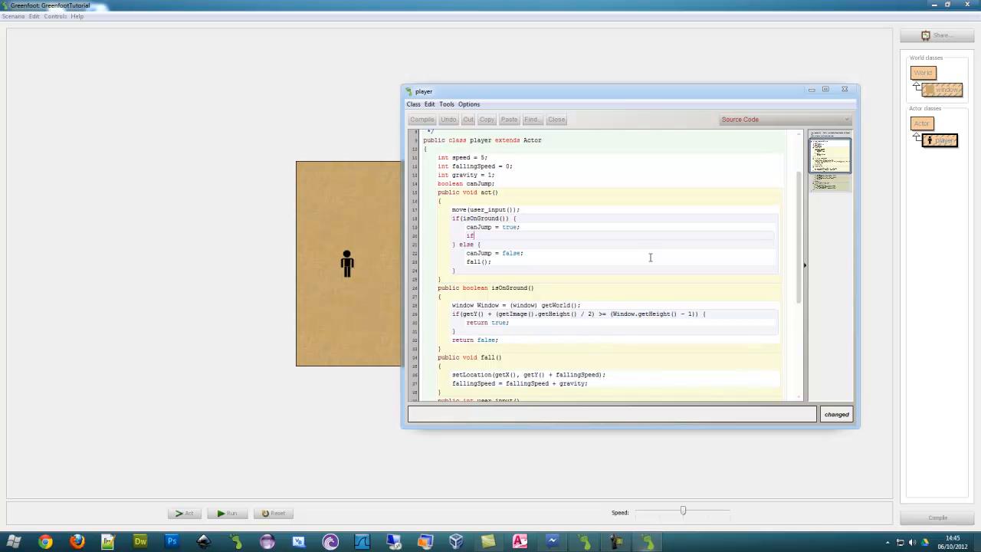
# Add an empty if(user_input() == 3) block inside act's on-ground branch.
pyautogui.scroll(-3)
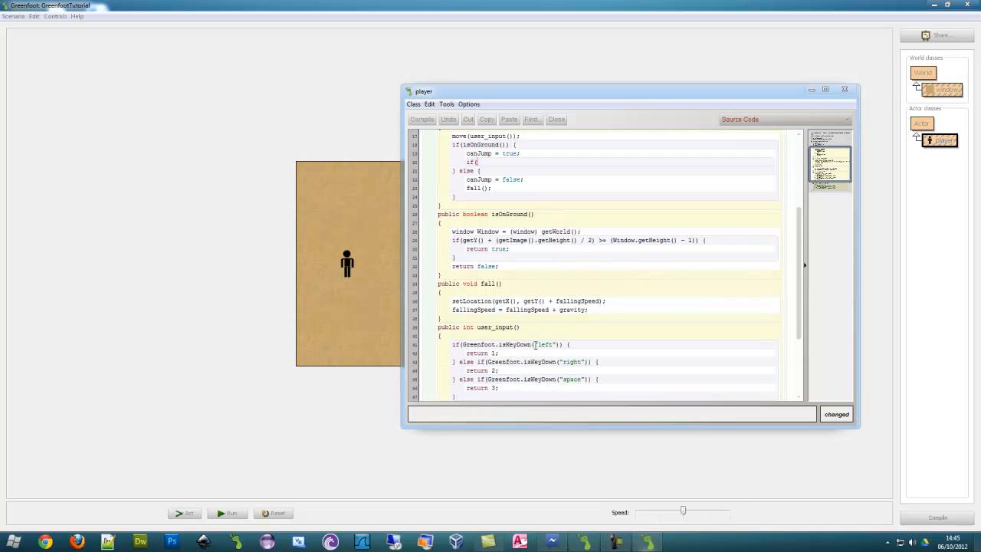
pyautogui.scroll(3)
pyautogui.write('user_input(')
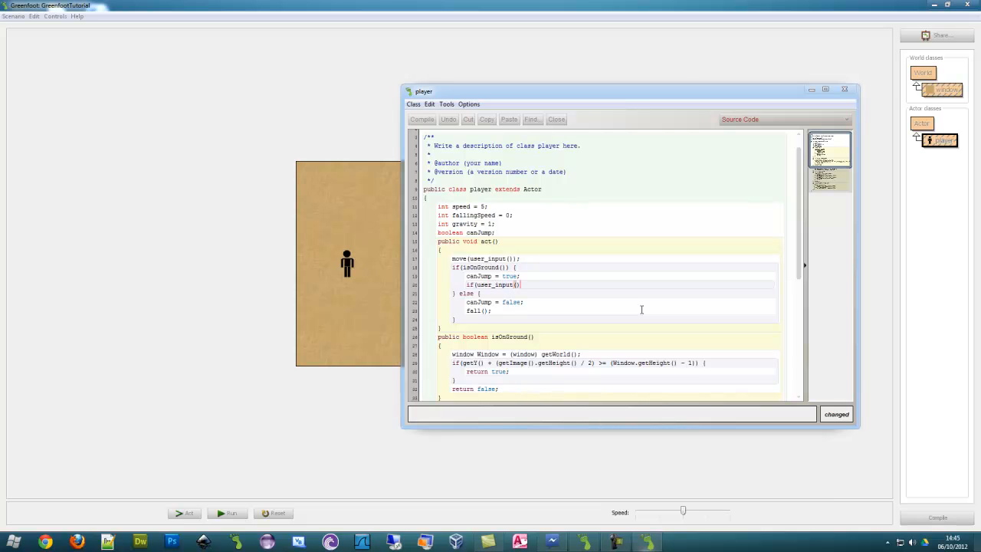
pyautogui.write('== 3')
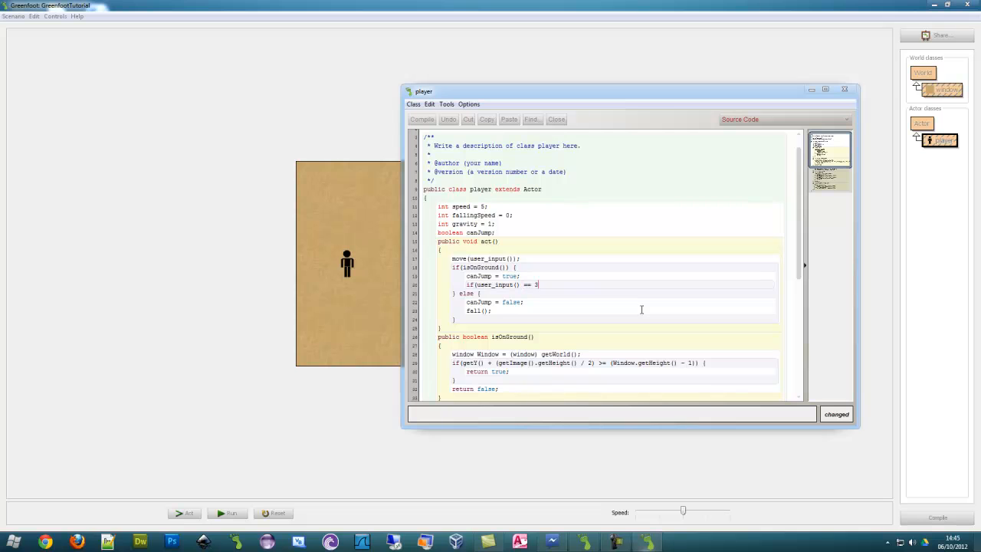
pyautogui.write(')')
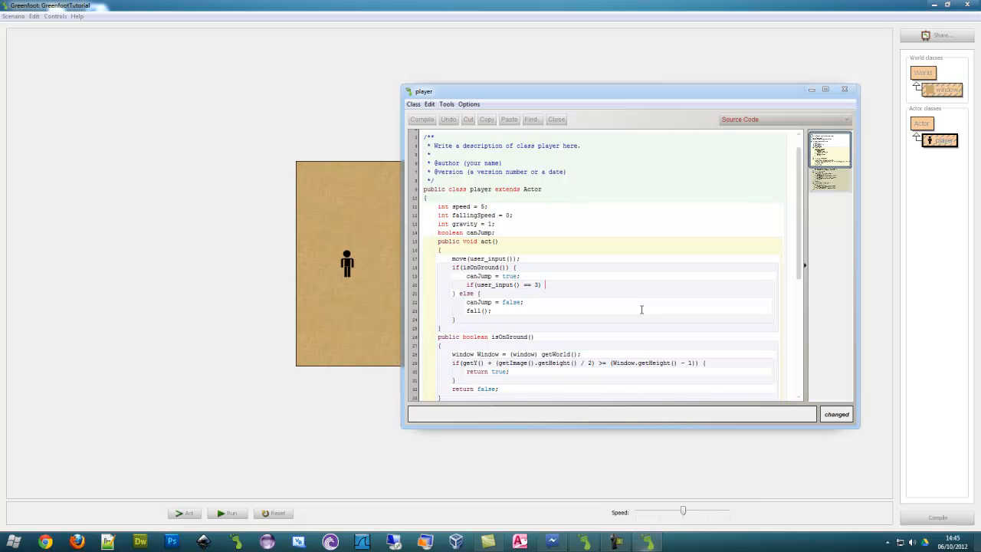
pyautogui.press('Return')
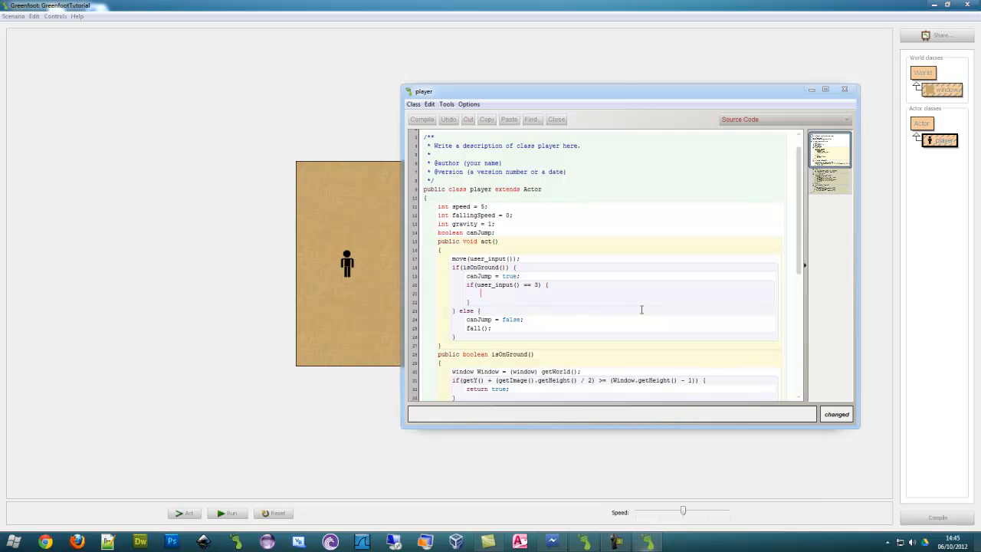
pyautogui.scroll(-3)
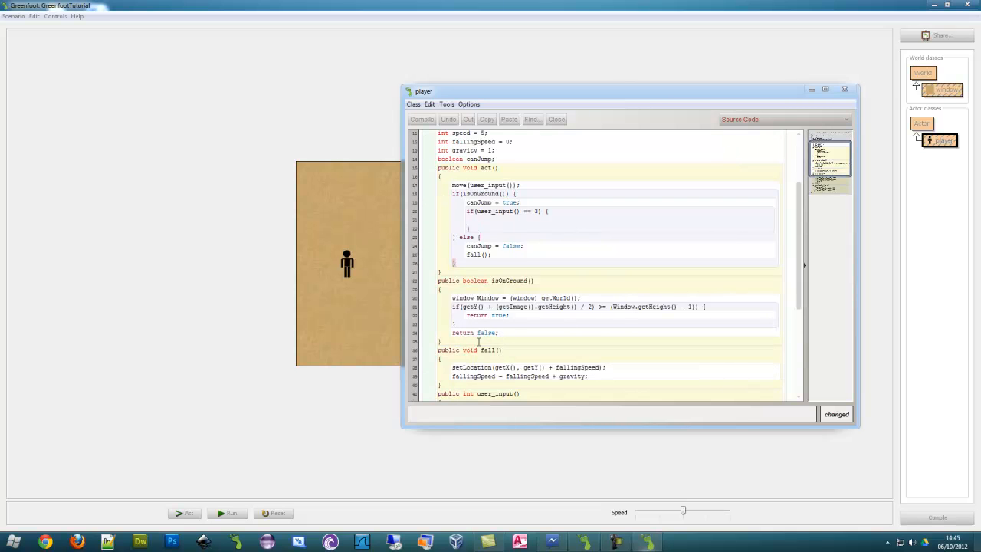
pyautogui.scroll(-3)
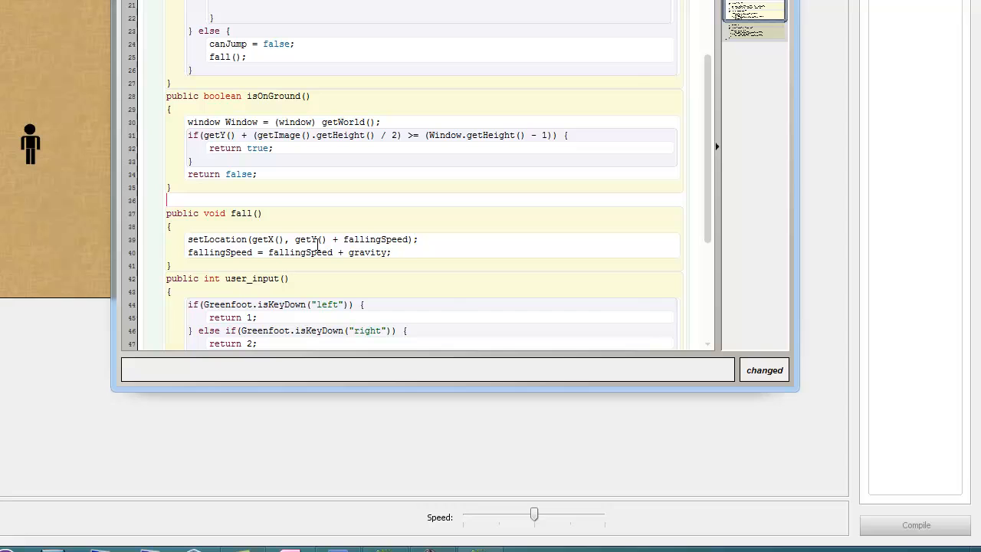
# Start declaring a public void jump() method below isOnGround().
pyautogui.write('public vod')
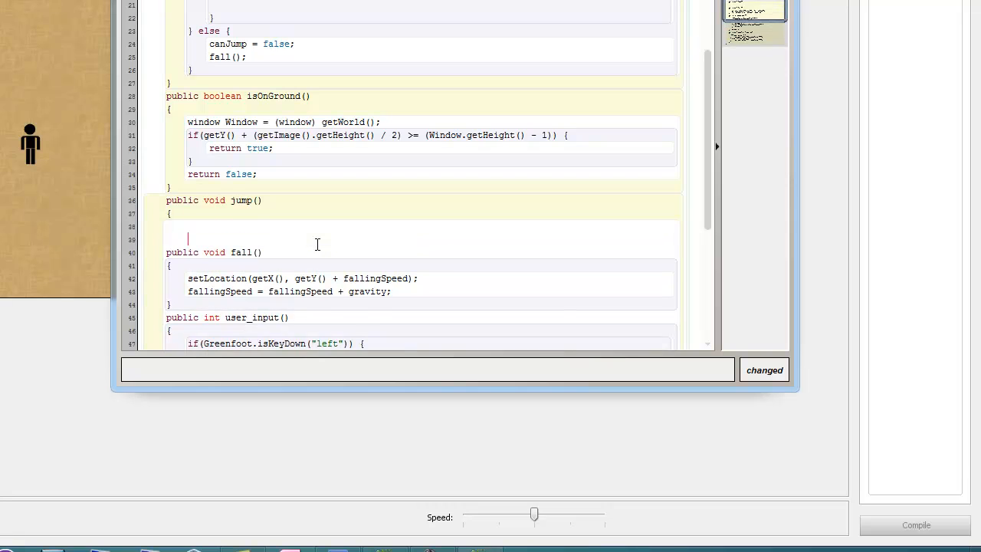
pyautogui.scroll(3)
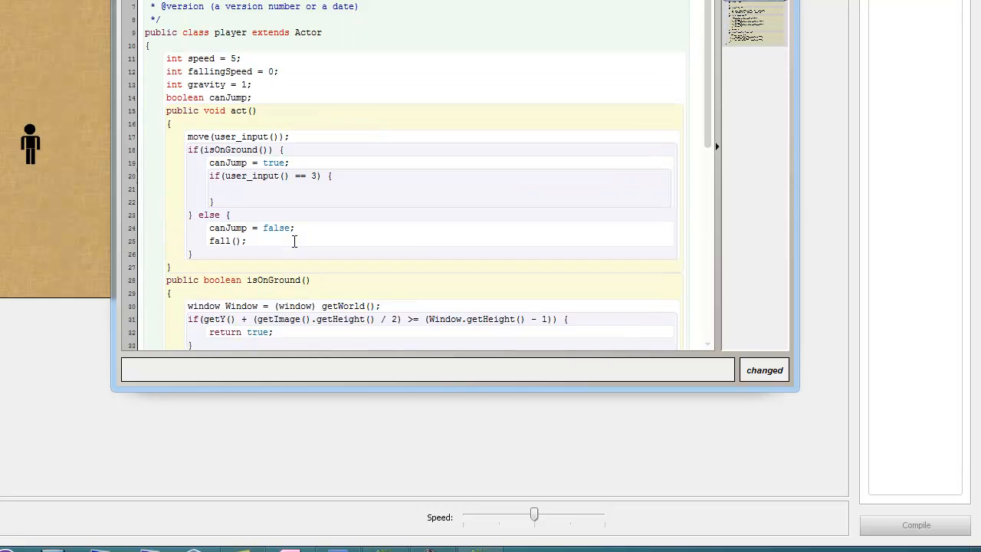
pyautogui.scroll(3)
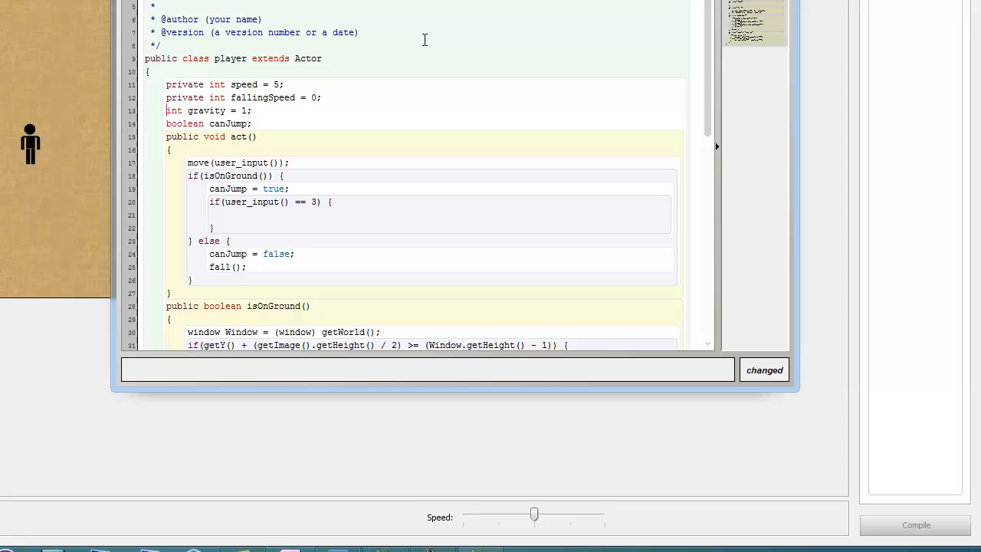
# Mark the canJump field declaration as private.
pyautogui.write('private')
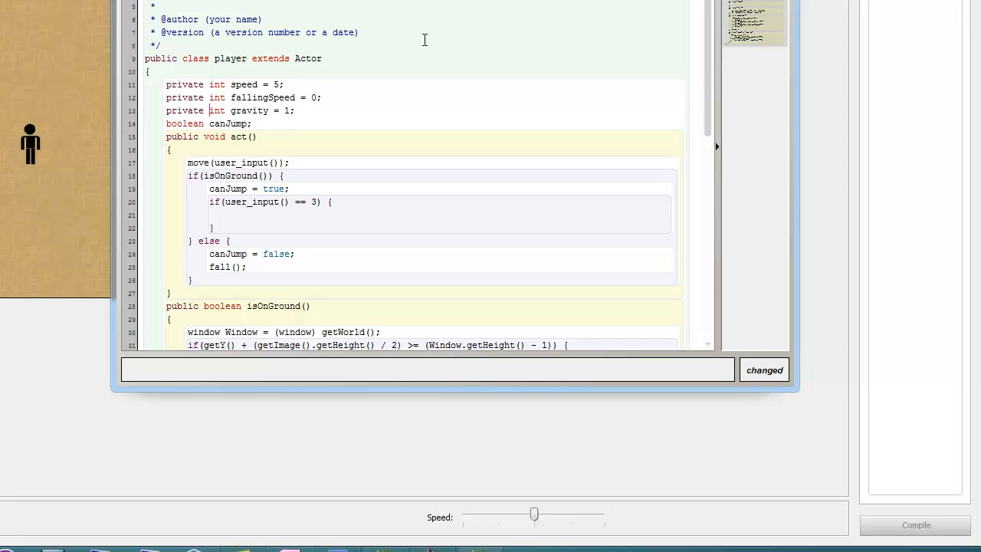
pyautogui.click(166, 123)
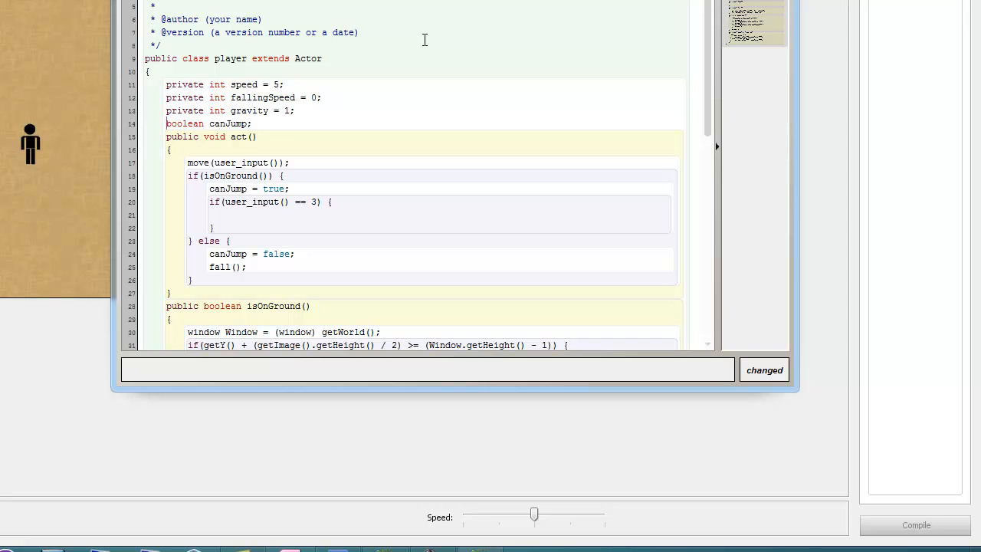
pyautogui.write('private')
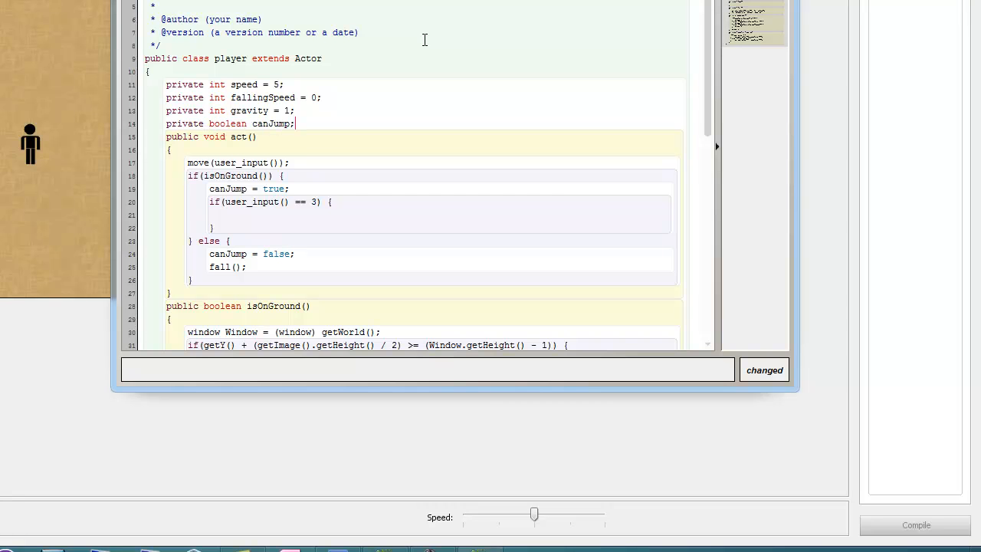
# Declare a new field private int jumpPower = -20 and scroll down to jump().
pyautogui.write('pr')
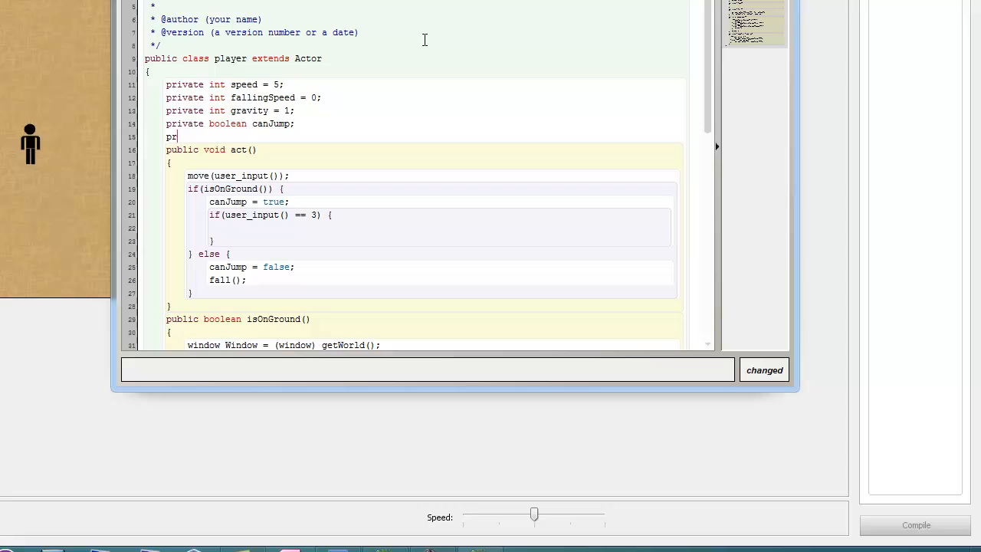
pyautogui.write('ivate int')
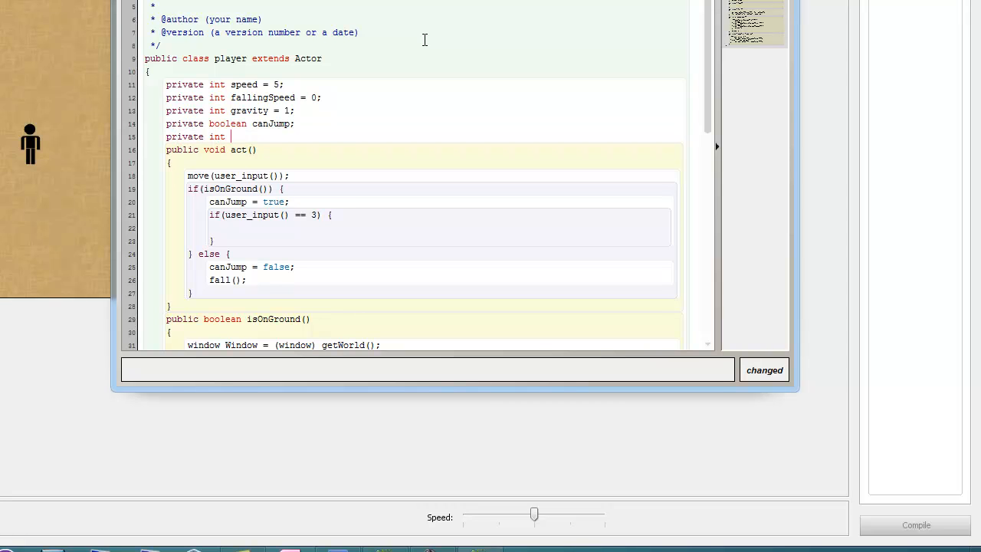
pyautogui.write('jumpPo')
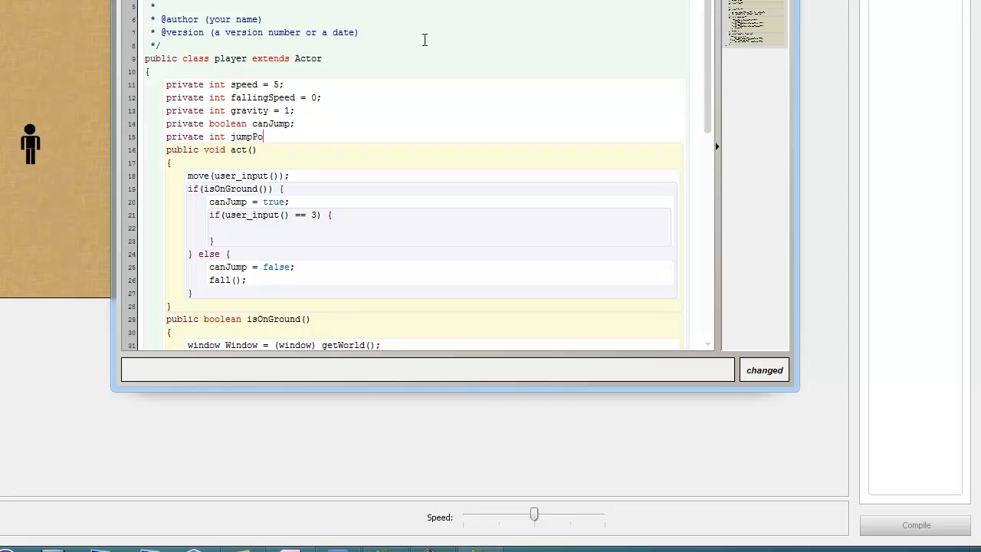
pyautogui.write('wer =')
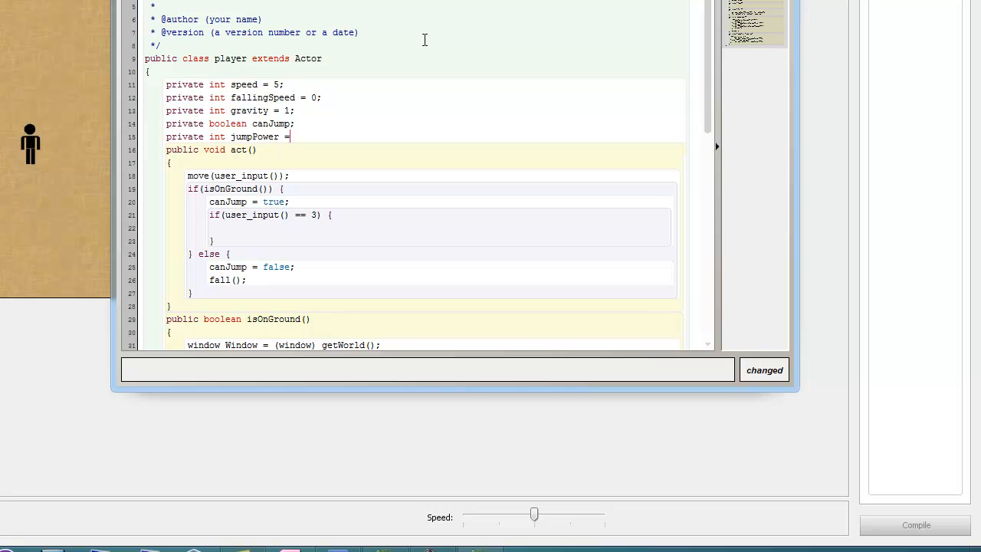
pyautogui.write('- 20;')
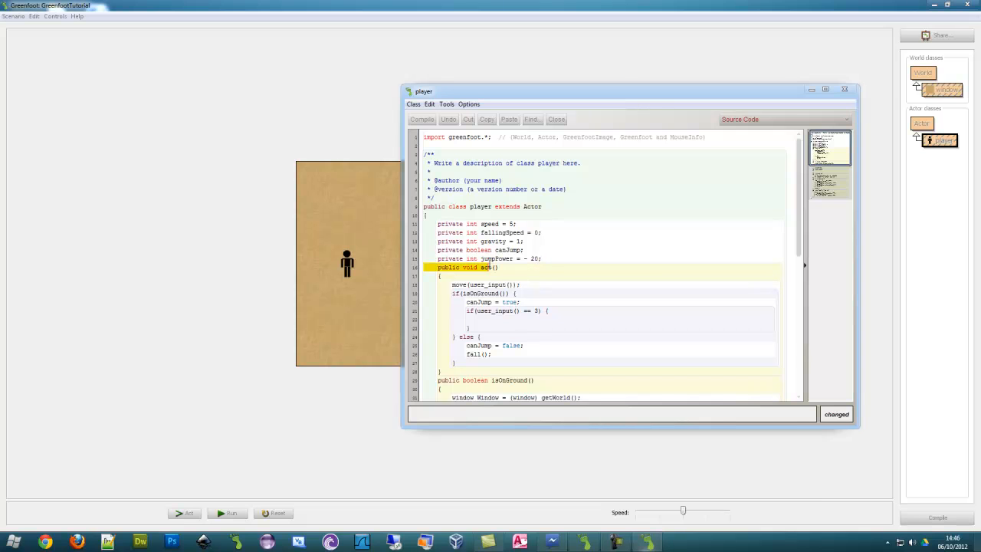
pyautogui.scroll(-3)
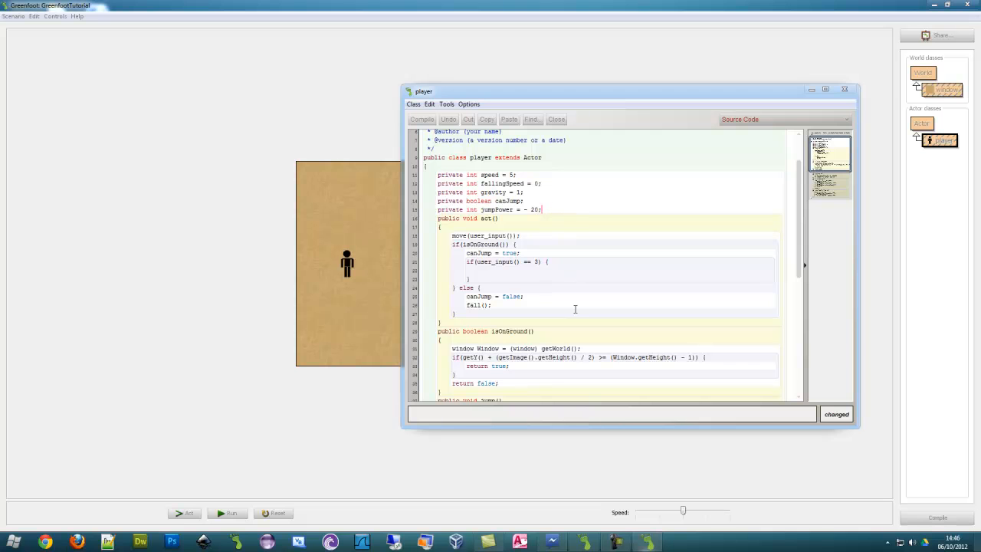
pyautogui.scroll(-3)
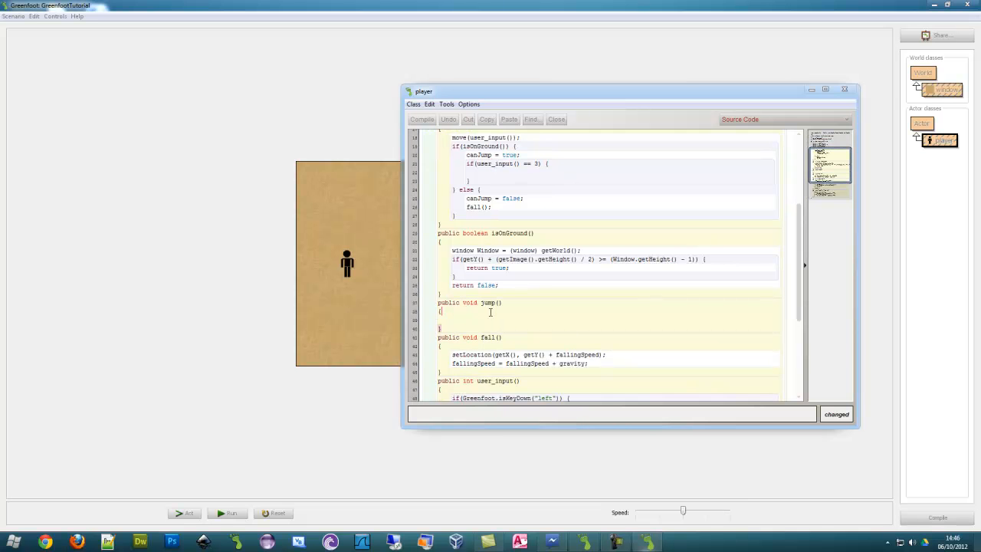
pyautogui.scroll(3)
pyautogui.write('jump();')
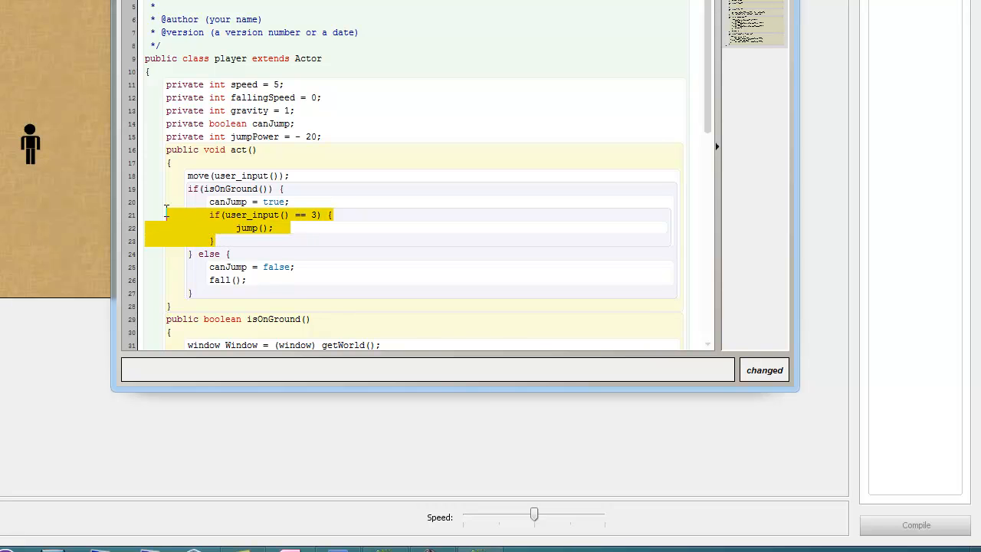
# Move the user_input() == 3 check inside the on-ground branch and begin jump's fallingSpeed line.
pyautogui.press('Delete')
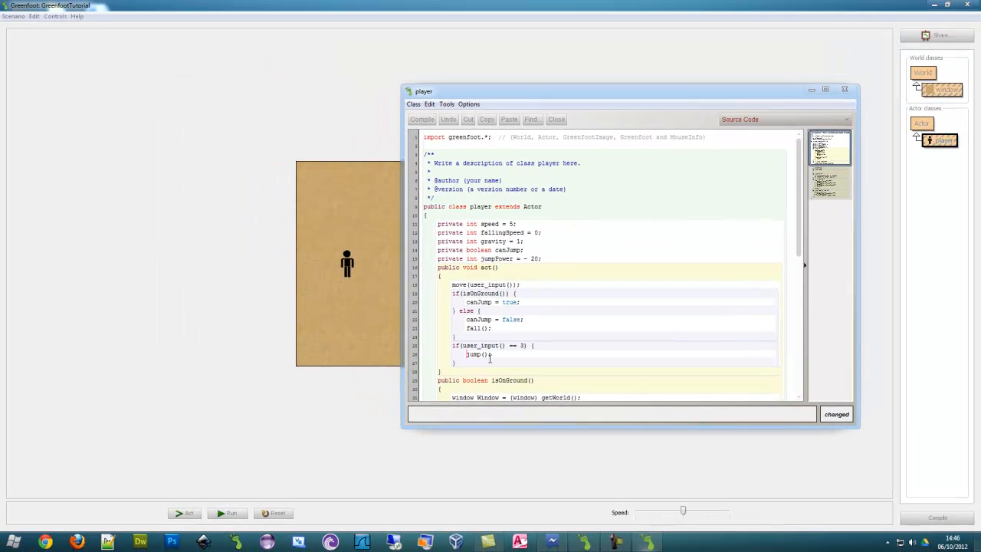
pyautogui.moveTo(505, 374)
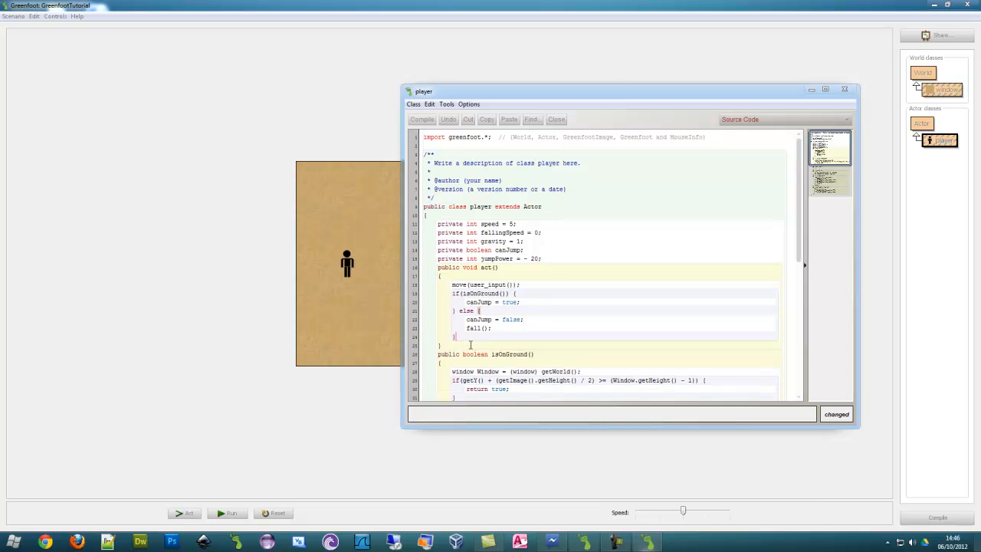
pyautogui.write('if(user_input() == 3) {')
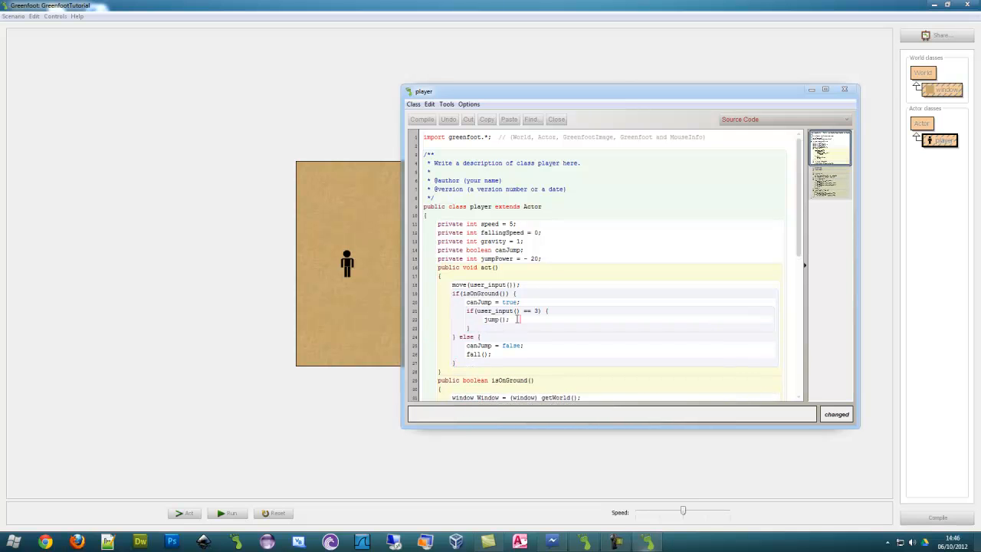
pyautogui.scroll(-3)
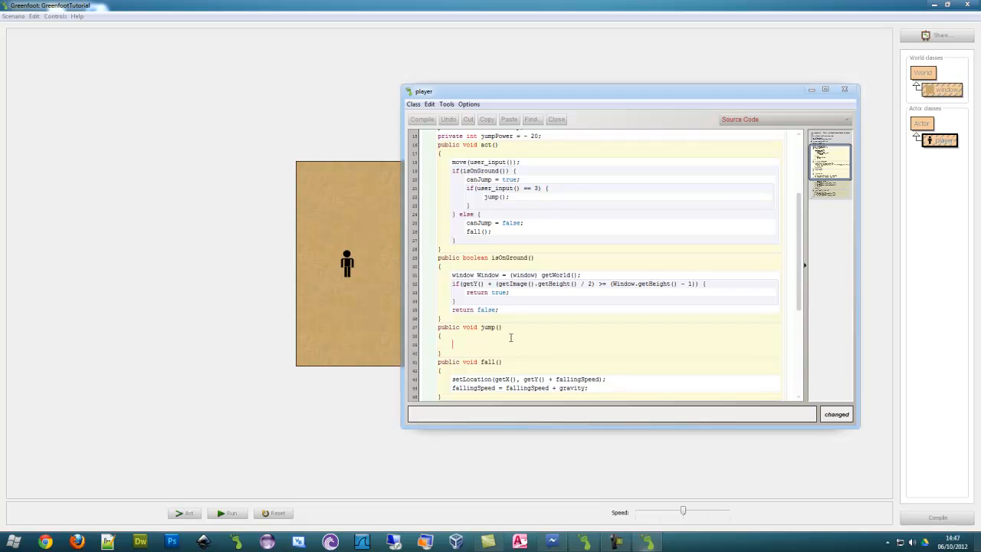
pyautogui.write('fallingSpeed')
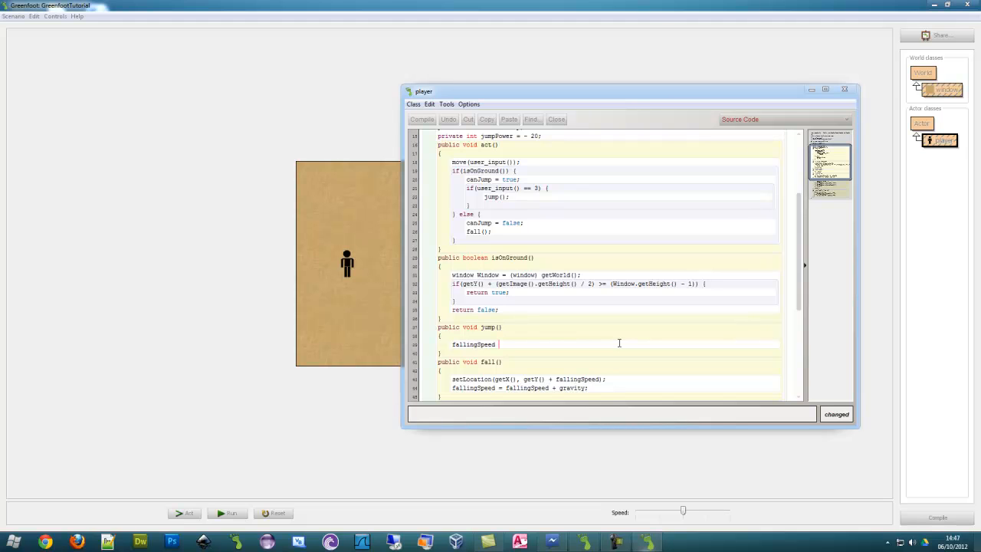
# Make jump() set fallingSpeed = jumpPower and call fall(), then review the gravity line.
pyautogui.write('= jumpPo')
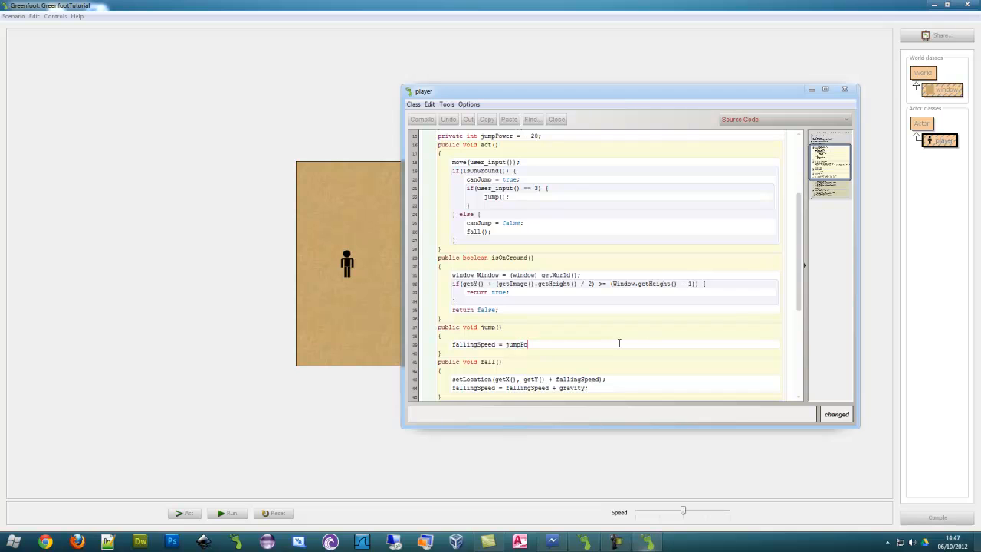
pyautogui.write('wer;')
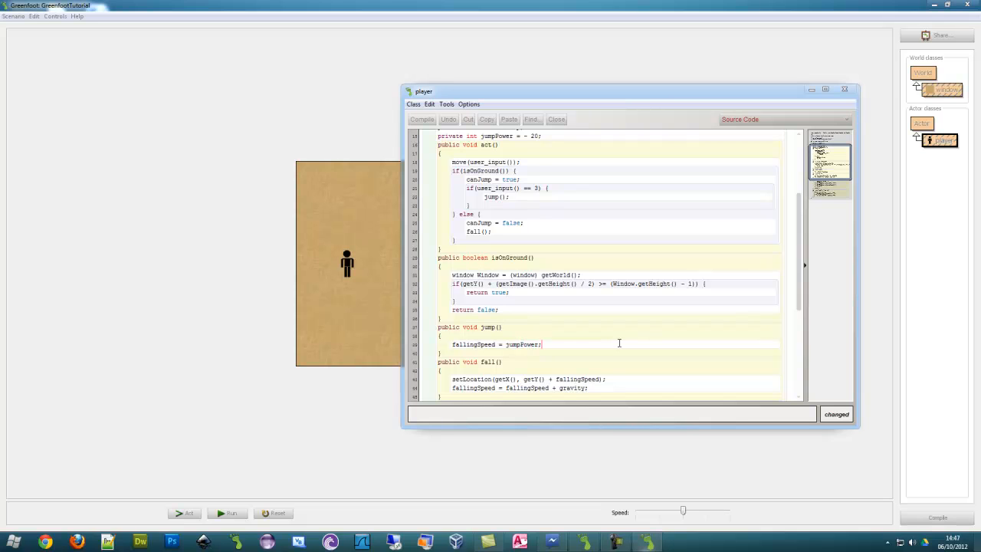
pyautogui.write('fall()')
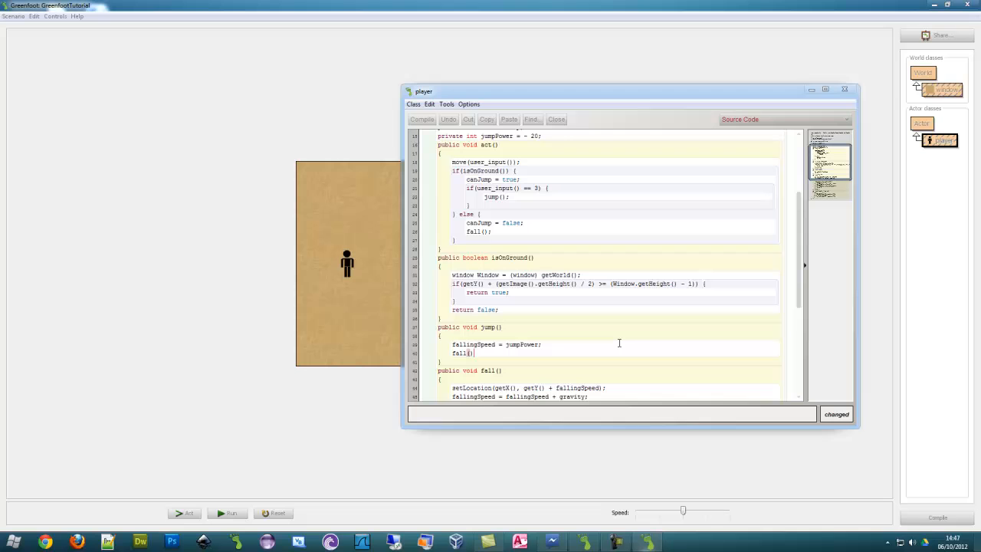
pyautogui.scroll(-3)
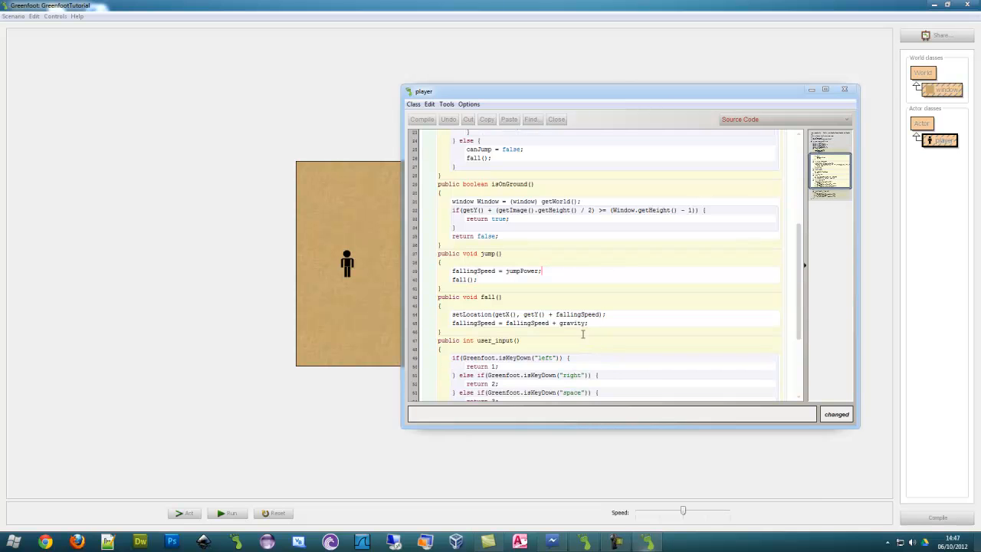
pyautogui.moveTo(550, 313)
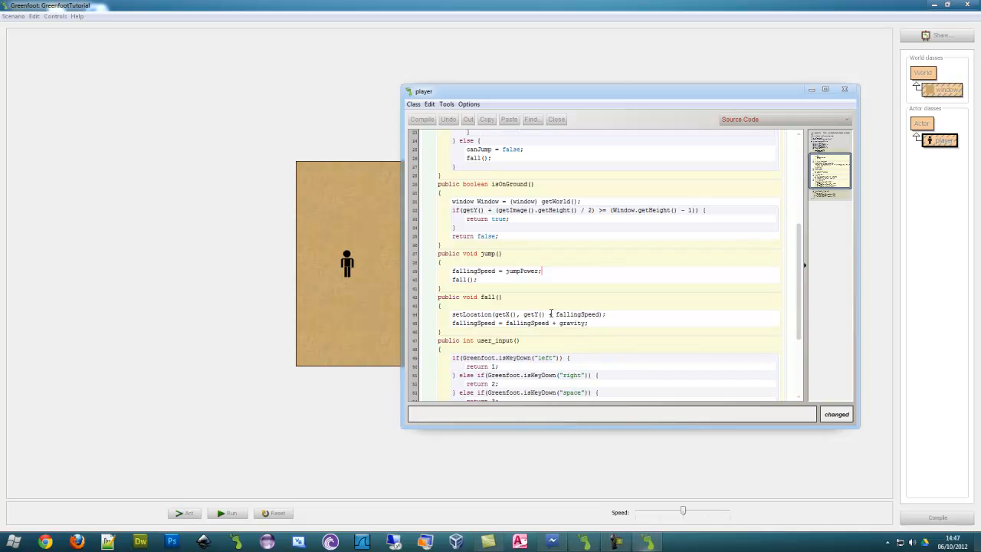
pyautogui.doubleClick(578, 315)
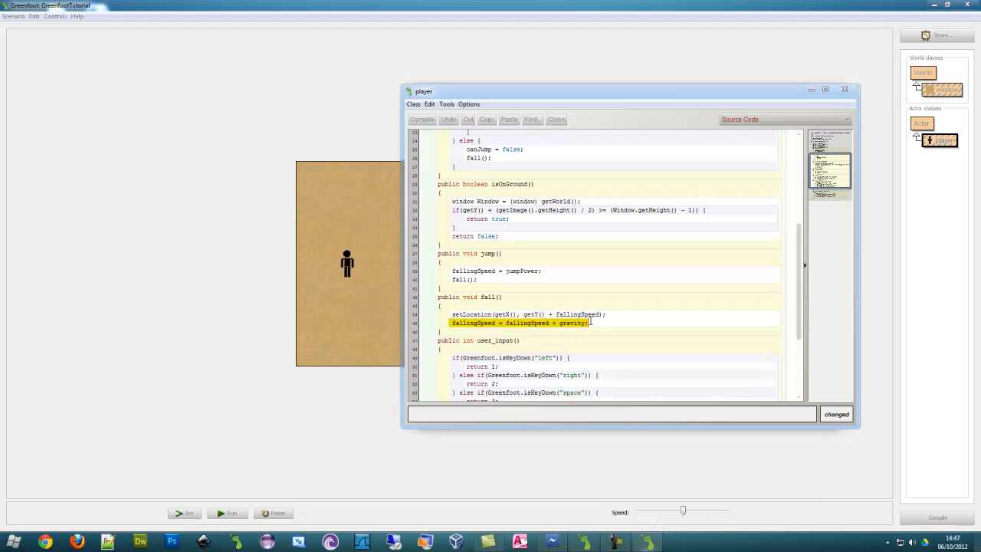
pyautogui.click(615, 297)
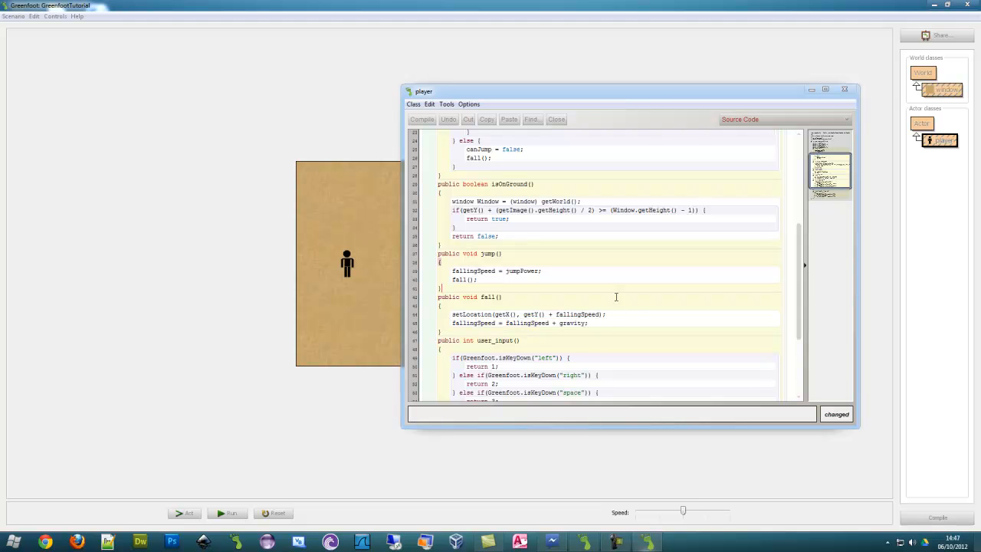
pyautogui.moveTo(613, 320)
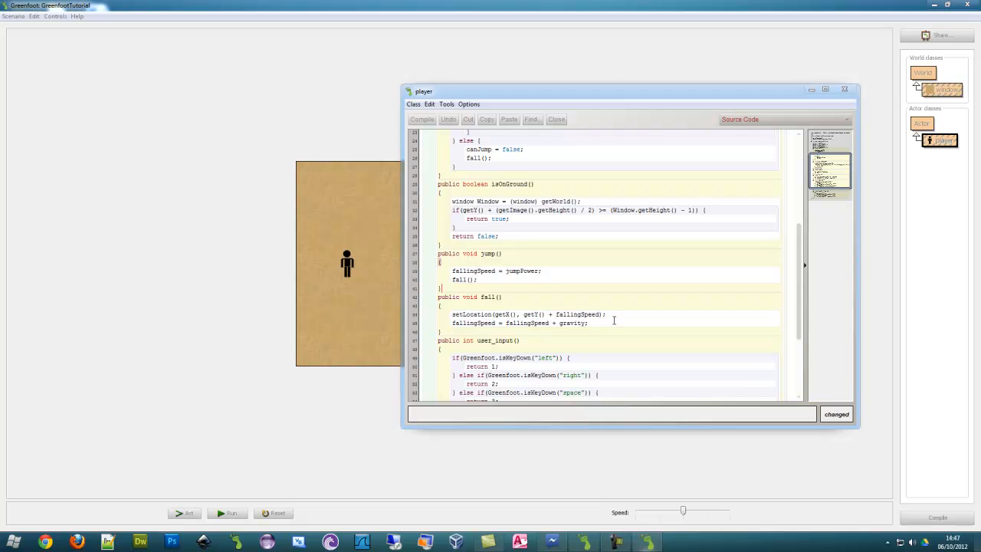
pyautogui.moveTo(603, 257)
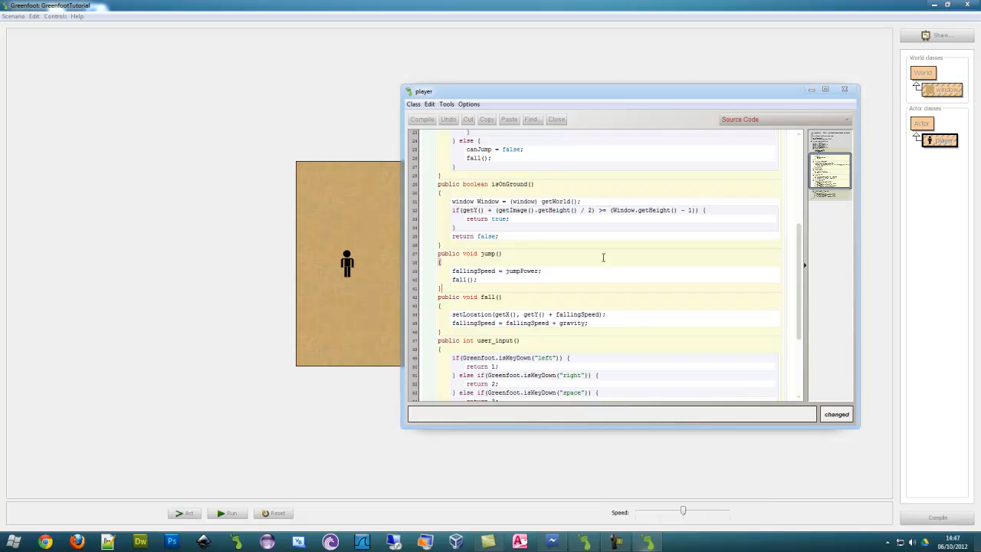
pyautogui.scroll(3)
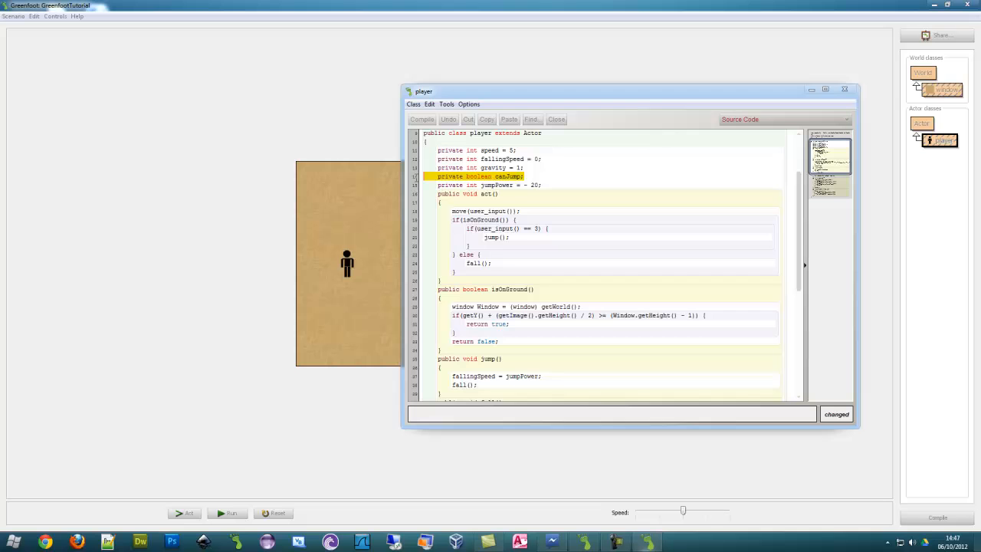
# Compile the player class after removing the canJump assignments from act.
pyautogui.scroll(-3)
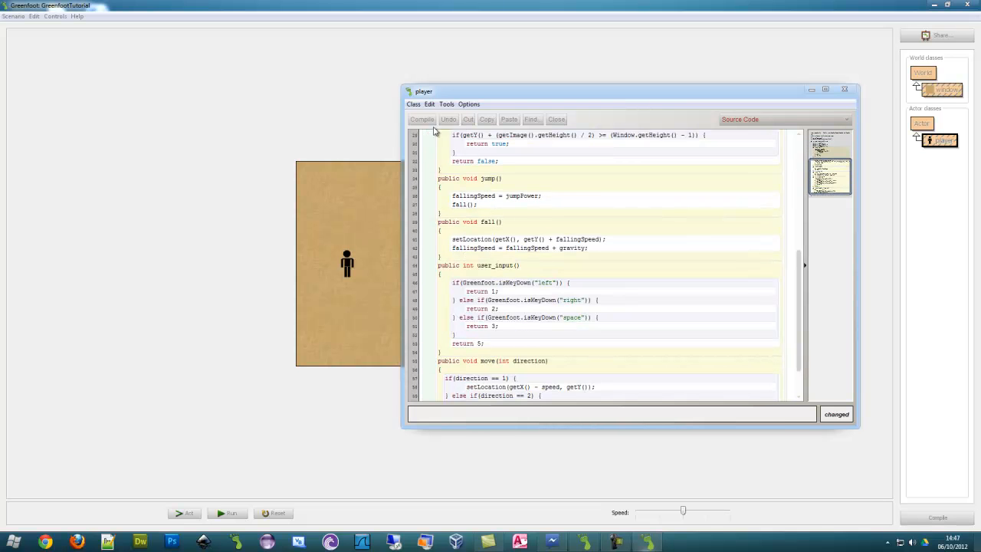
pyautogui.click(422, 119)
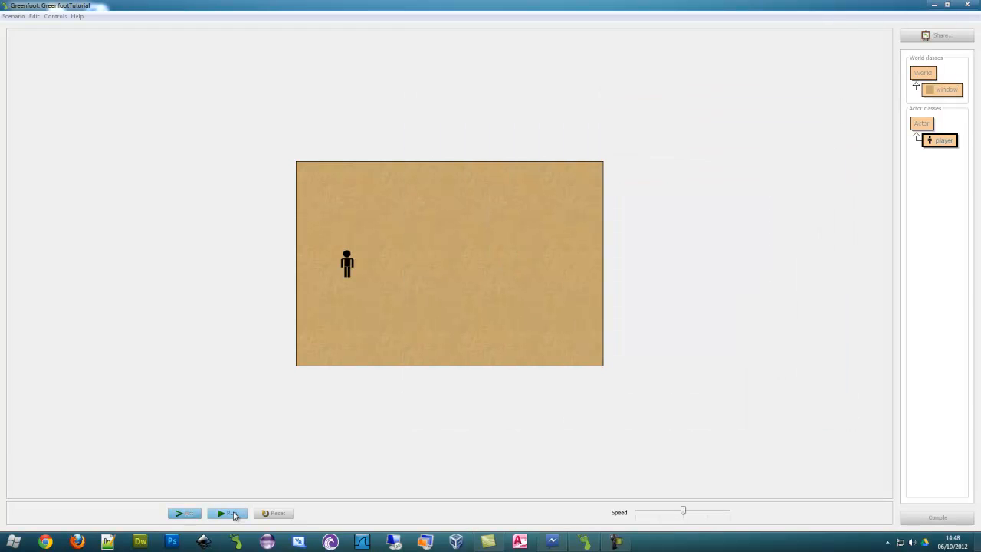
# Run the scenario to watch the player drop to the bottom, then reopen the player code.
pyautogui.click(227, 513)
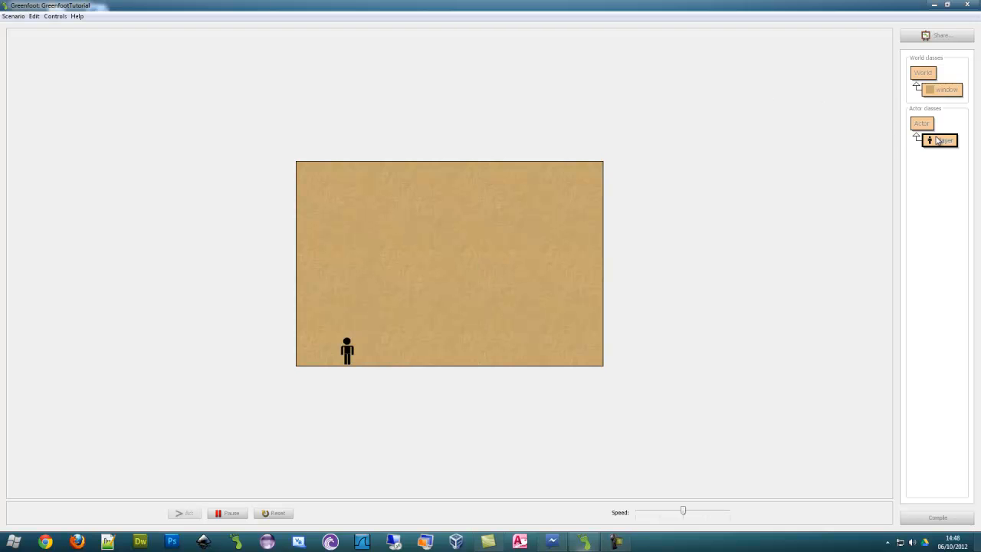
pyautogui.doubleClick(943, 140)
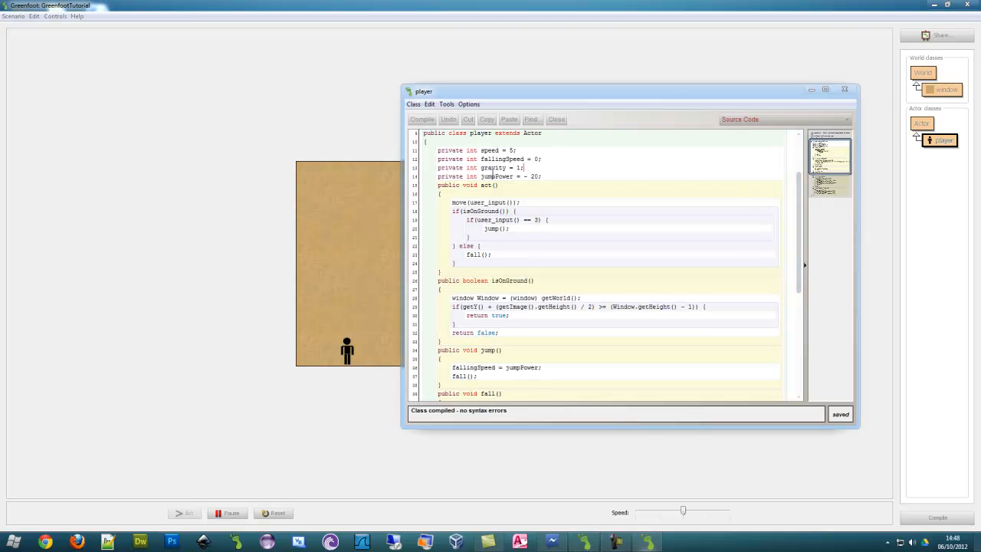
# Change jumpPower's value, compile the player class, and run the scenario to test.
pyautogui.write('5')
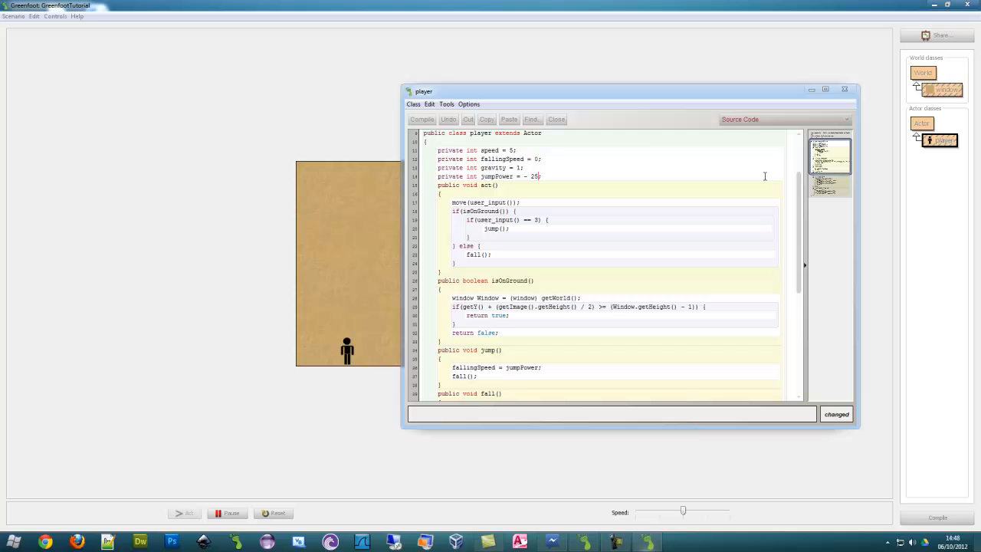
pyautogui.click(421, 119)
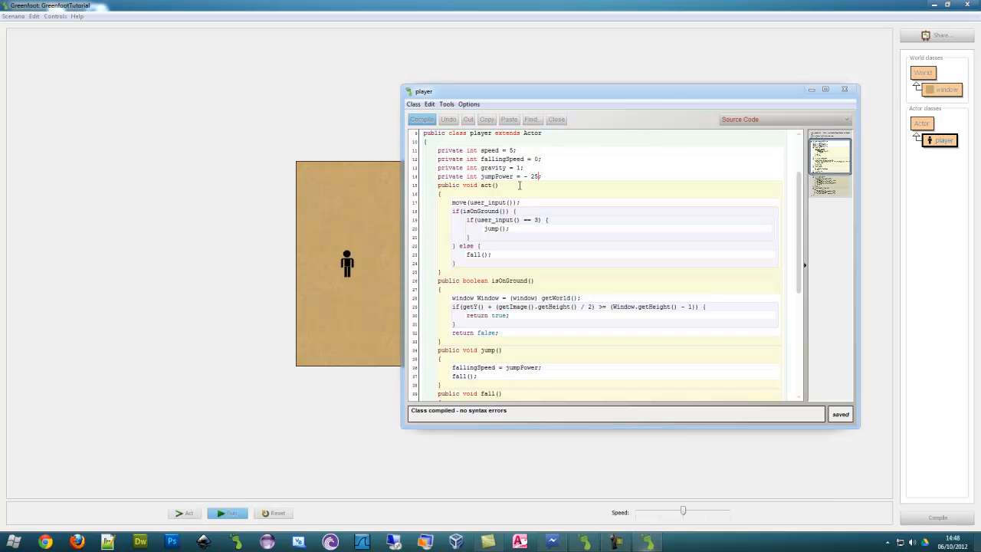
pyautogui.click(227, 513)
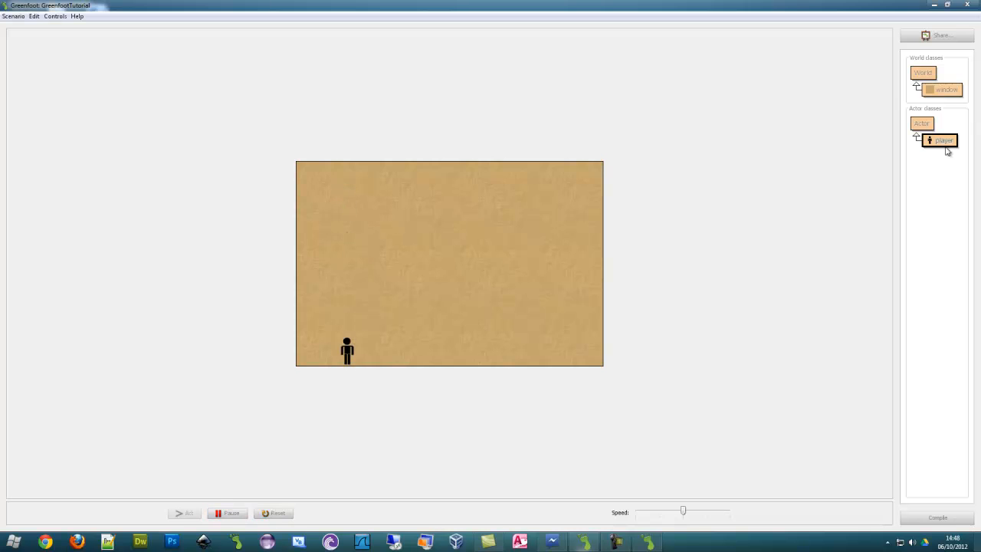
# Recompile the player class with jumpPower -15 and run the scenario again to test the jump.
pyautogui.doubleClick(944, 140)
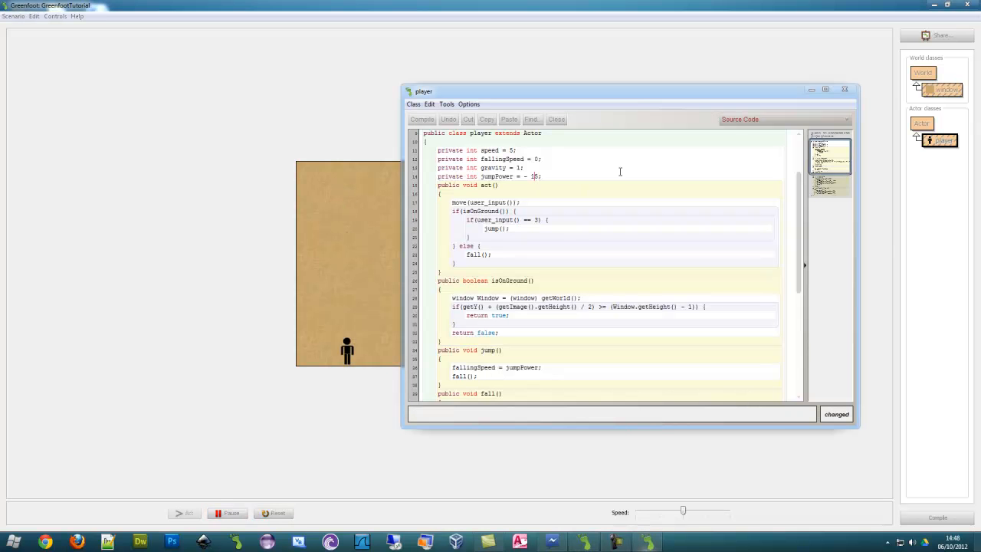
pyautogui.click(422, 119)
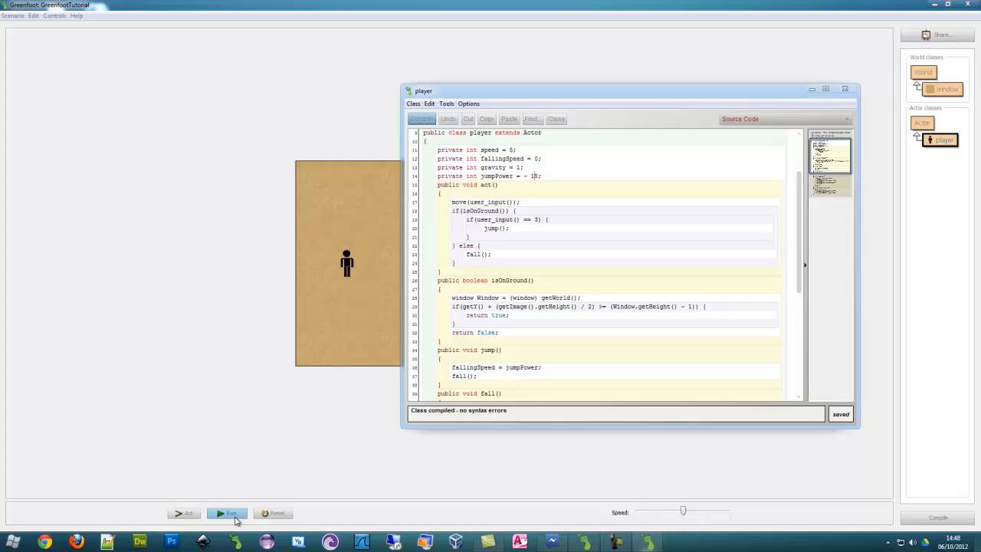
pyautogui.click(228, 513)
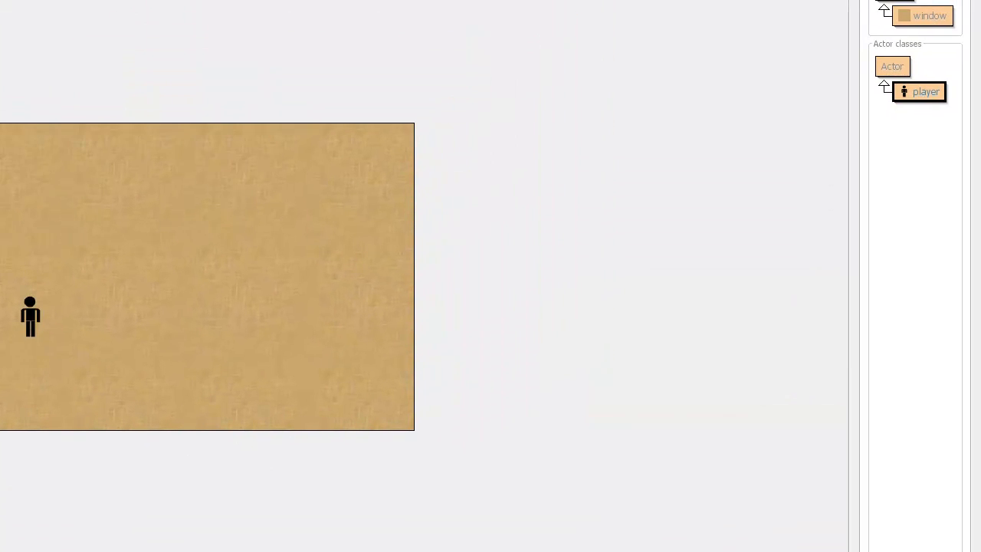
pyautogui.doubleClick(925, 91)
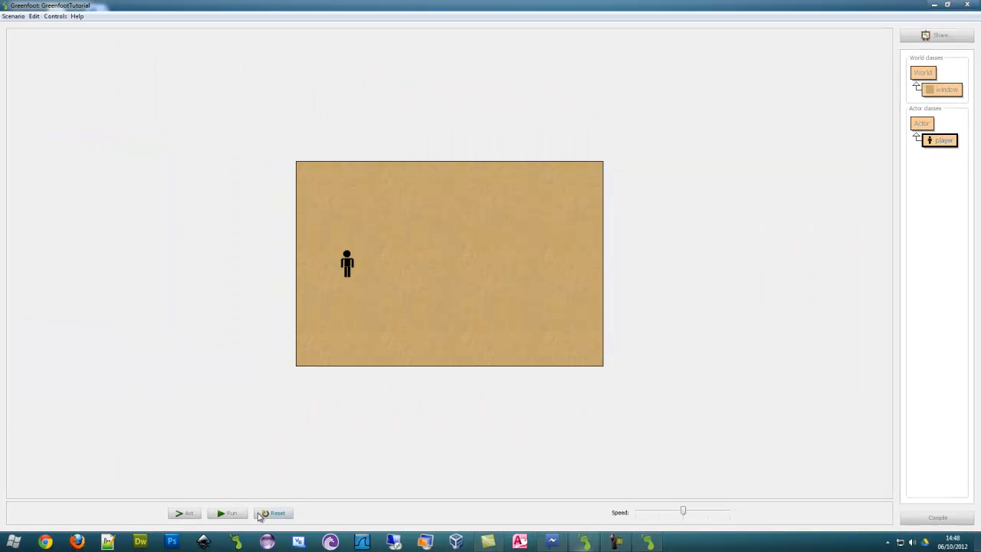
pyautogui.click(228, 513)
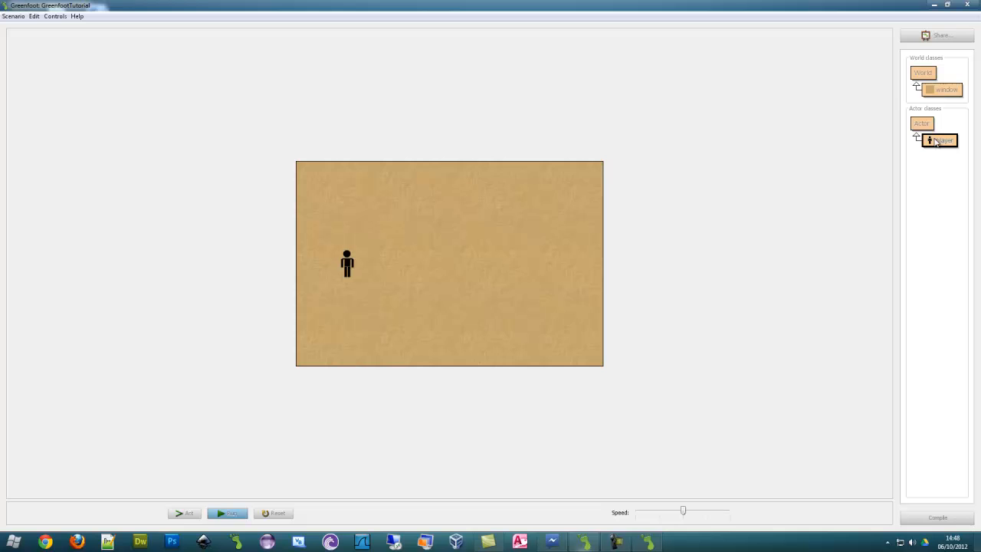
pyautogui.doubleClick(940, 140)
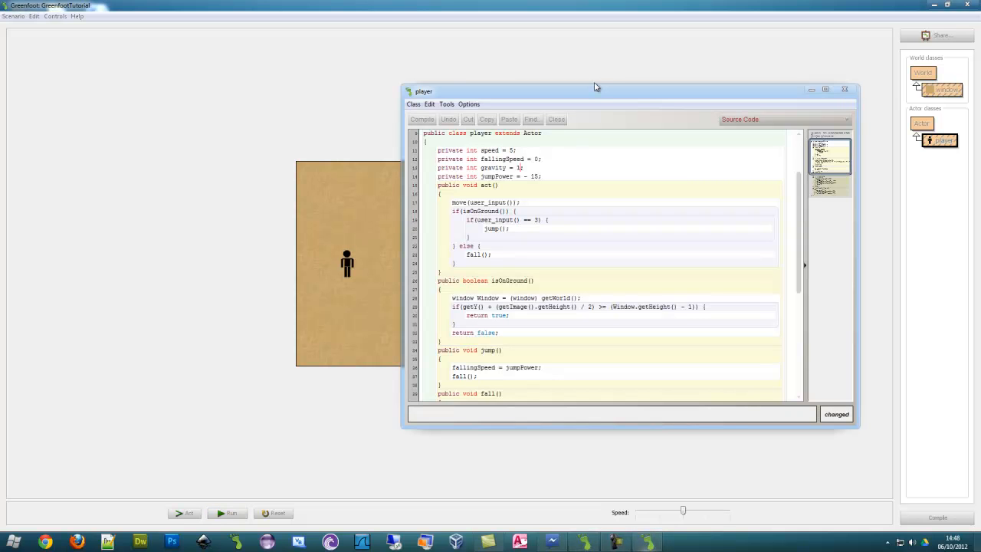
# Recompile the player with gravity 1 and jumpPower -15, rerun, and reopen its code.
pyautogui.click(422, 119)
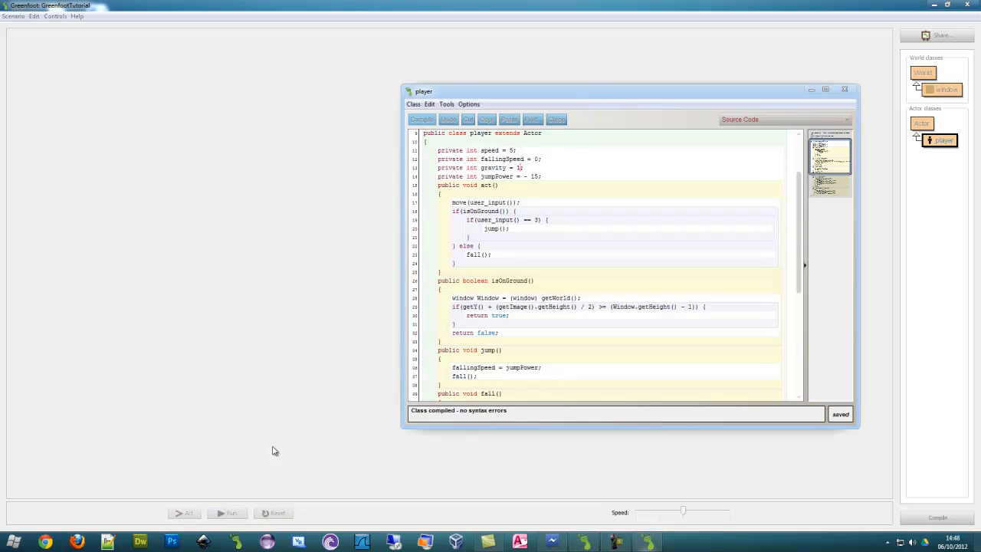
pyautogui.click(228, 513)
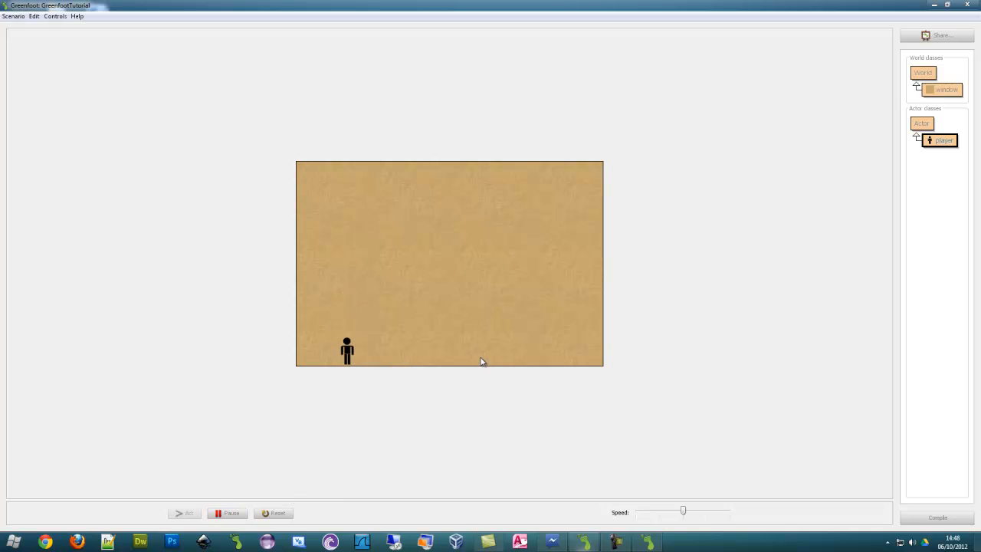
pyautogui.doubleClick(943, 140)
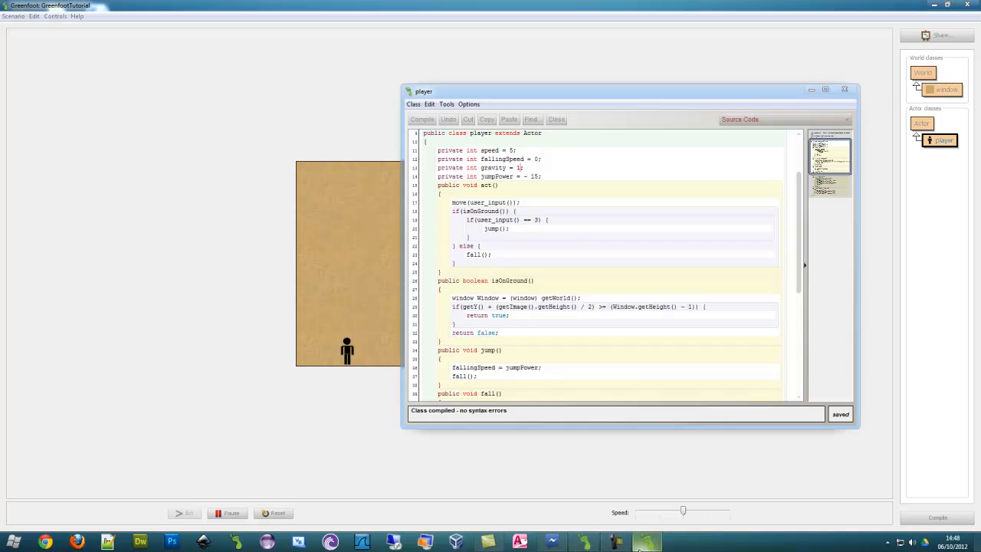
pyautogui.scroll(-3)
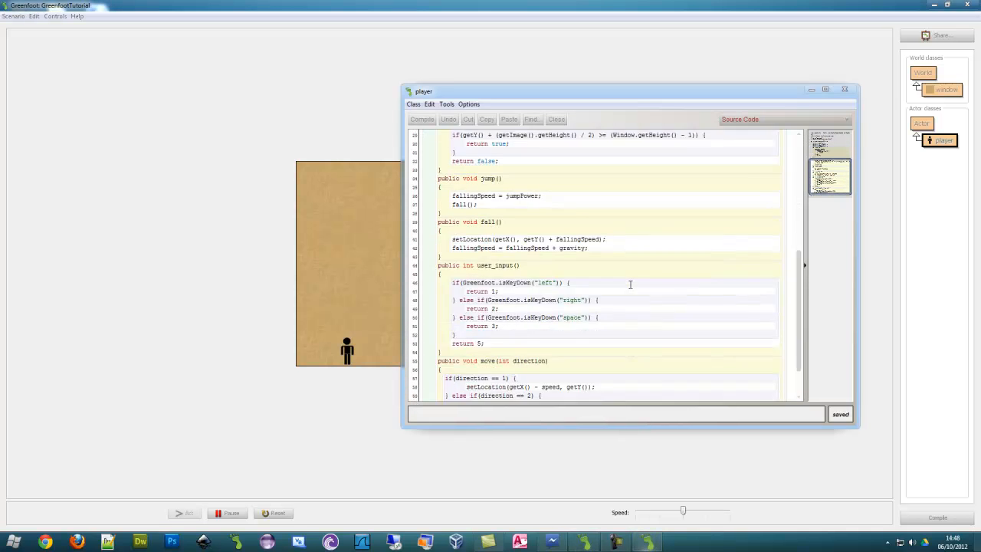
pyautogui.scroll(3)
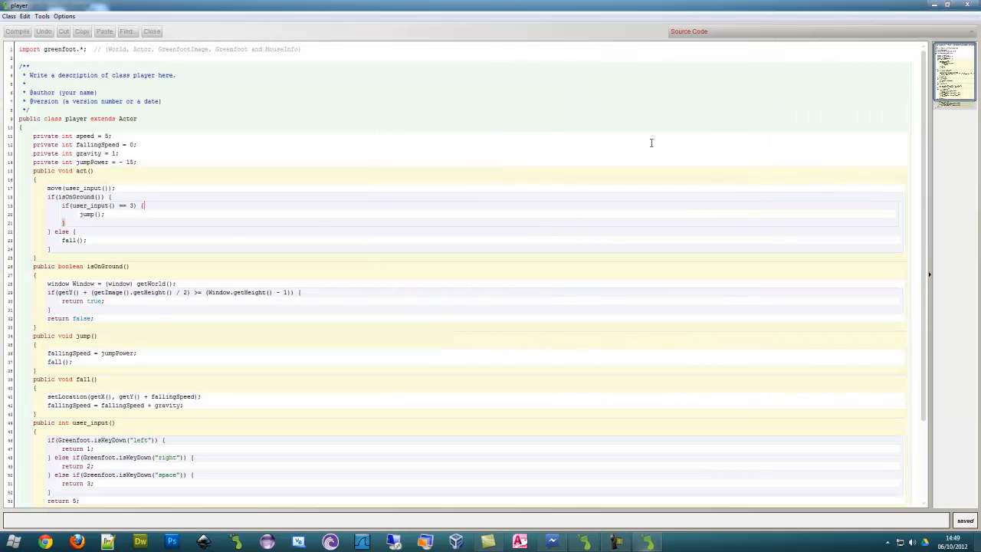
pyautogui.scroll(-3)
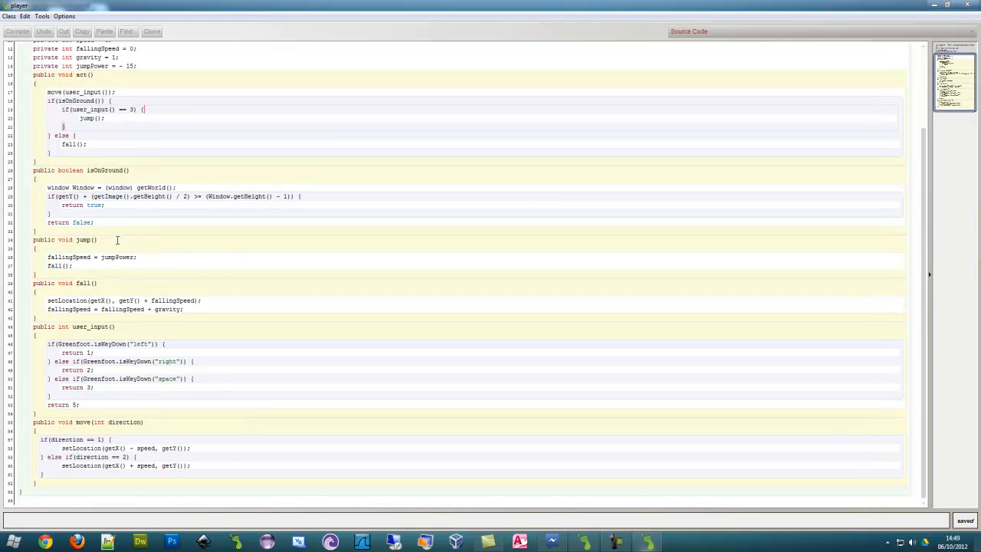
pyautogui.moveTo(121, 242)
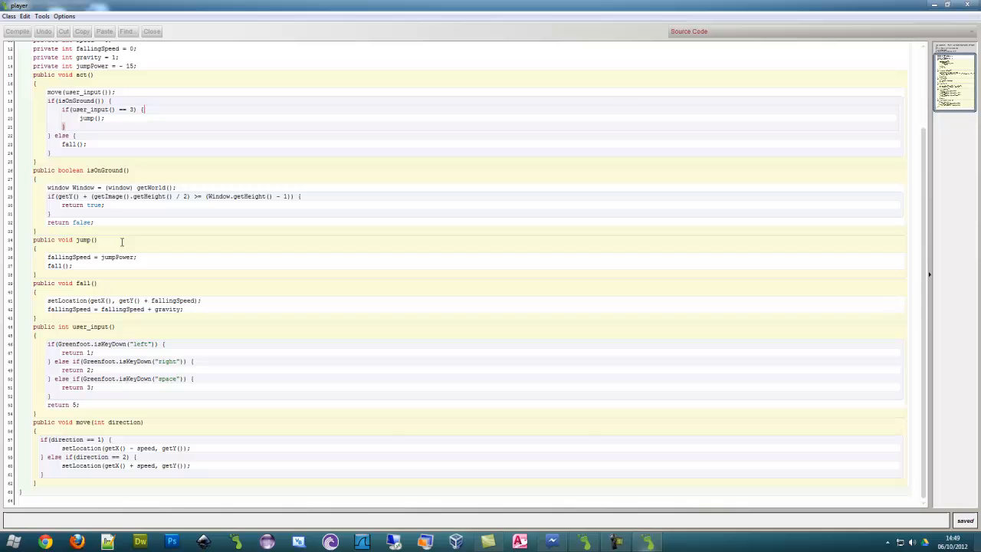
pyautogui.scroll(3)
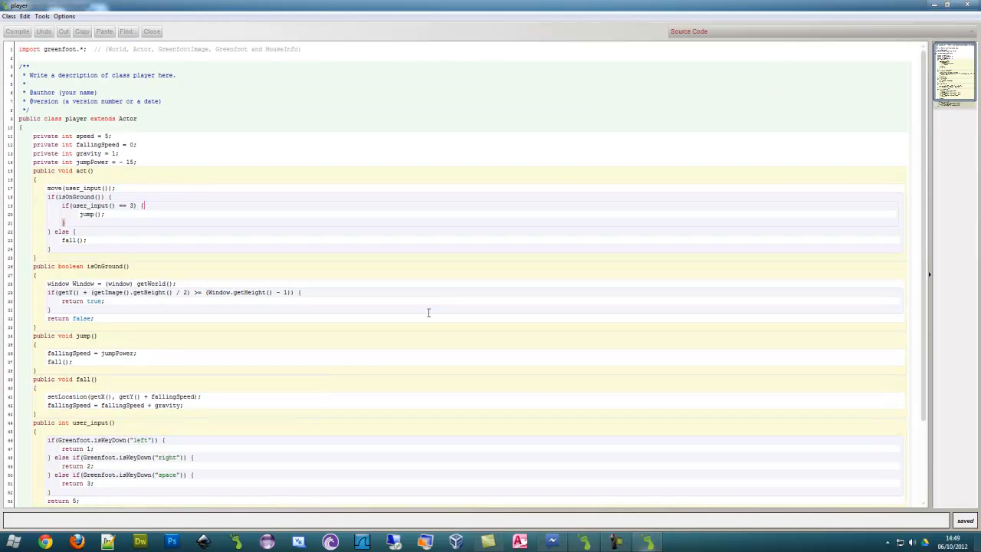
pyautogui.scroll(-3)
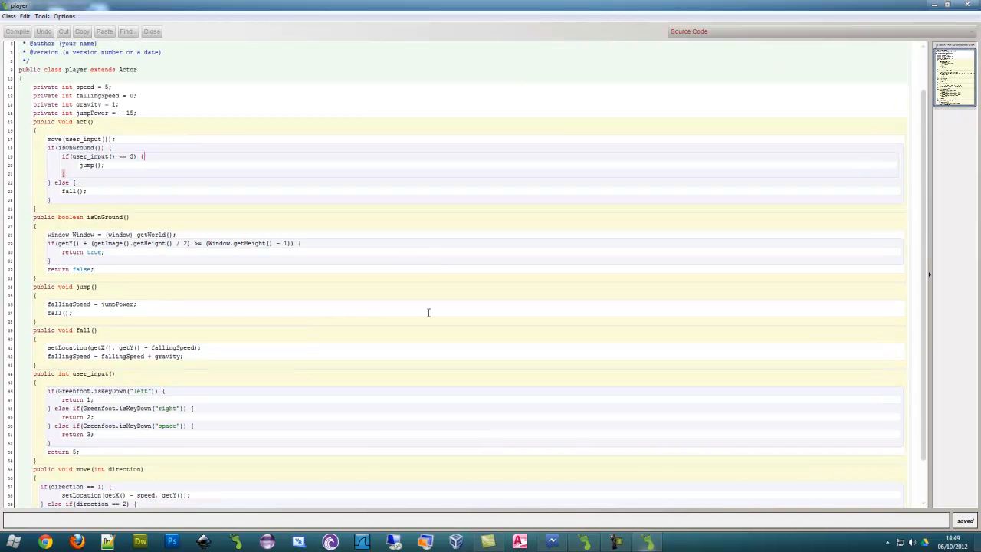
pyautogui.scroll(3)
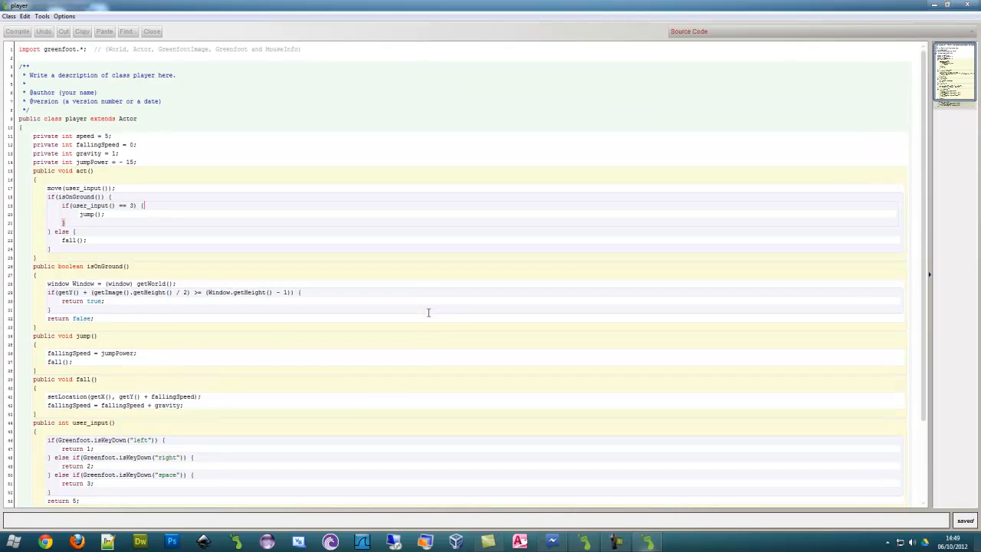
pyautogui.moveTo(55, 106)
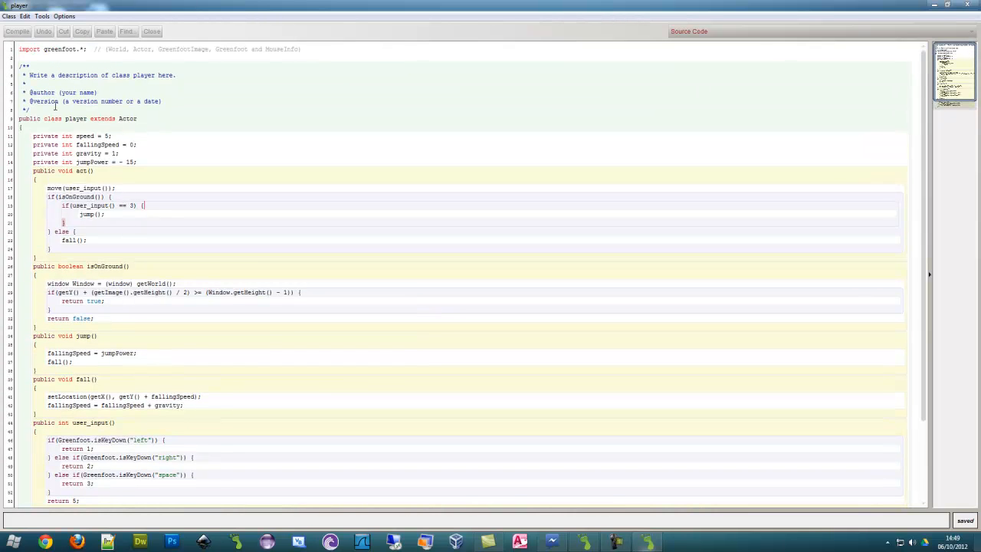
pyautogui.moveTo(293, 191)
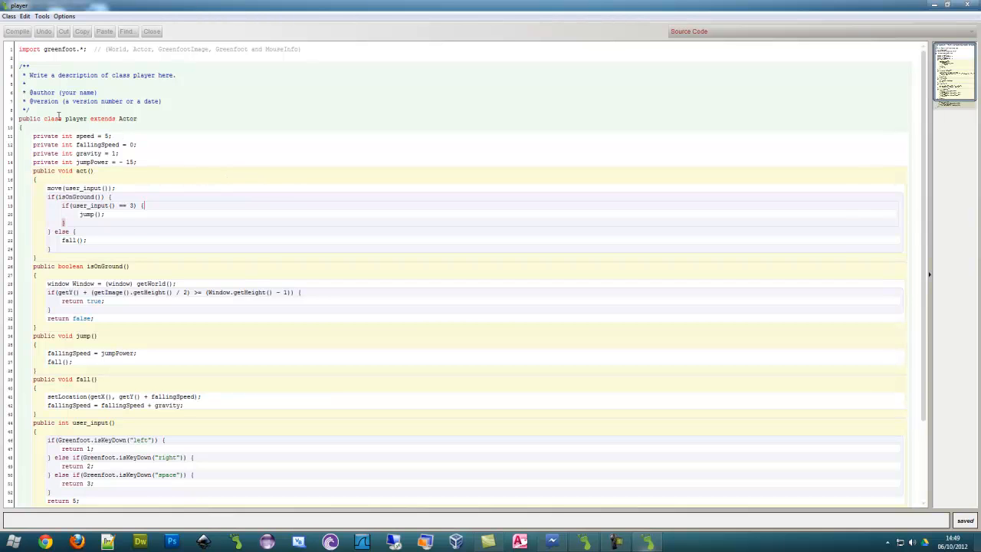
pyautogui.moveTo(221, 160)
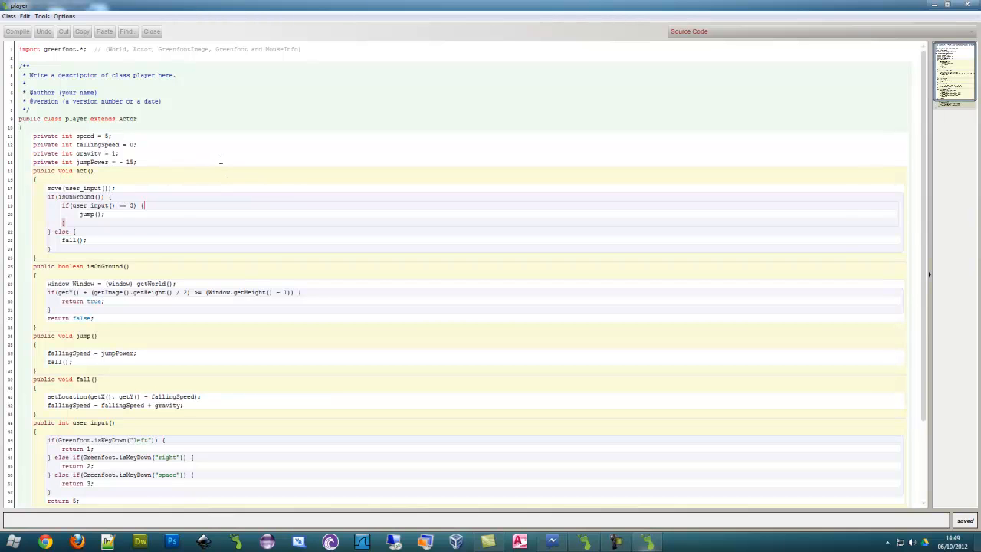
pyautogui.moveTo(202, 162)
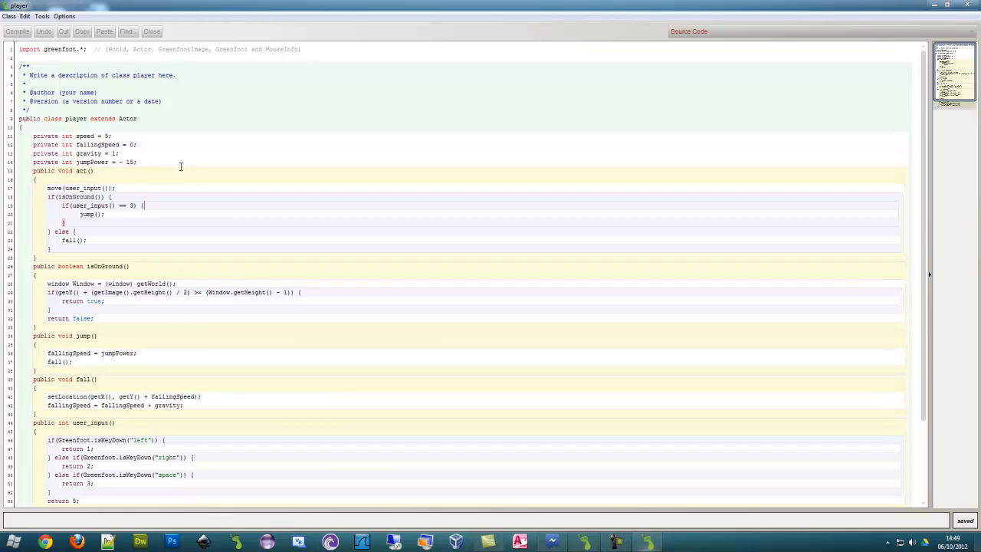
pyautogui.moveTo(926, 5)
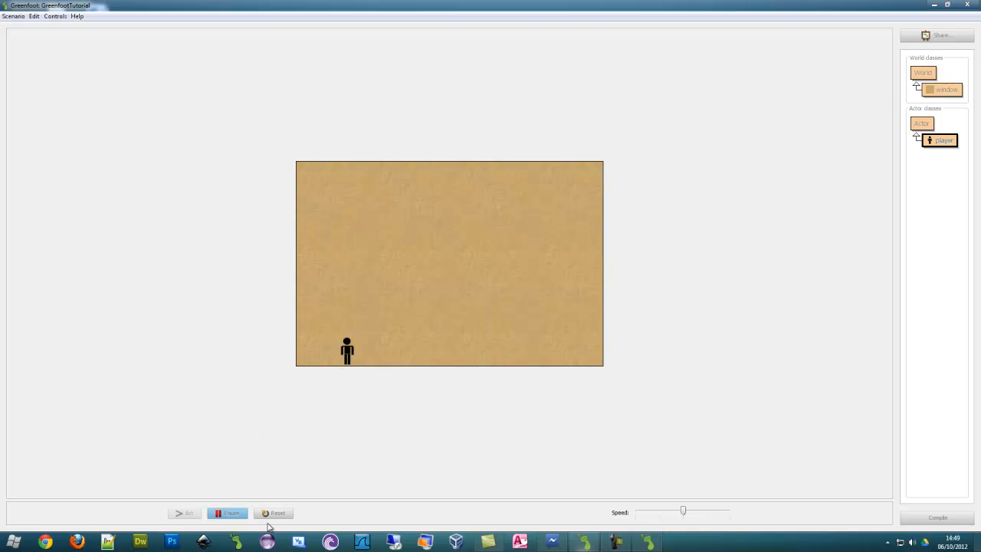
pyautogui.moveTo(532, 286)
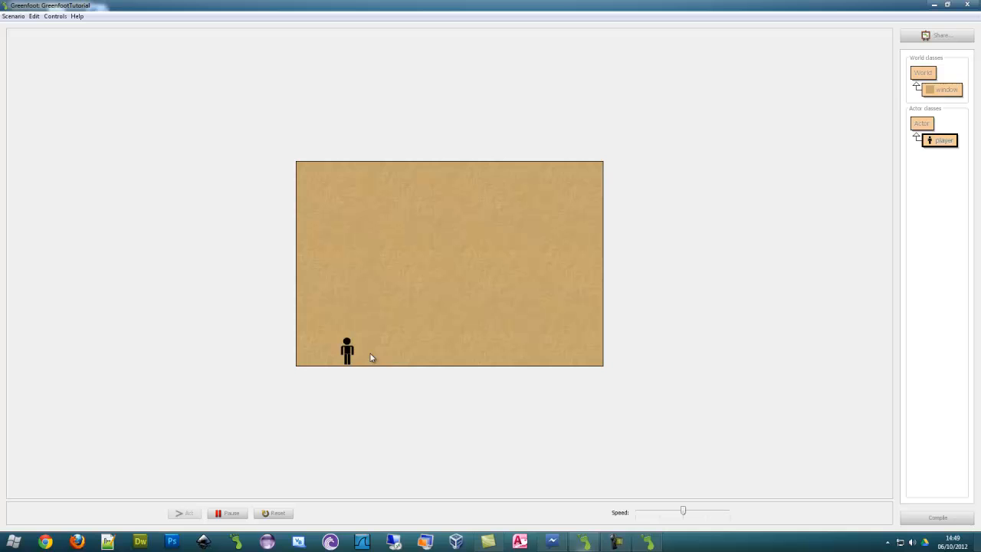
pyautogui.moveTo(342, 358)
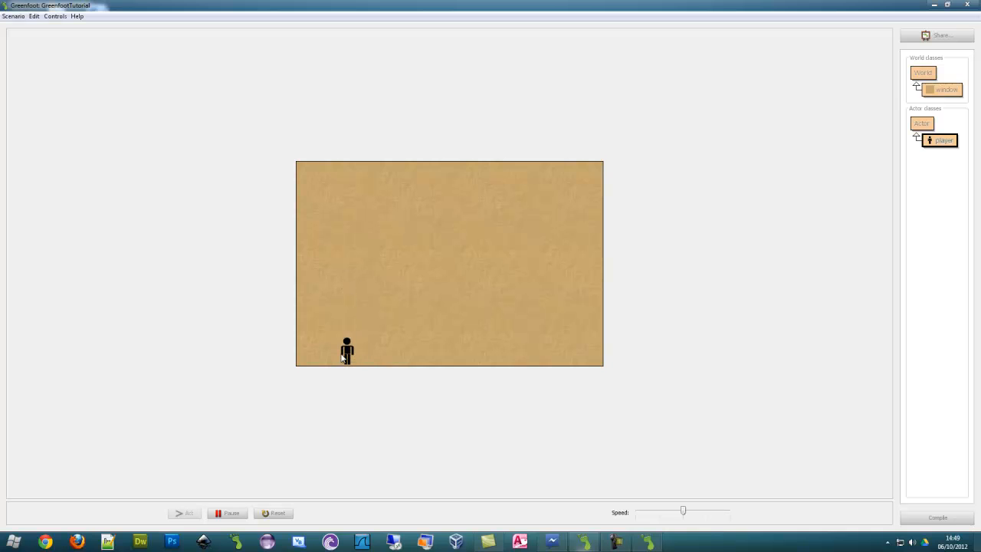
pyautogui.moveTo(375, 335)
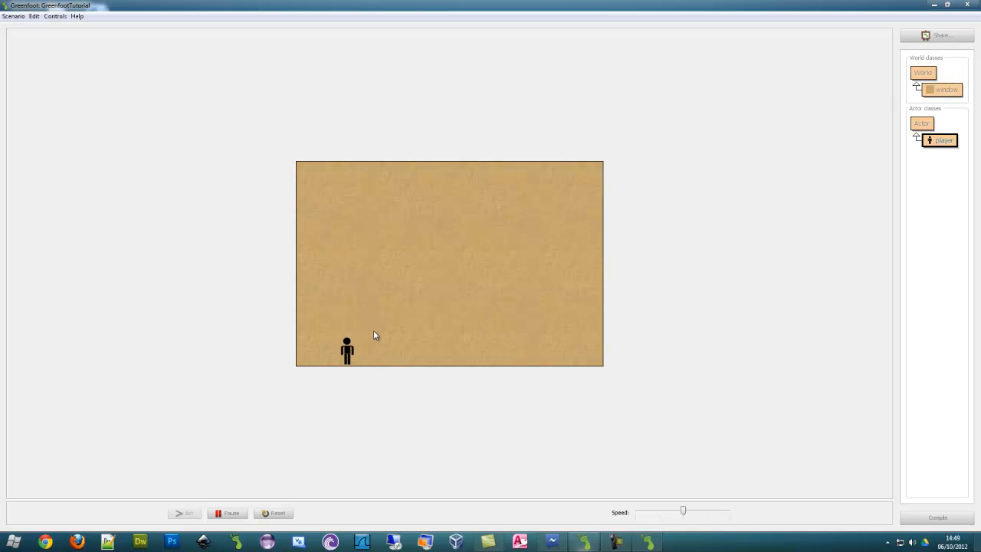
pyautogui.moveTo(364, 405)
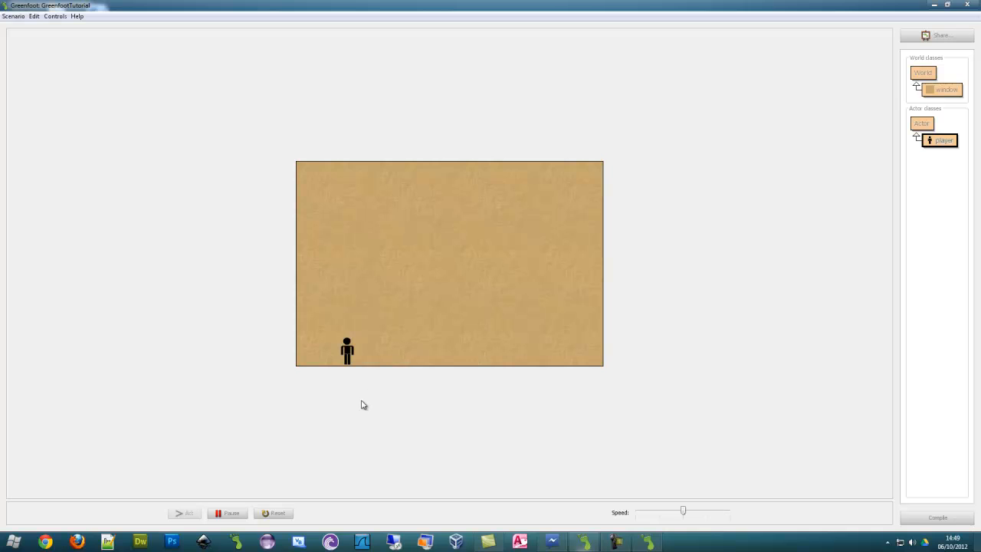
pyautogui.moveTo(238, 417)
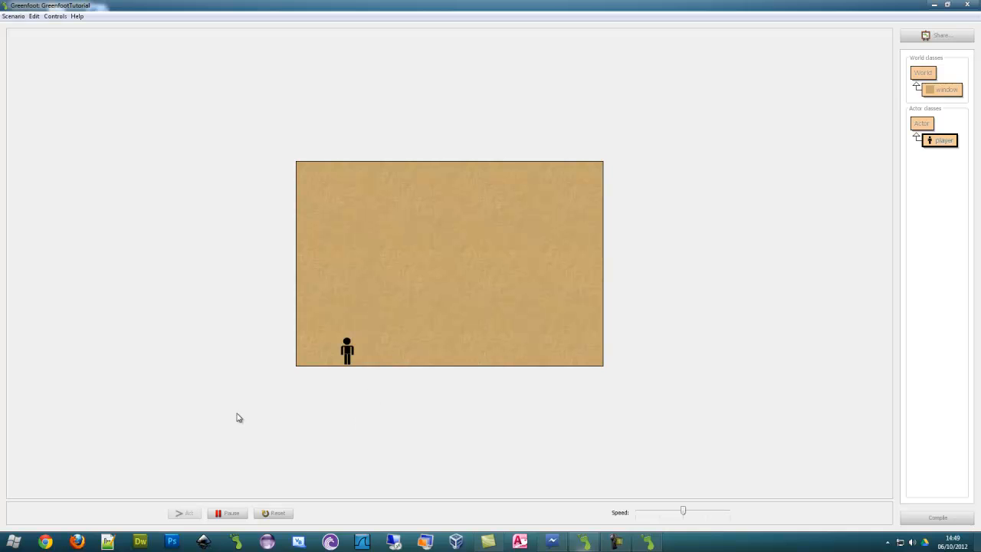